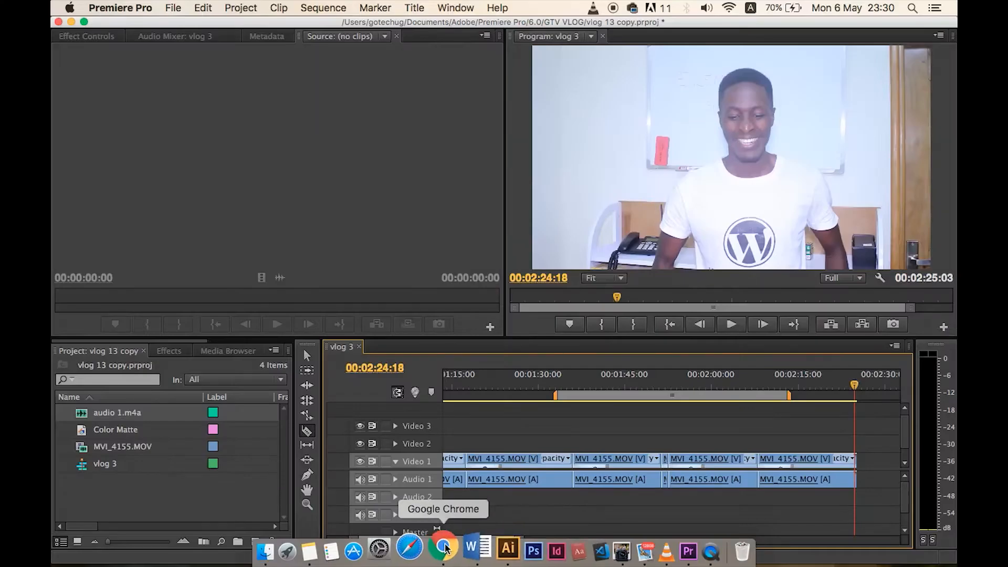
Step: Switch from Premiere Pro to the Chrome browser showing the WordPress dashboard
{"action": "left_click", "coordinate": [444, 551]}
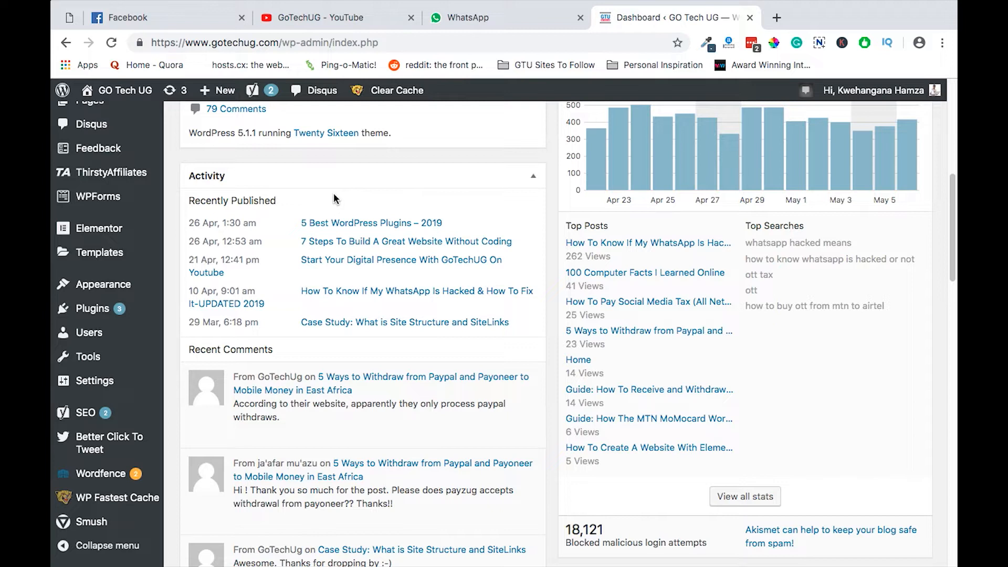
{"action": "mouse_move", "coordinate": [329, 214]}
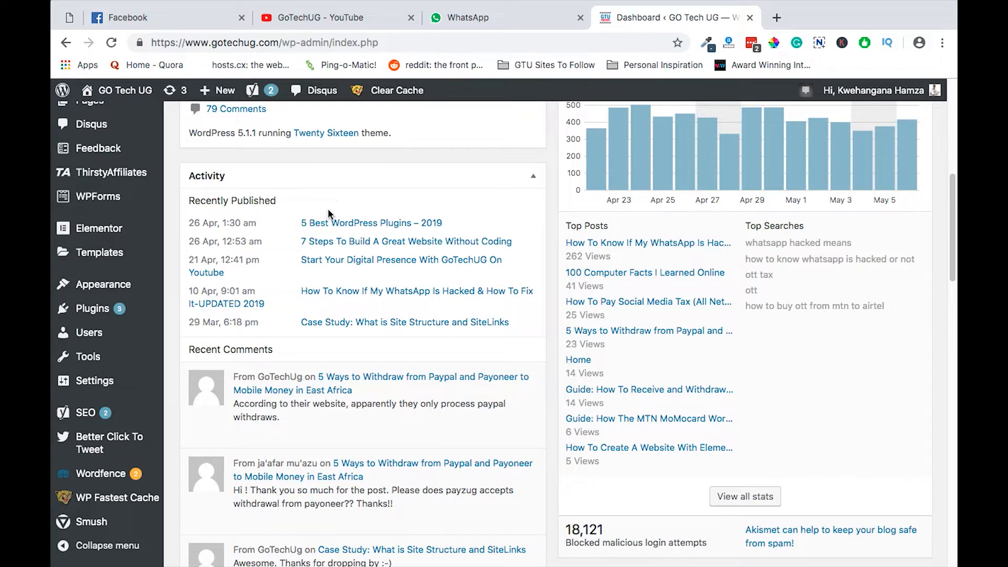
{"action": "mouse_move", "coordinate": [102, 284]}
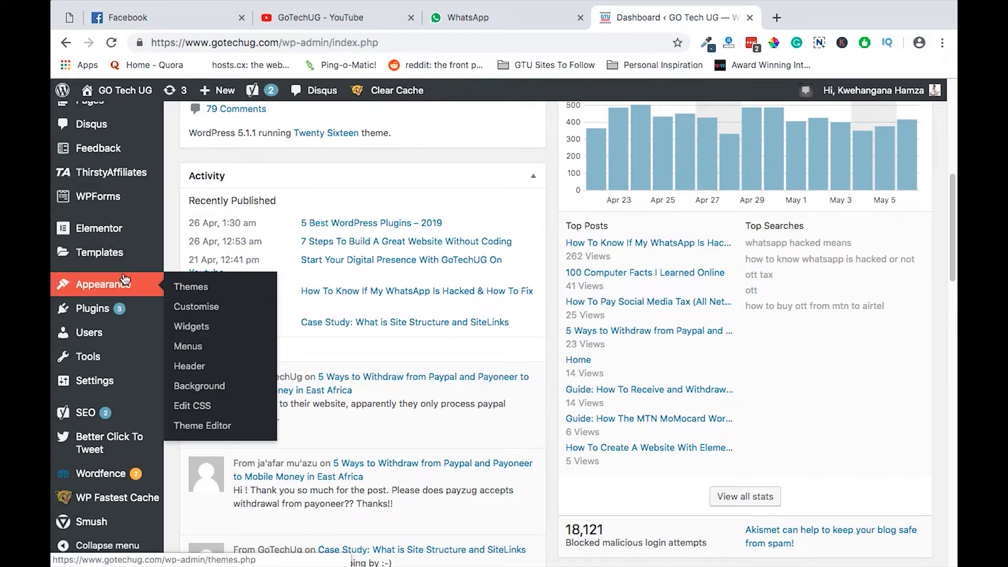
{"action": "mouse_move", "coordinate": [98, 228]}
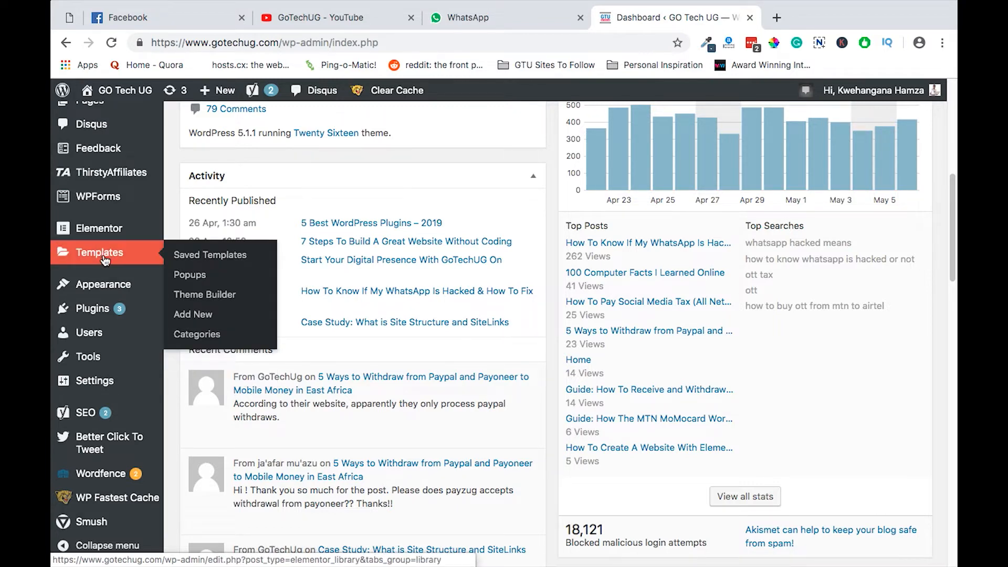
{"action": "mouse_move", "coordinate": [210, 255]}
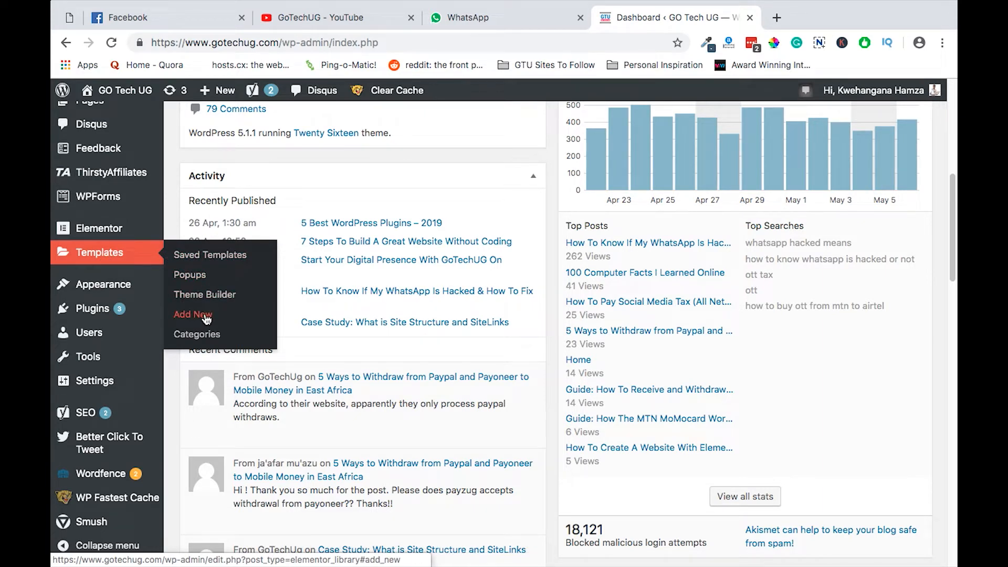
Step: Choose Templates > Add New in the WordPress admin sidebar
{"action": "left_click", "coordinate": [193, 314]}
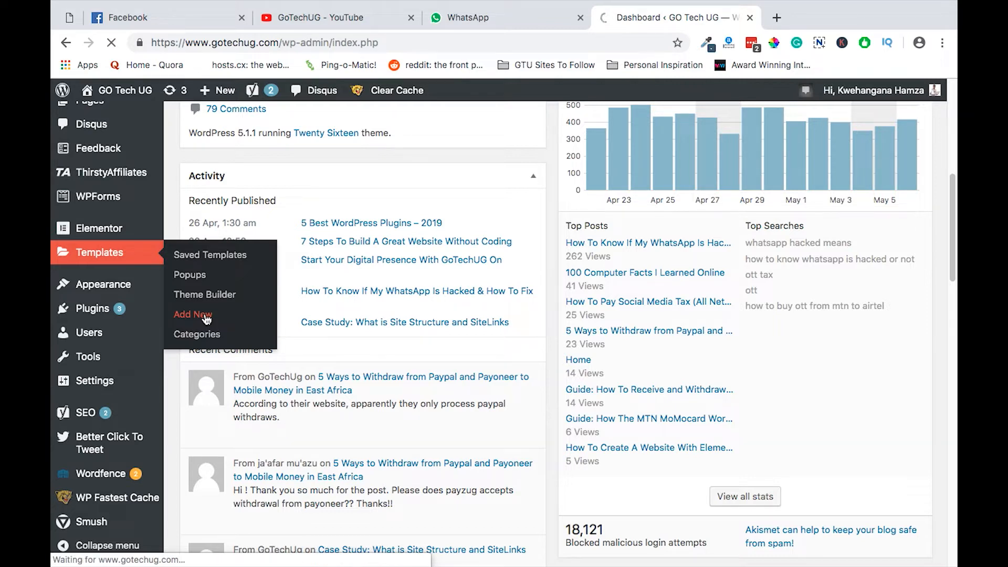
{"action": "left_click", "coordinate": [193, 314]}
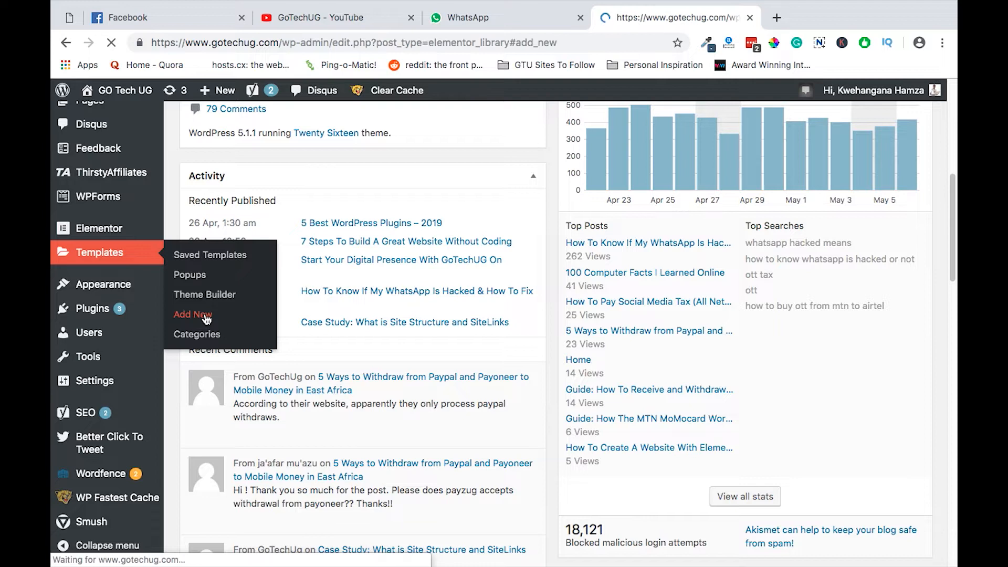
Step: Create a new Page-type Elementor template named 'vlog demo'
{"action": "left_click", "coordinate": [193, 314]}
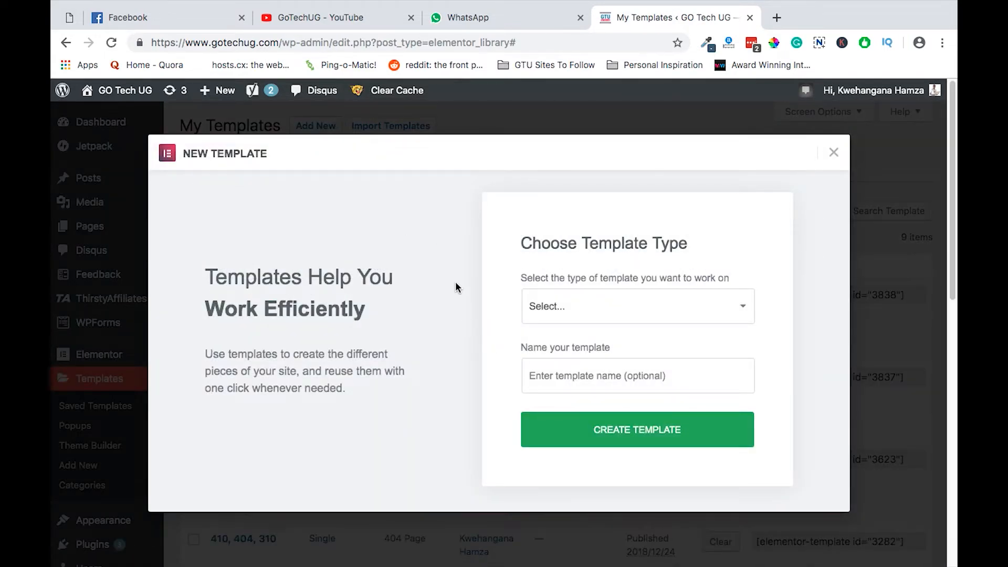
{"action": "mouse_move", "coordinate": [345, 273]}
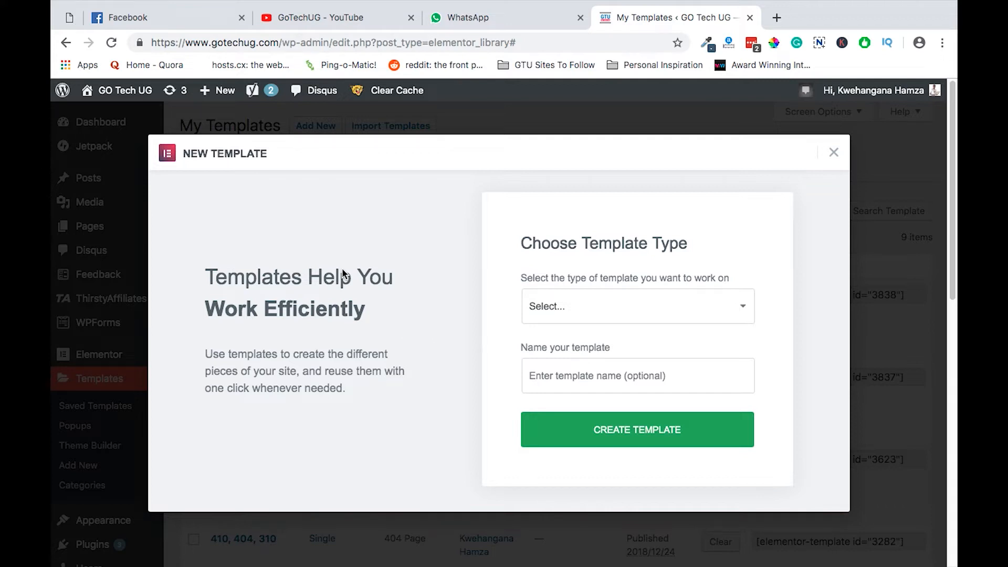
{"action": "left_click", "coordinate": [636, 306]}
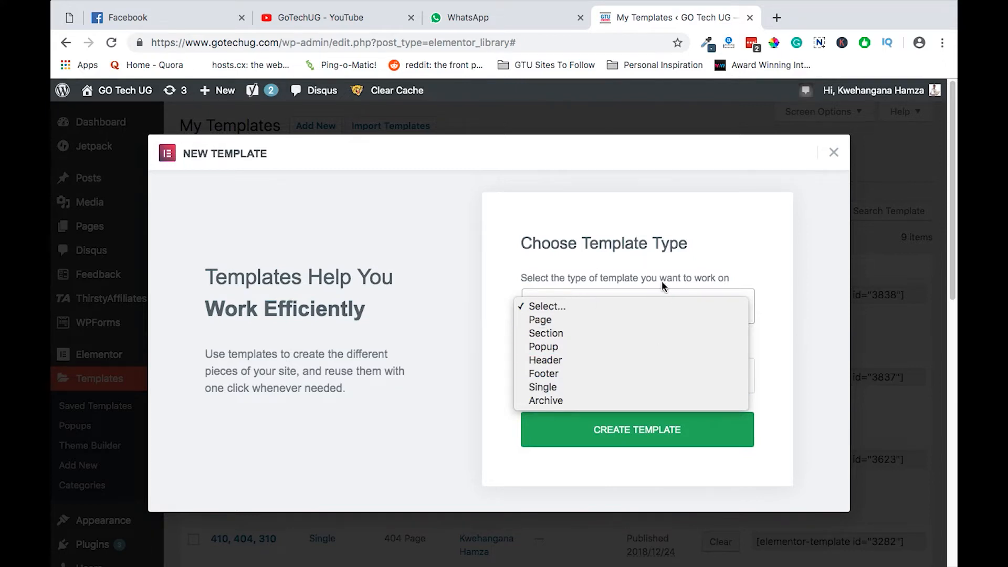
{"action": "mouse_move", "coordinate": [614, 320]}
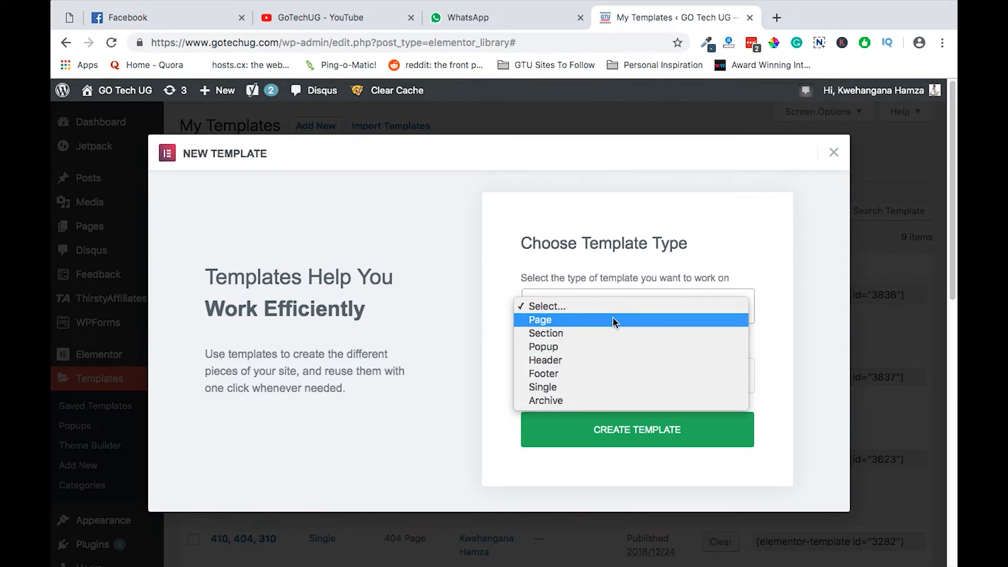
{"action": "mouse_move", "coordinate": [610, 361]}
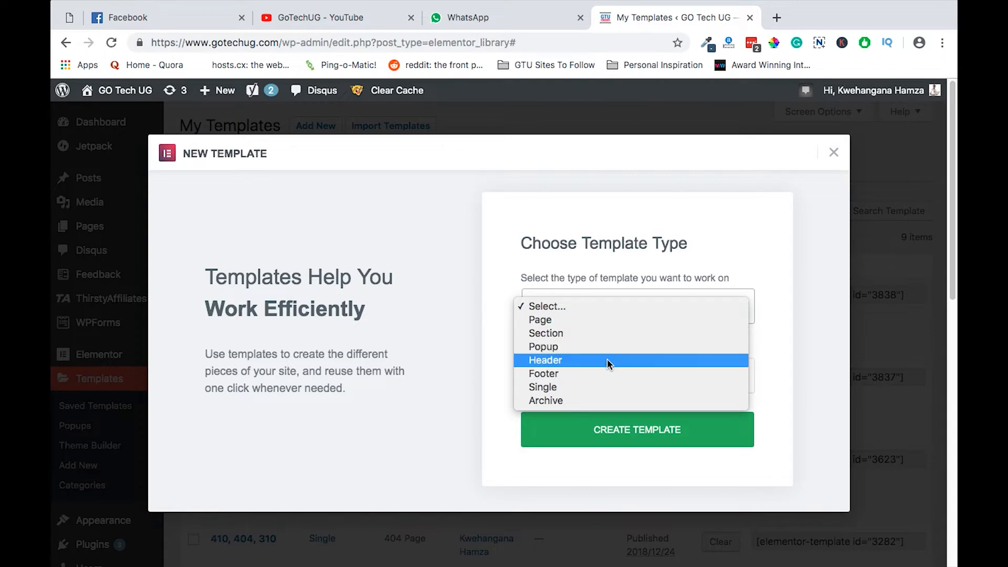
{"action": "mouse_move", "coordinate": [598, 374]}
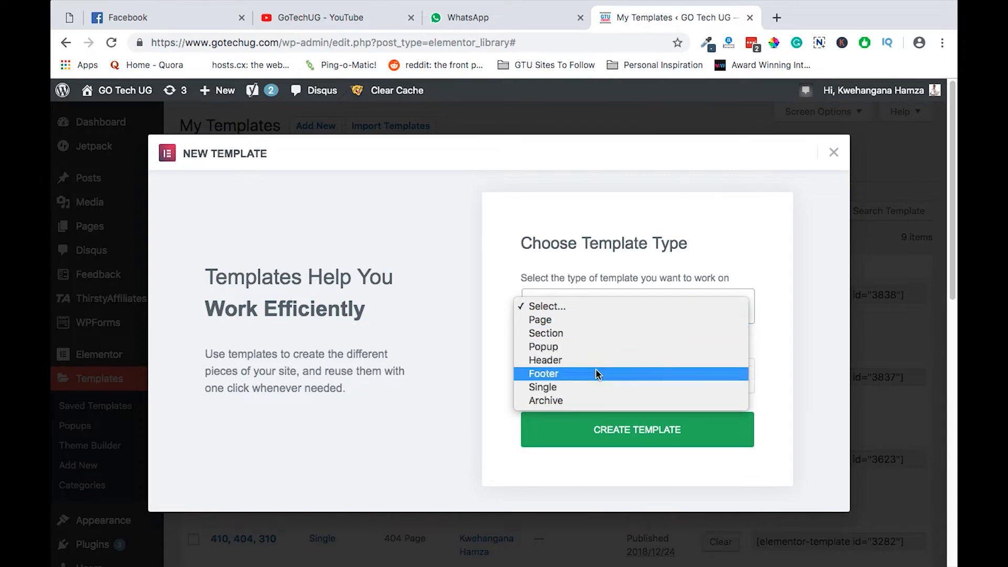
{"action": "mouse_move", "coordinate": [603, 333]}
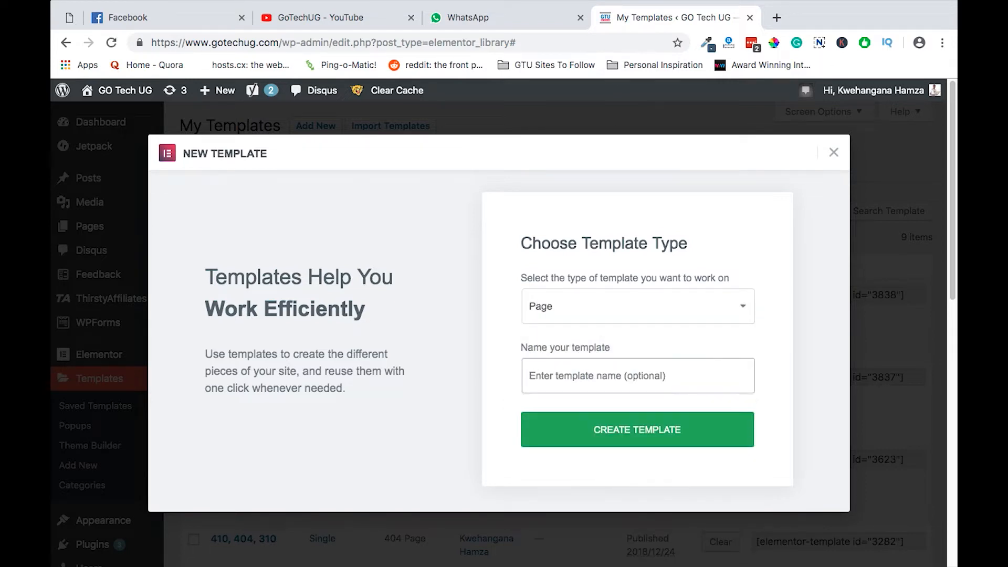
{"action": "type", "text": "vlog demo"}
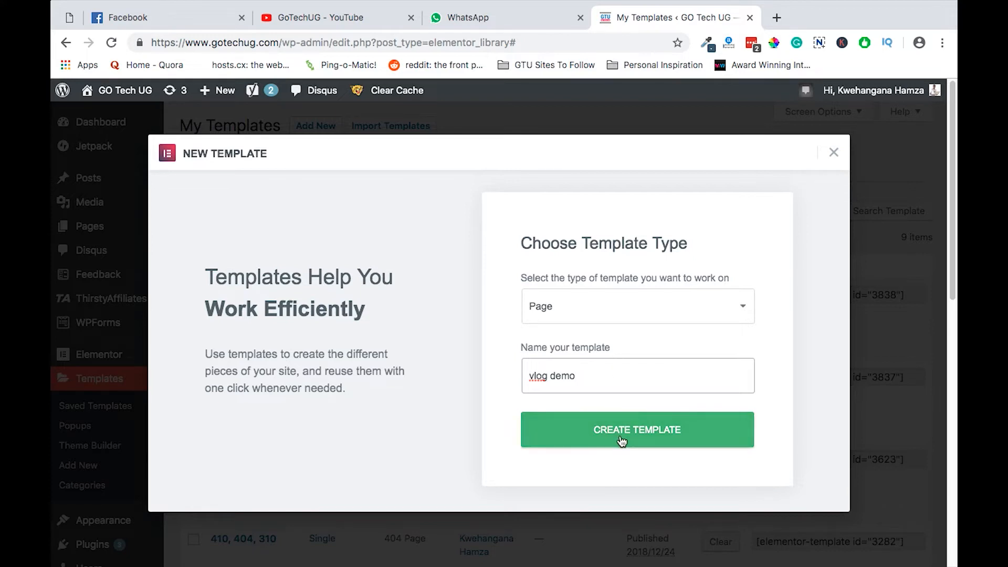
{"action": "left_click", "coordinate": [637, 429]}
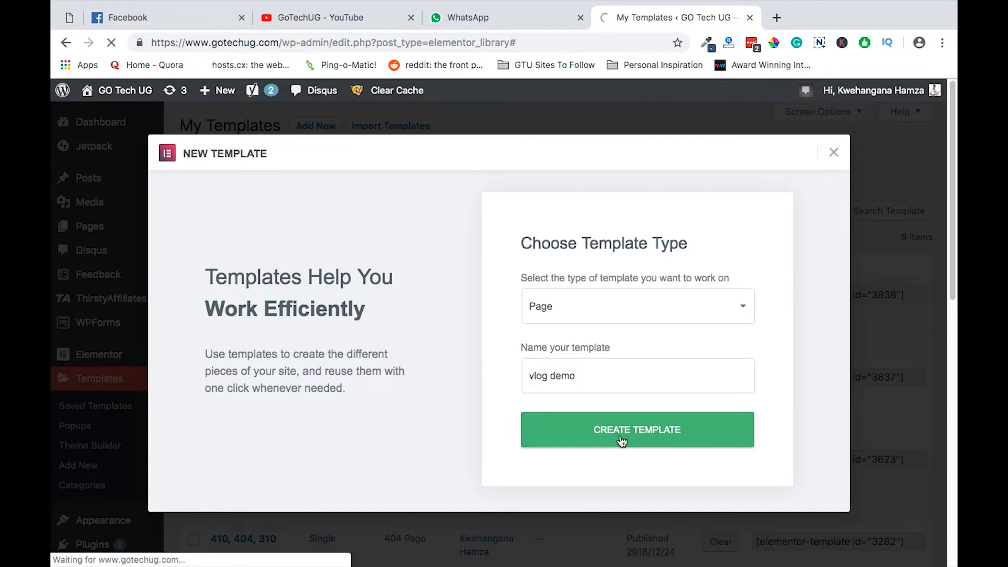
{"action": "left_click", "coordinate": [637, 430]}
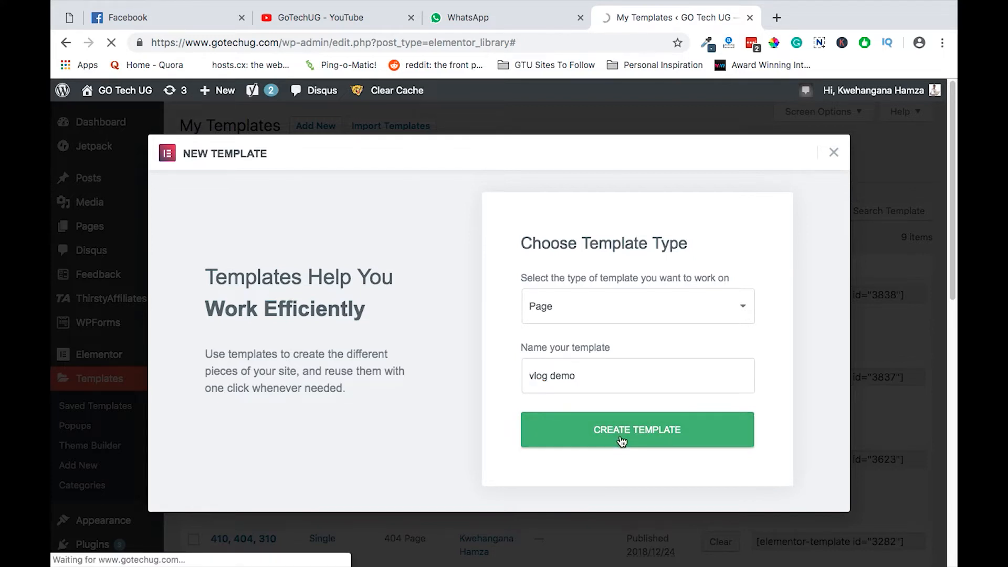
{"action": "left_click", "coordinate": [637, 430]}
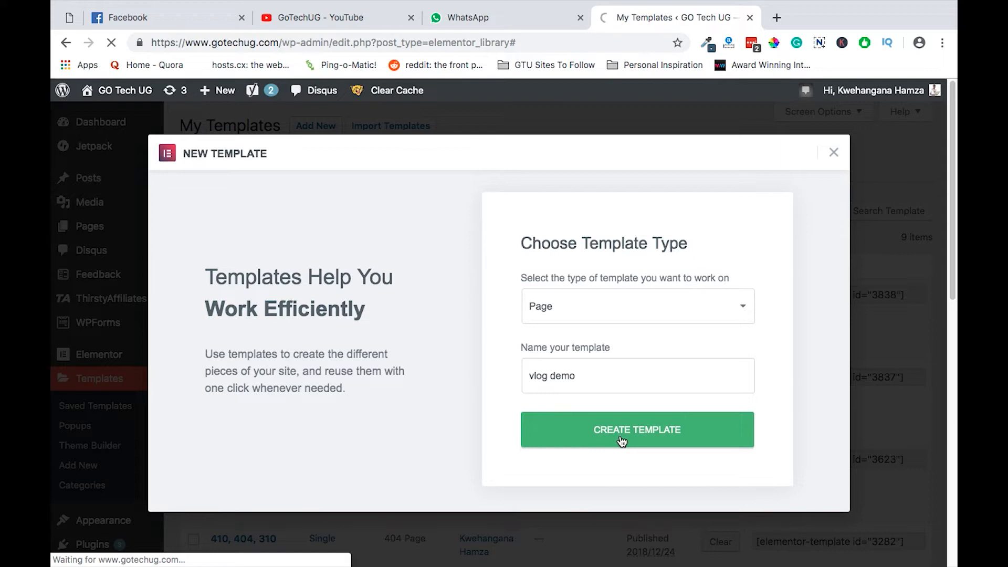
Step: Load the vlog demo template in the Elementor editor and browse the widget list
{"action": "left_click", "coordinate": [636, 429]}
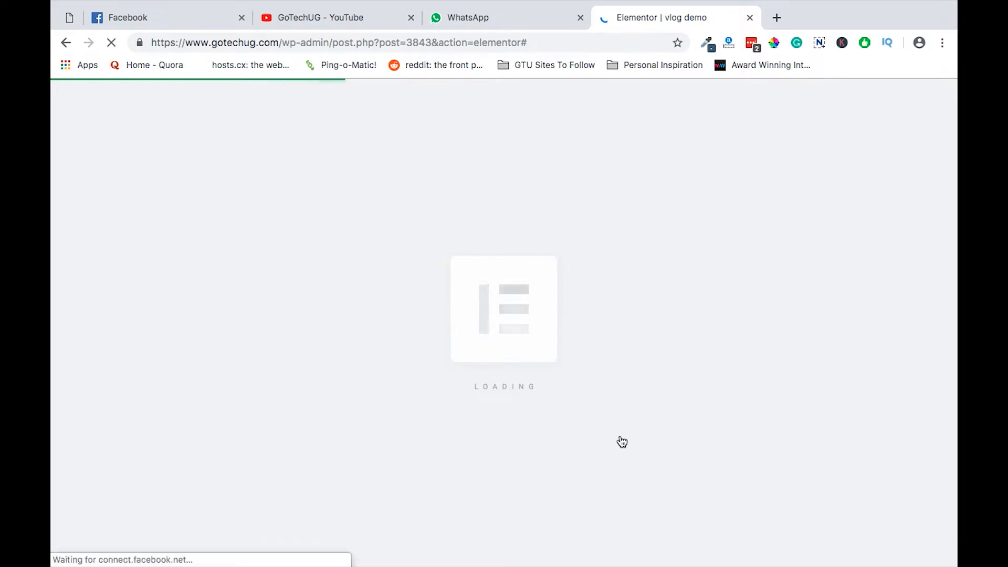
{"action": "mouse_move", "coordinate": [646, 316]}
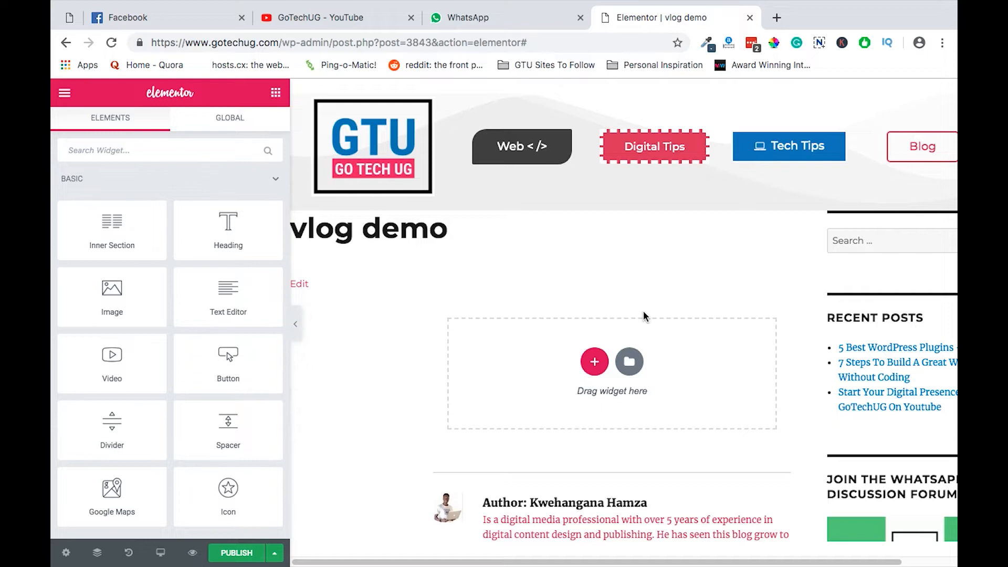
{"action": "mouse_move", "coordinate": [113, 428]}
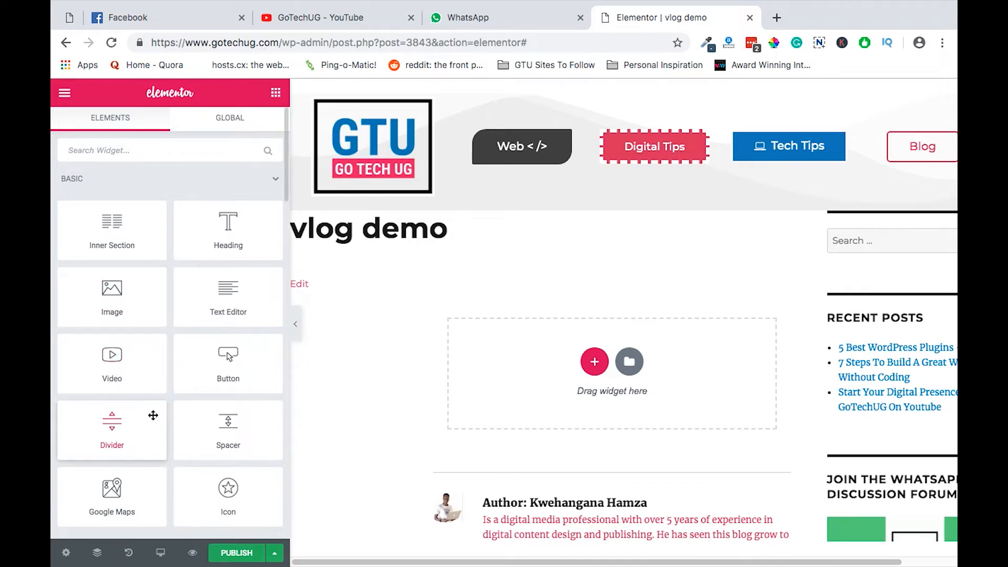
{"action": "scroll", "scroll_direction": "down", "scroll_amount": 3}
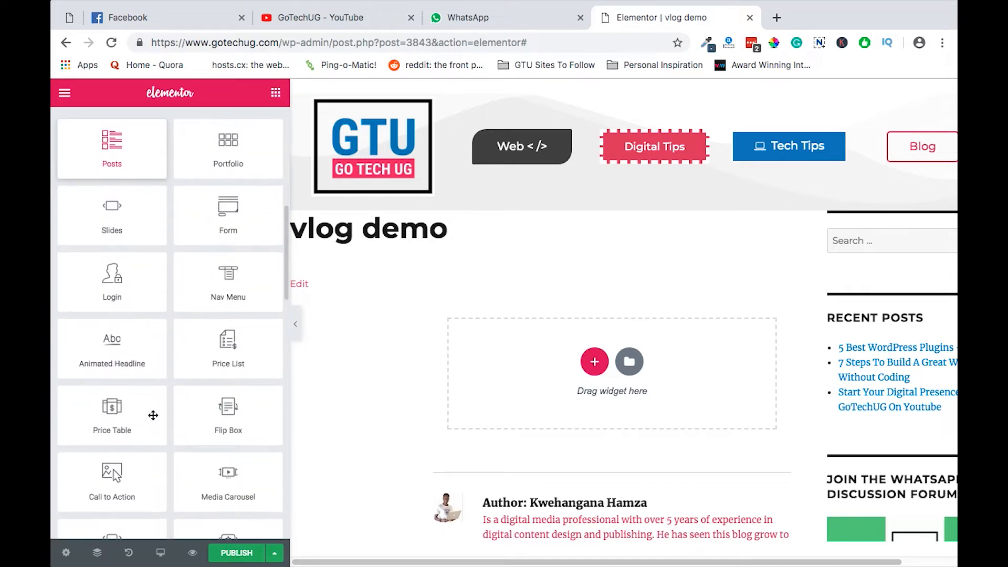
{"action": "scroll", "scroll_direction": "down", "scroll_amount": 3}
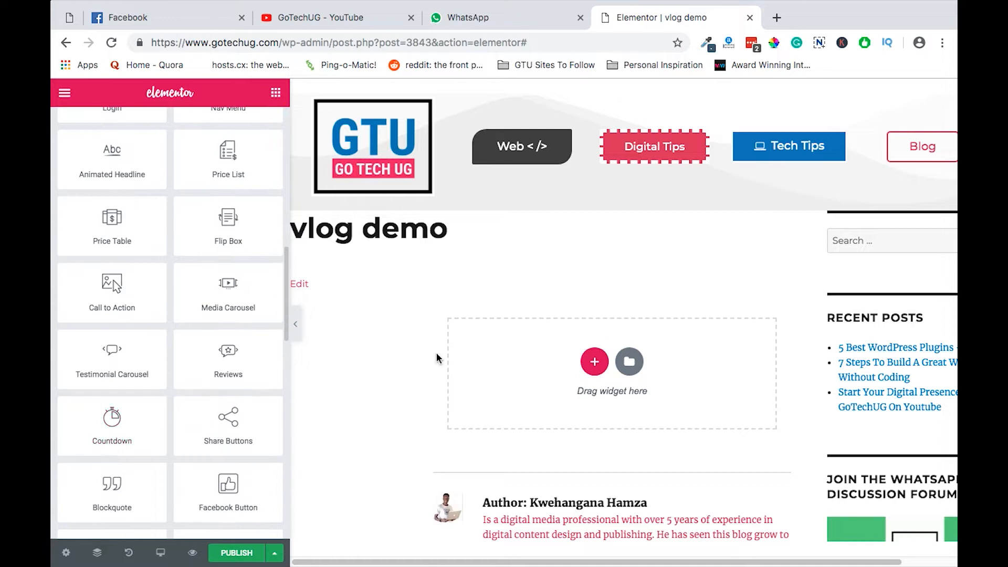
{"action": "mouse_move", "coordinate": [396, 377]}
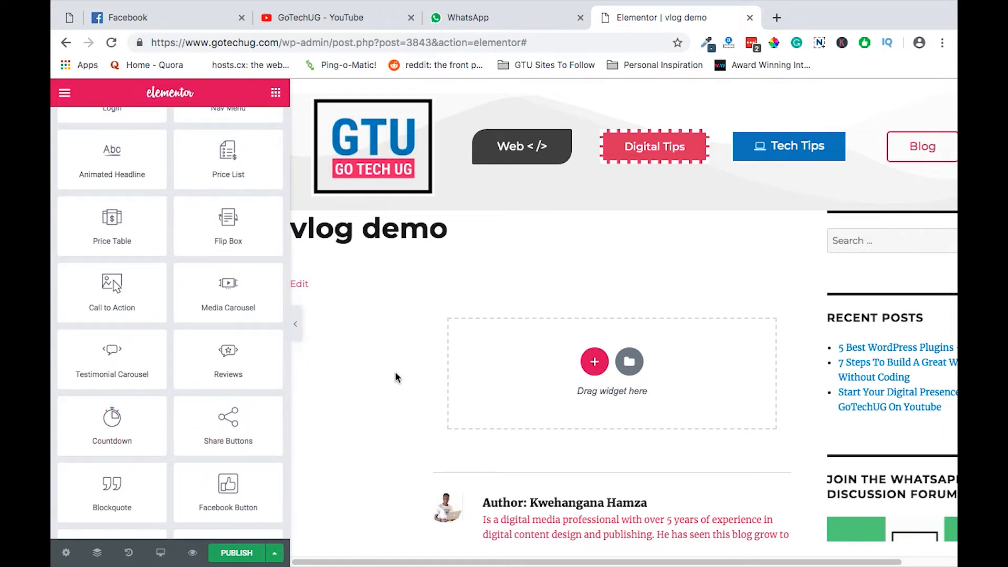
{"action": "mouse_move", "coordinate": [415, 358]}
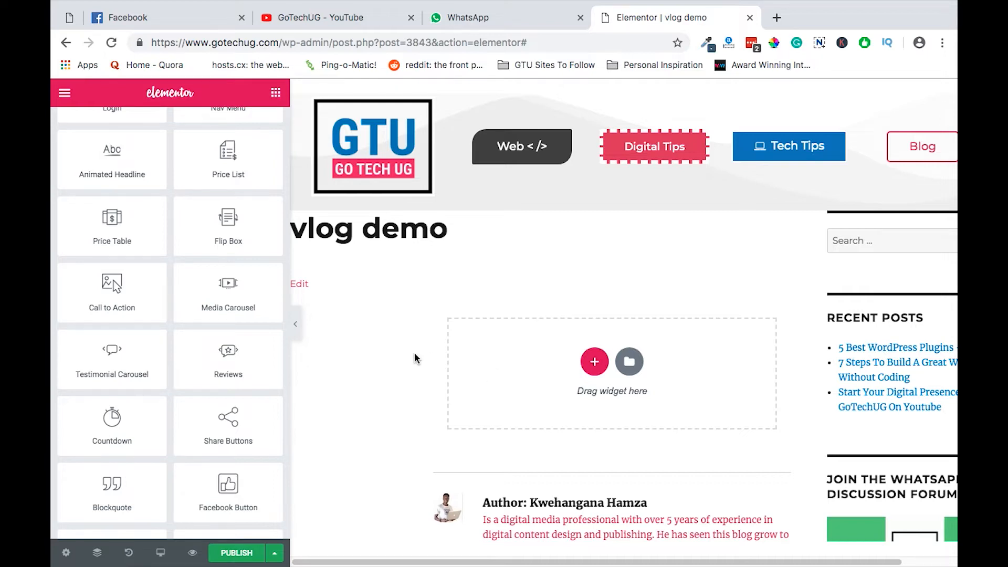
{"action": "mouse_move", "coordinate": [65, 554]}
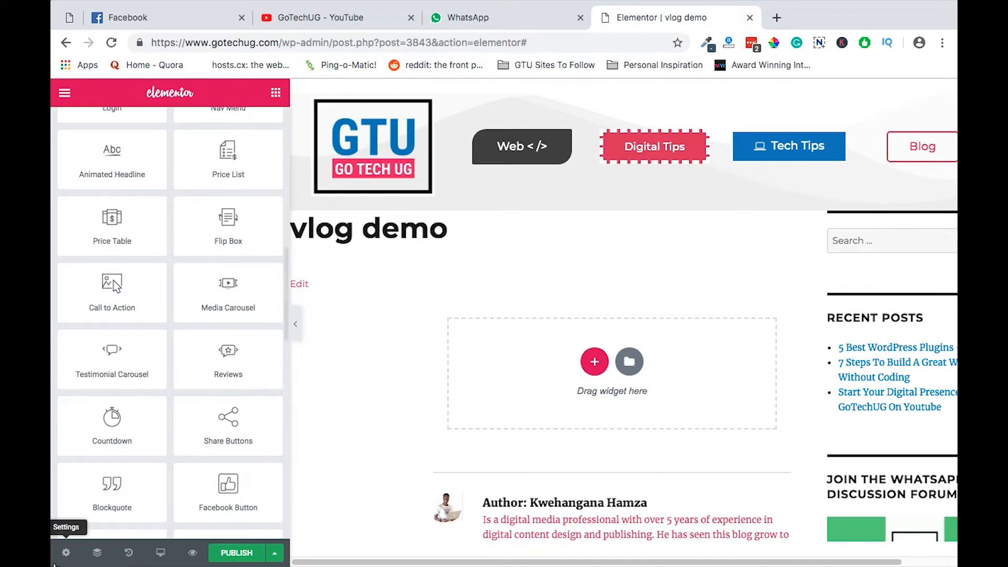
Step: Set the page layout to Elementor Canvas in Page Settings > General Settings
{"action": "left_click", "coordinate": [66, 553]}
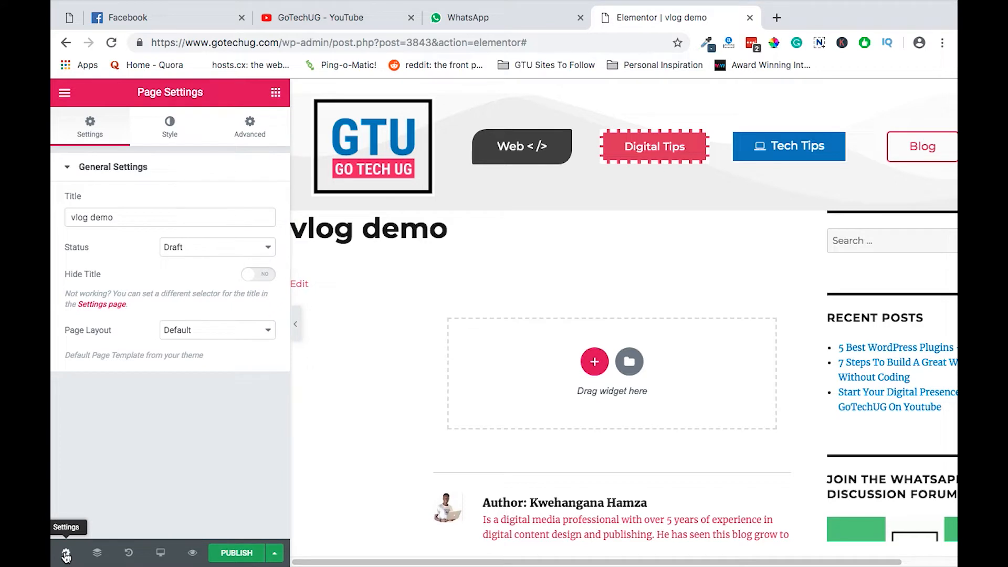
{"action": "mouse_move", "coordinate": [202, 369]}
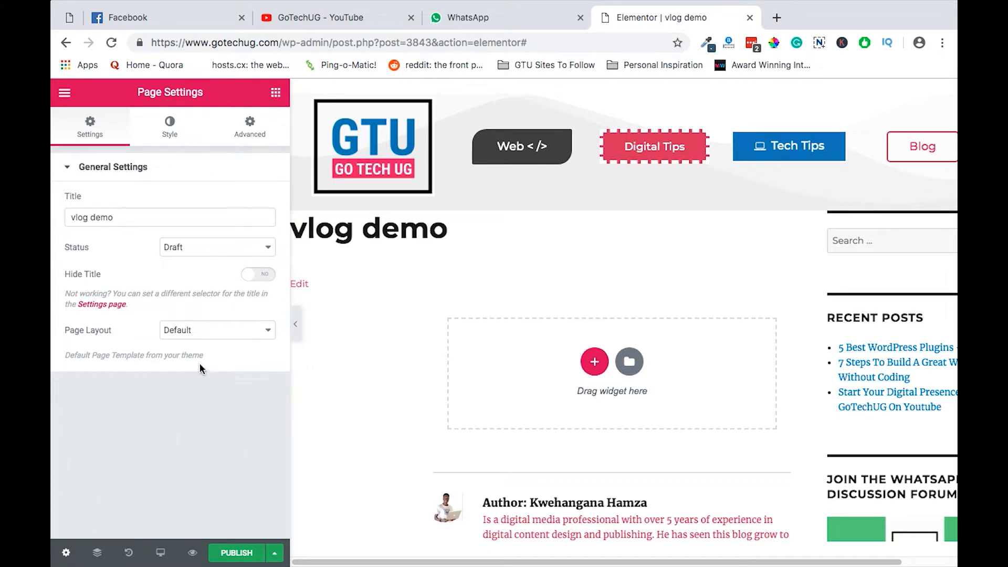
{"action": "left_click", "coordinate": [216, 330]}
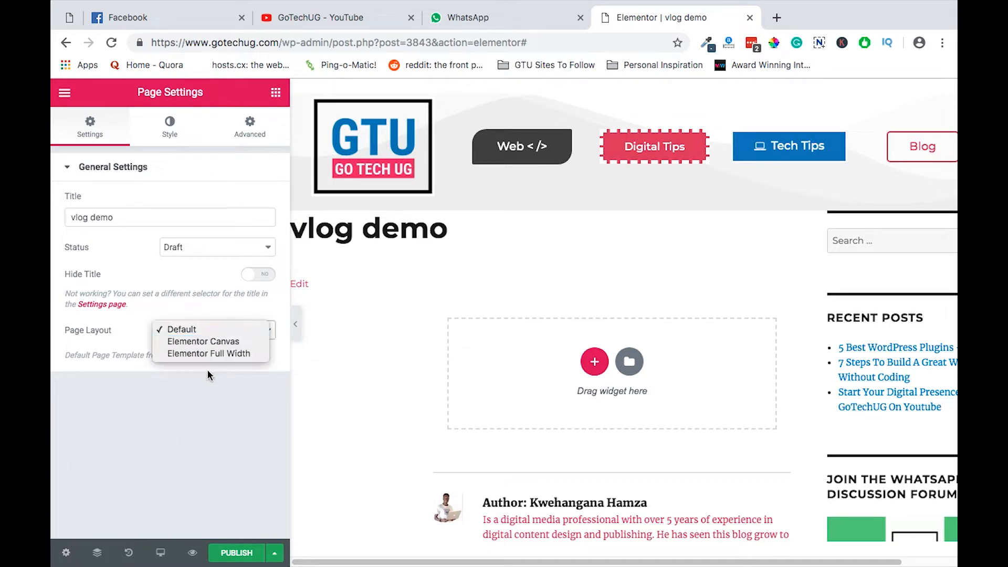
{"action": "mouse_move", "coordinate": [203, 342]}
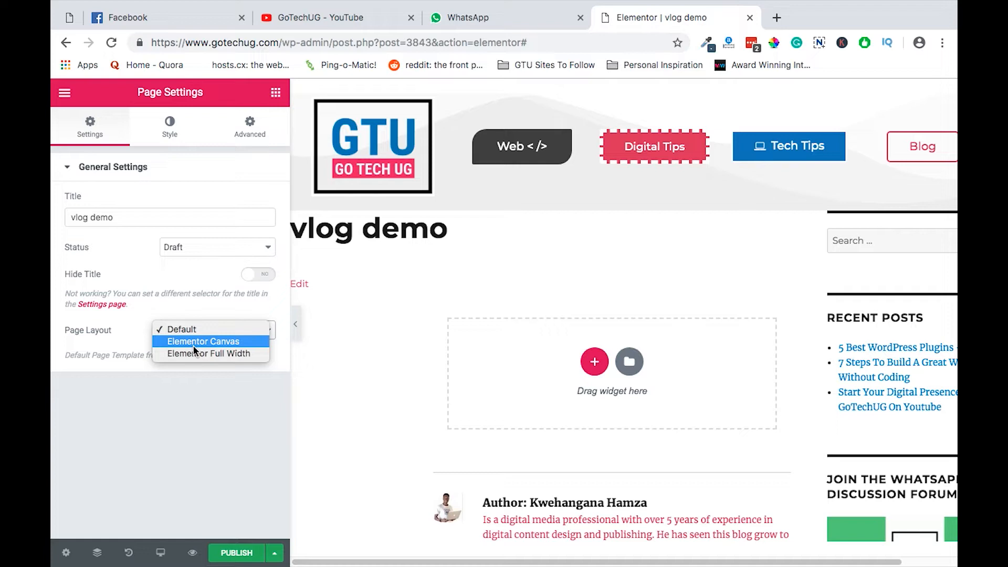
{"action": "left_click", "coordinate": [203, 341]}
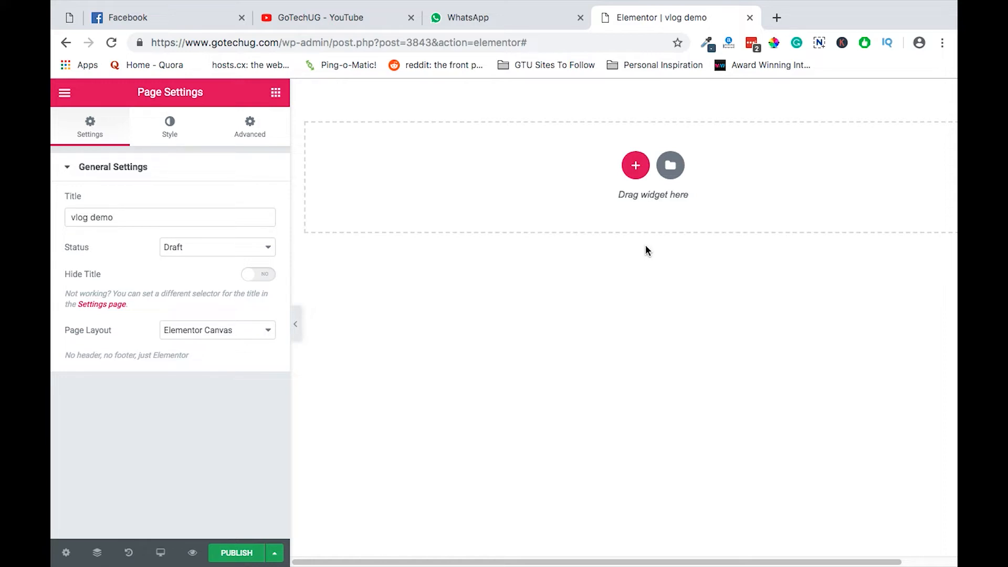
{"action": "mouse_move", "coordinate": [662, 136]}
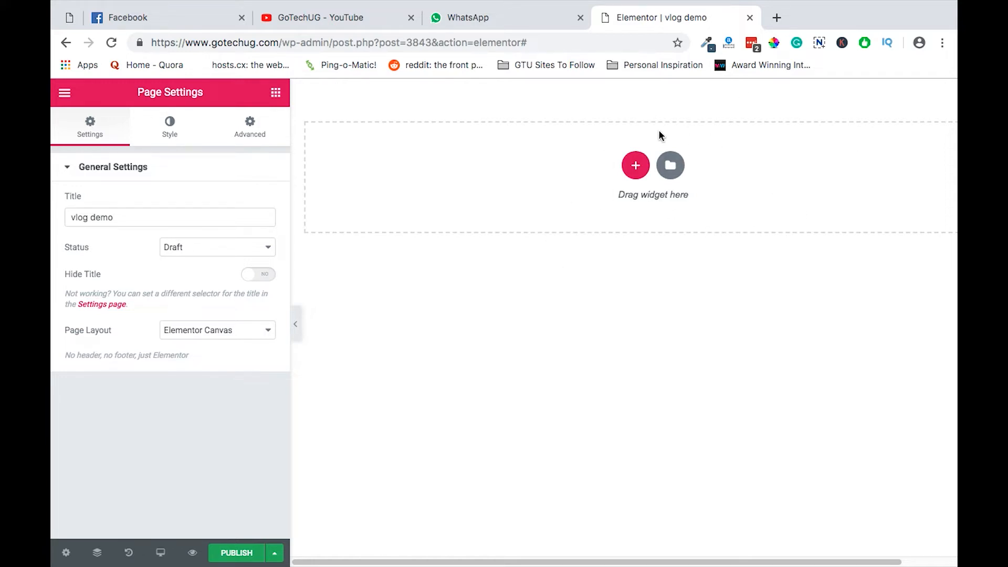
{"action": "mouse_move", "coordinate": [738, 227]}
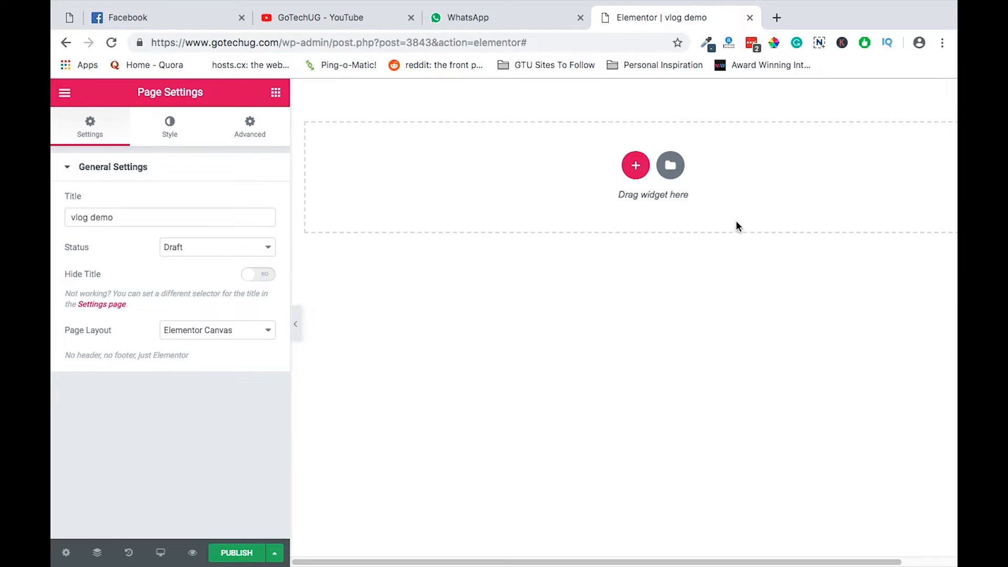
{"action": "mouse_move", "coordinate": [341, 381]}
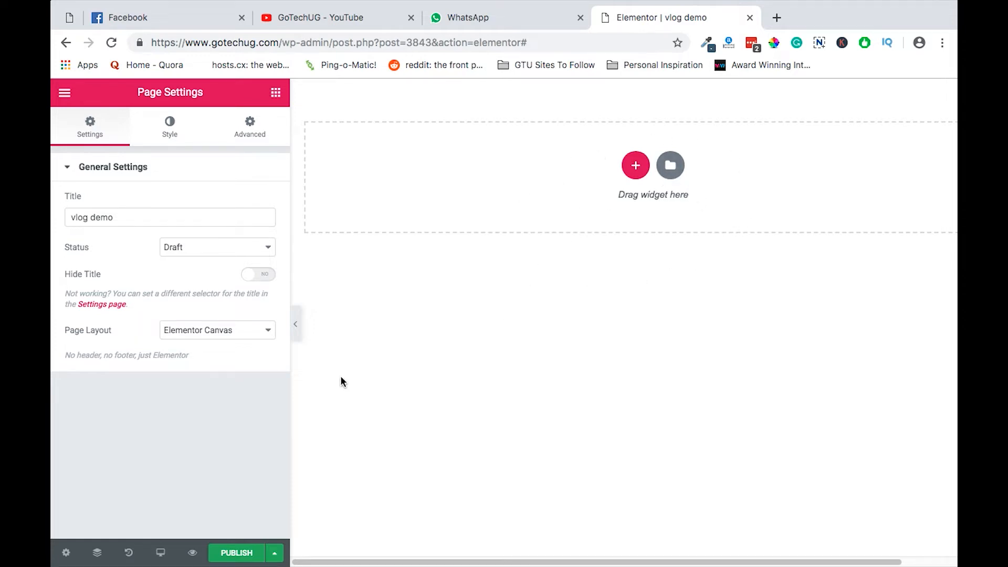
{"action": "mouse_move", "coordinate": [582, 369]}
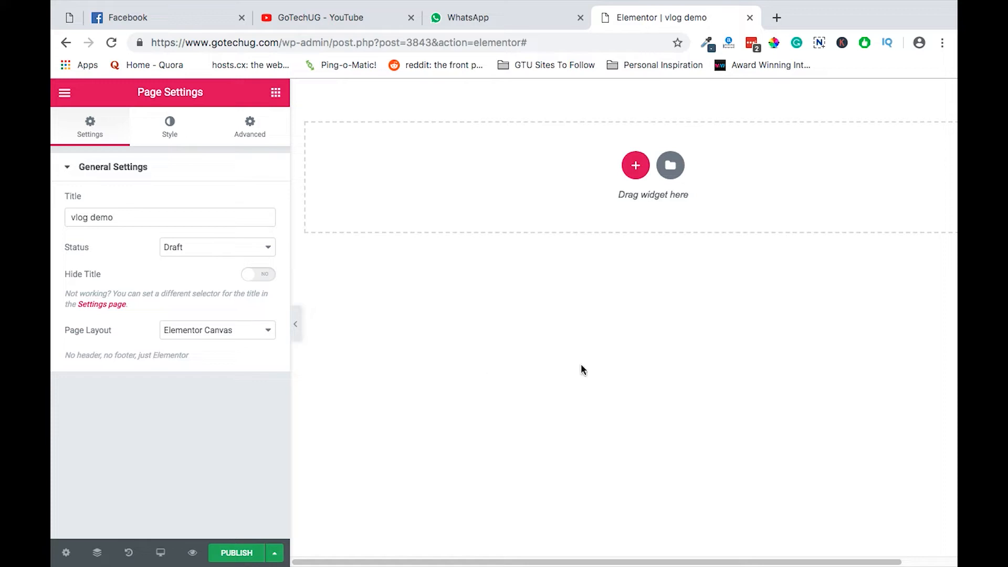
{"action": "mouse_move", "coordinate": [636, 165]}
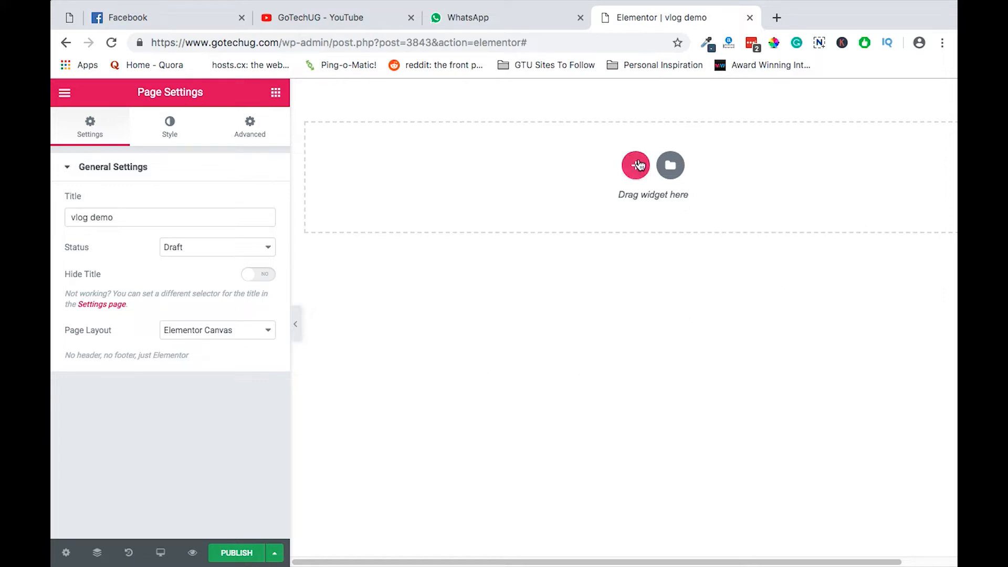
Step: Add a new section with a one-column structure to the empty page
{"action": "left_click", "coordinate": [635, 165]}
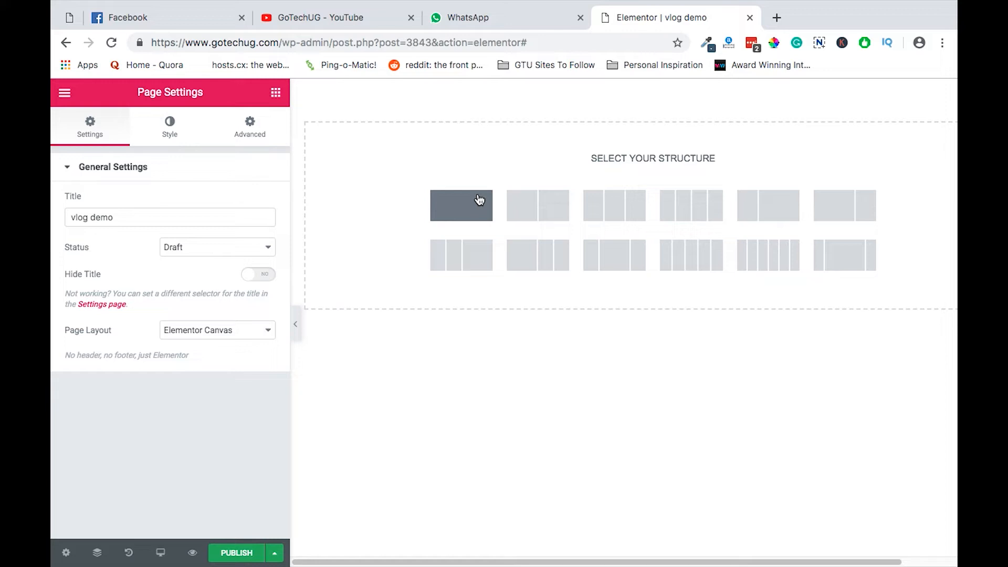
{"action": "left_click", "coordinate": [462, 204]}
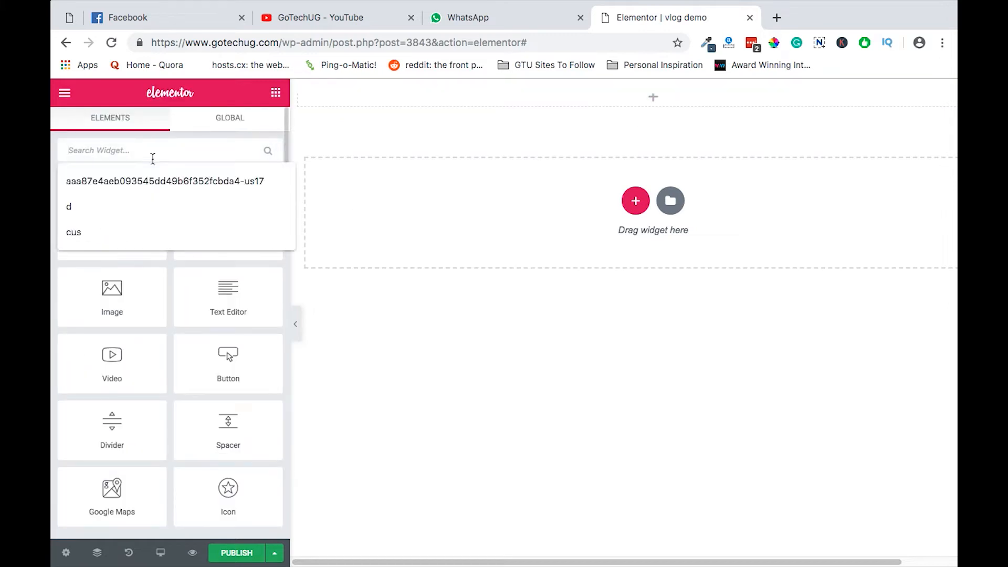
{"action": "mouse_move", "coordinate": [228, 429]}
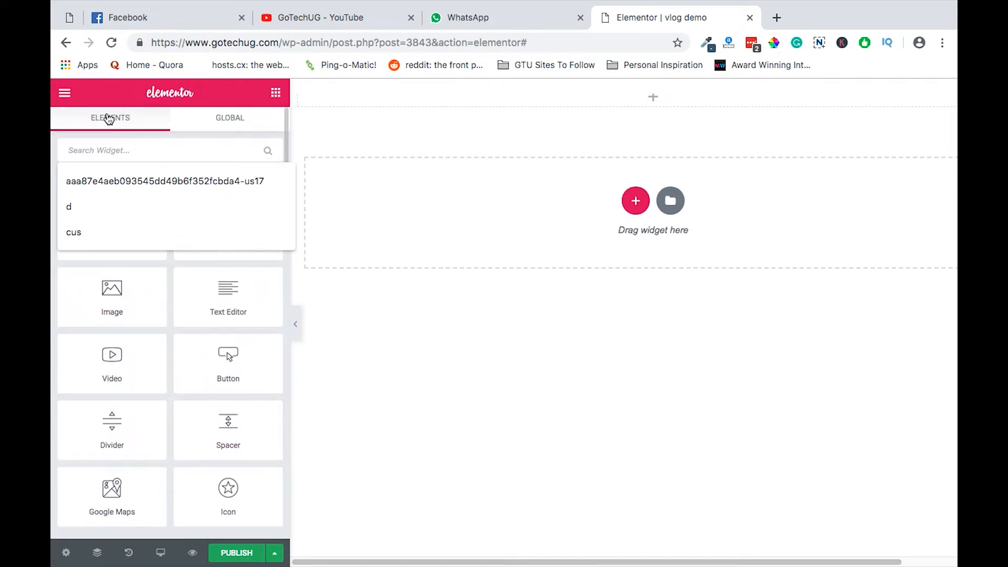
Step: Search the widget library for 'sl' to find the Slides widget
{"action": "type", "text": "sl"}
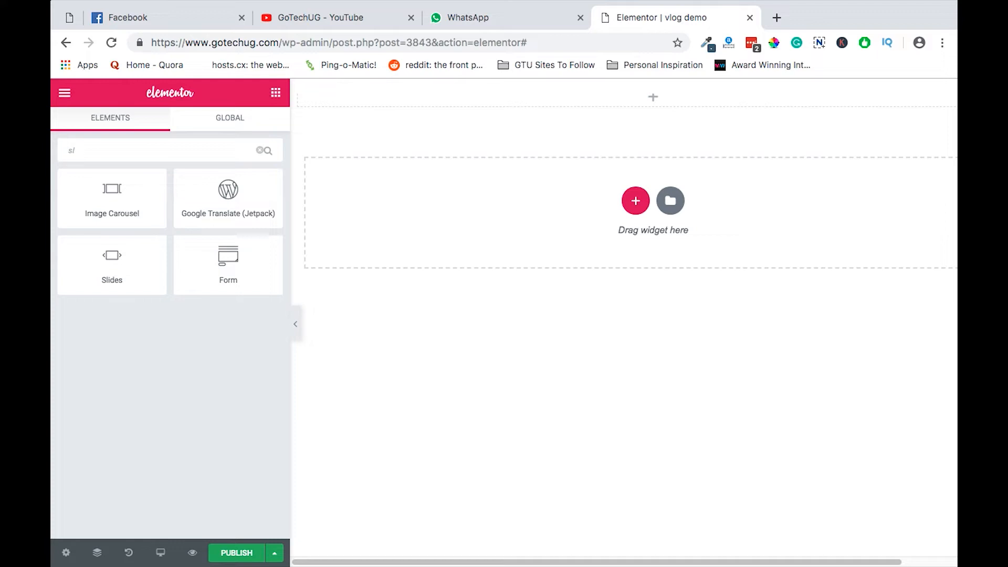
{"action": "mouse_move", "coordinate": [113, 270]}
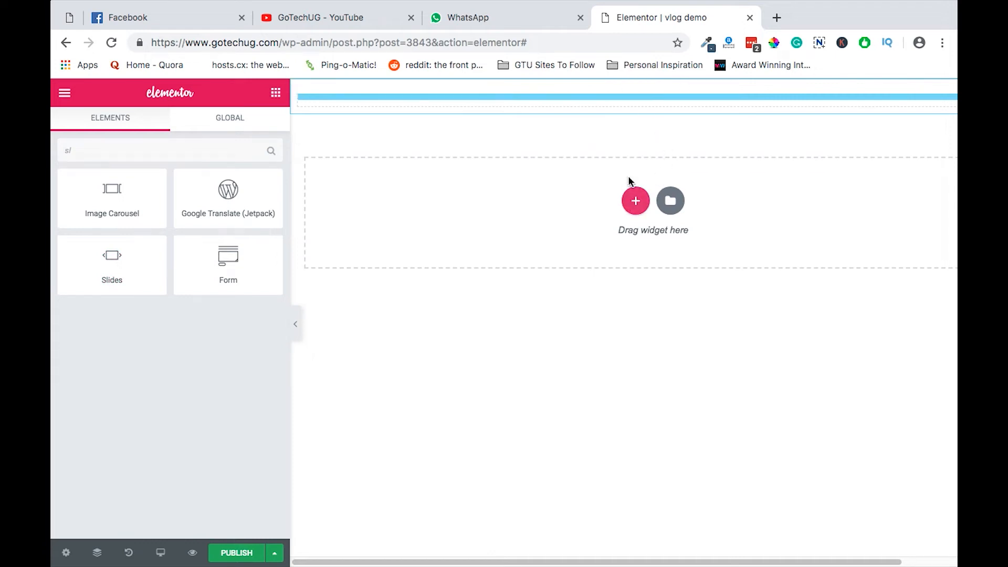
{"action": "mouse_move", "coordinate": [298, 171]}
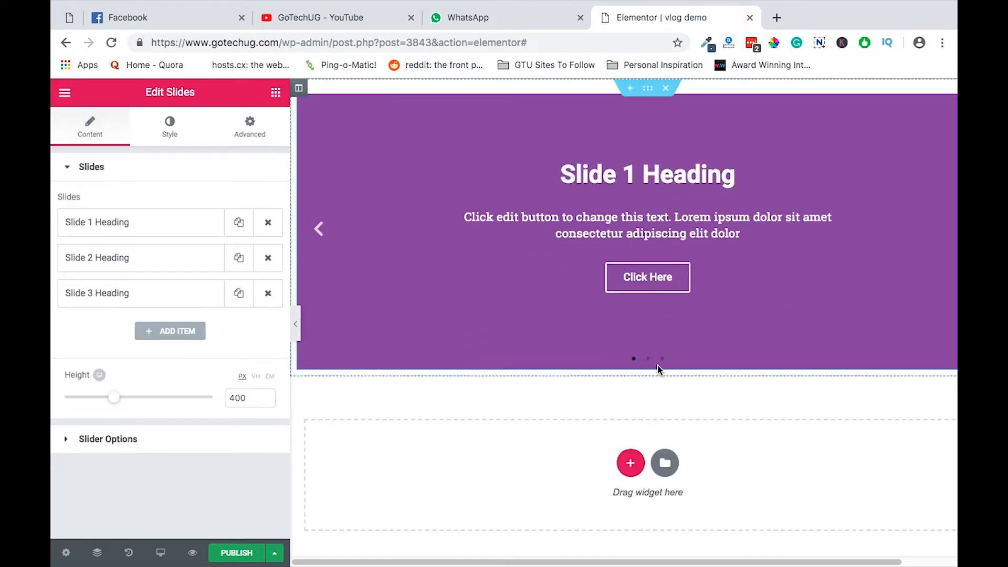
Step: Preview the slides, then give Slide 1 a green background colour
{"action": "left_click", "coordinate": [661, 359]}
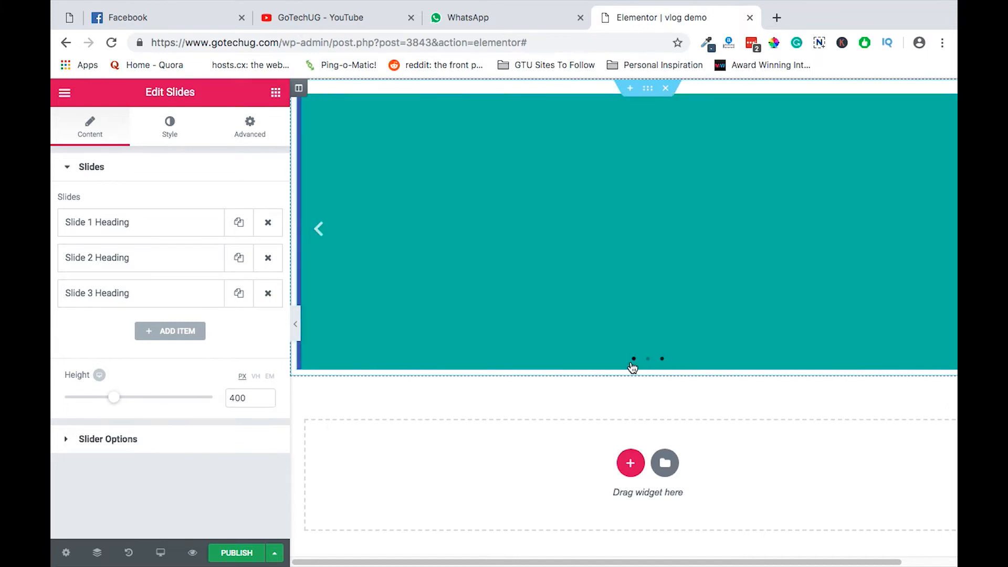
{"action": "left_click", "coordinate": [633, 360]}
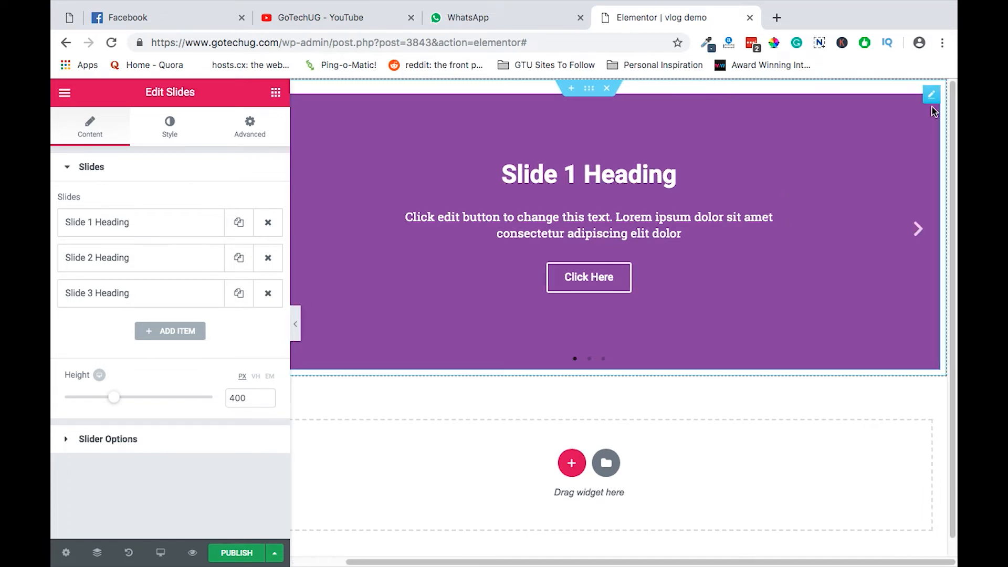
{"action": "left_click", "coordinate": [96, 222]}
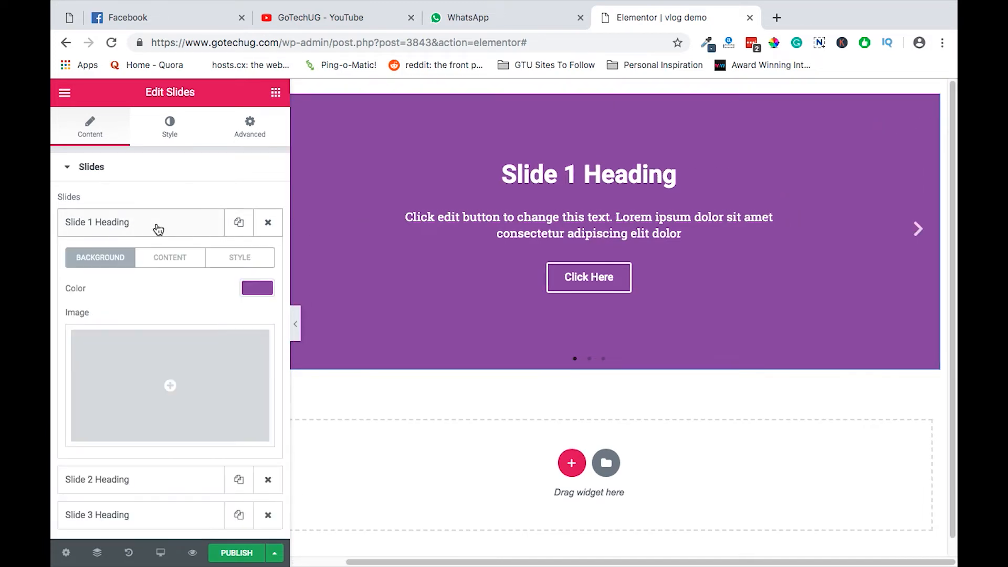
{"action": "left_click", "coordinate": [257, 288]}
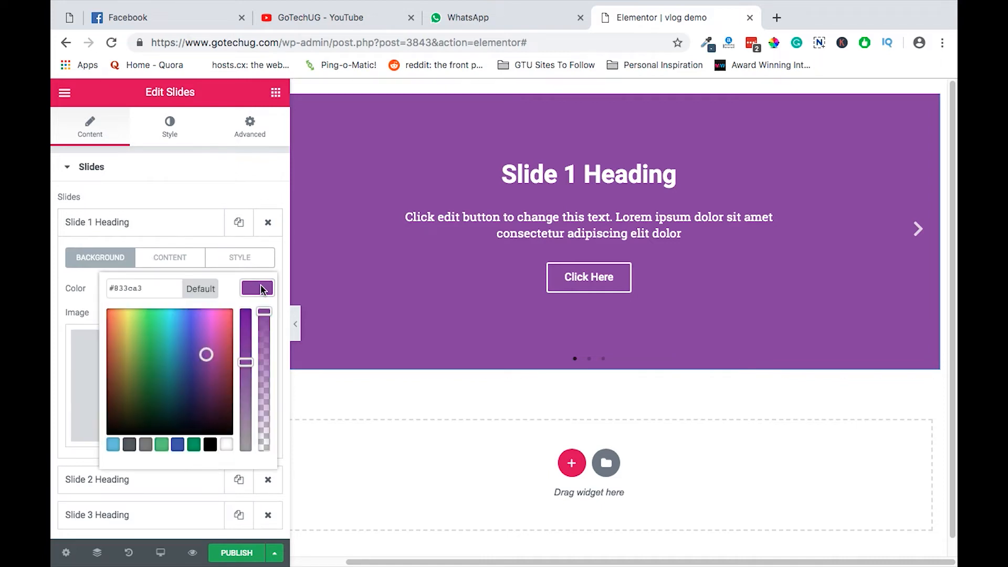
{"action": "left_click", "coordinate": [152, 365]}
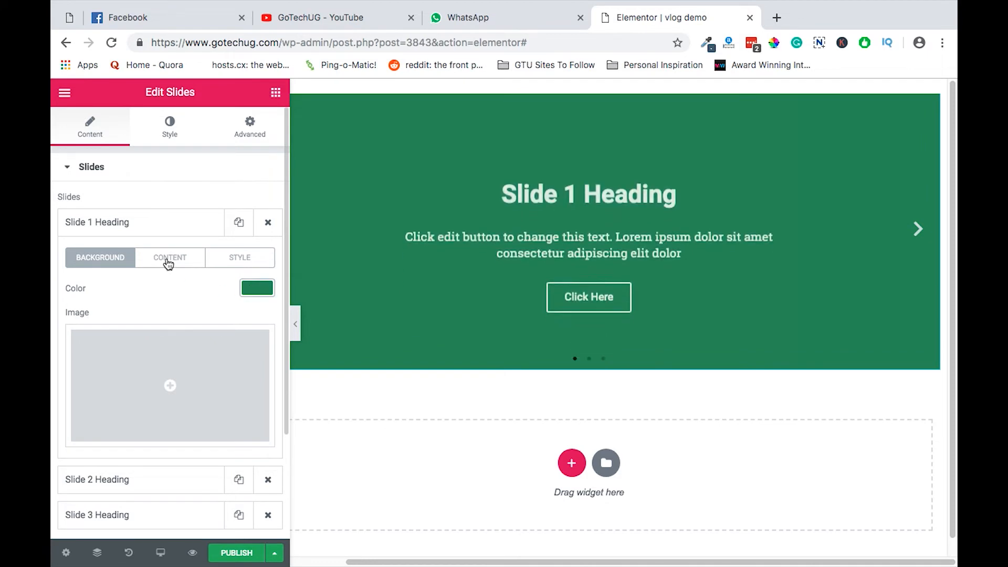
Step: Set Slide 1's heading to 'Home Page Slide 1' and change the button word 'Here' to 'More'
{"action": "left_click", "coordinate": [170, 257]}
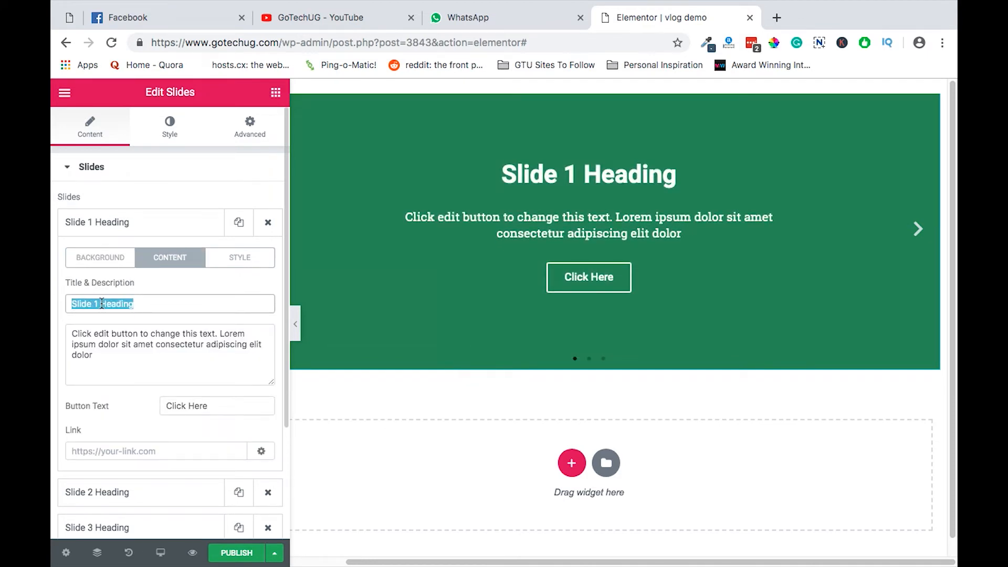
{"action": "type", "text": "H"}
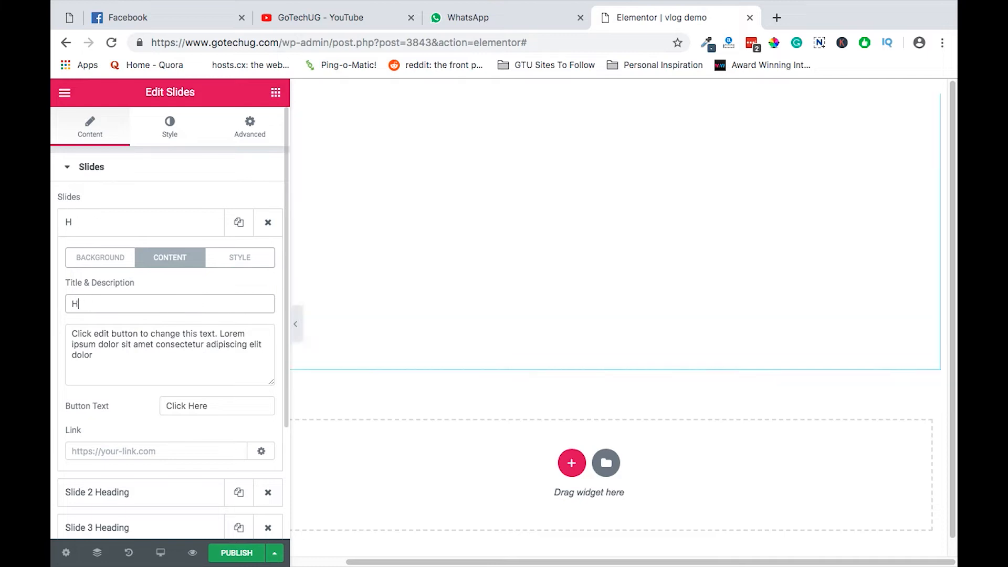
{"action": "type", "text": "ome P"}
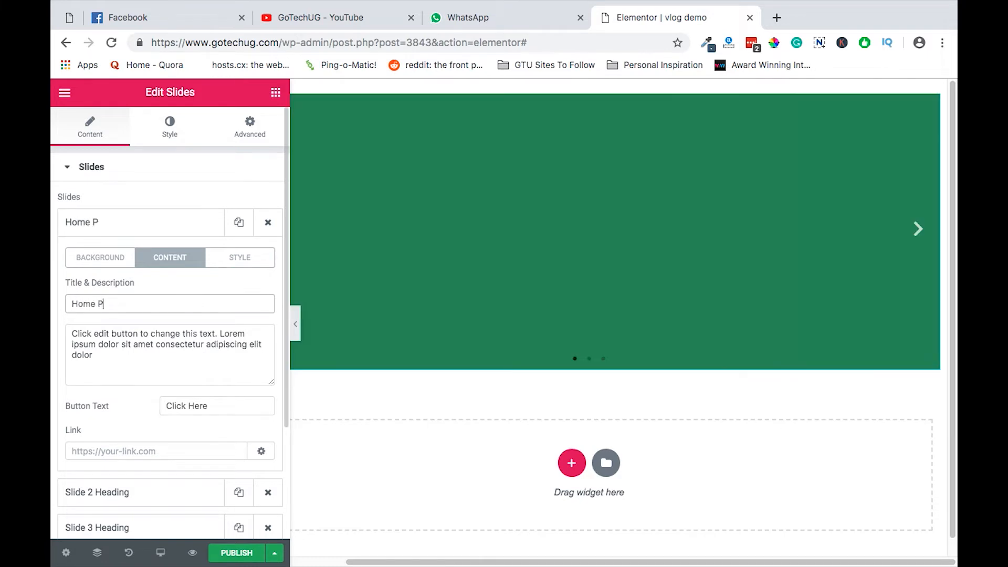
{"action": "type", "text": "age Slide 1"}
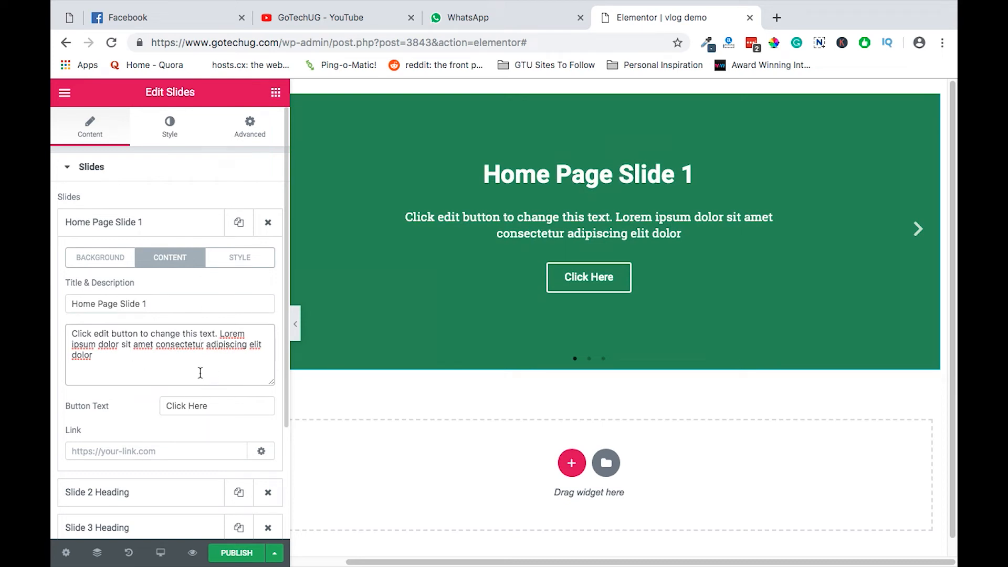
{"action": "double_click", "coordinate": [180, 345]}
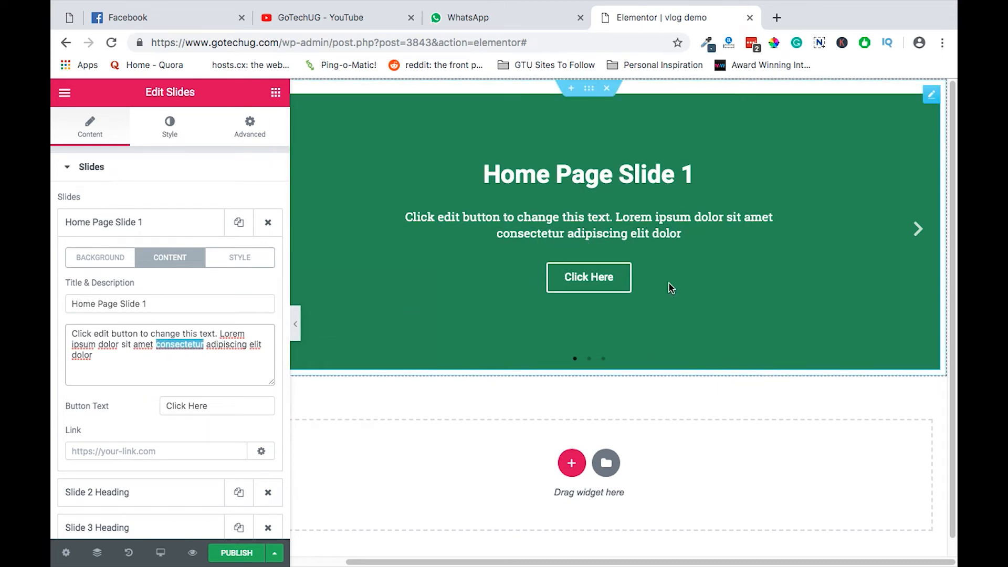
{"action": "double_click", "coordinate": [198, 405]}
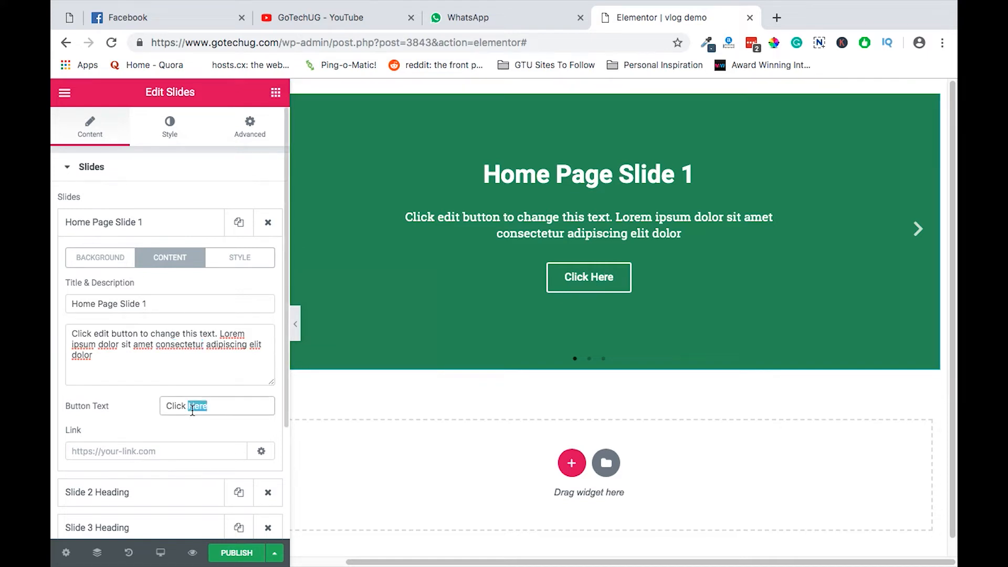
{"action": "type", "text": "More"}
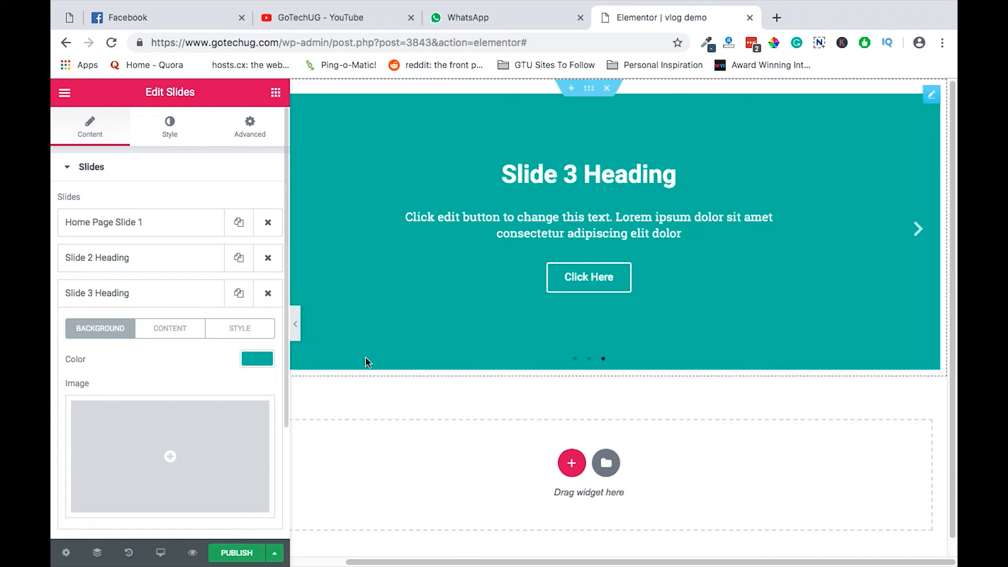
Step: Set Slide 3's background image to the GoTechUG on YouTube subscribe picture from the Media Library
{"action": "left_click", "coordinate": [256, 359]}
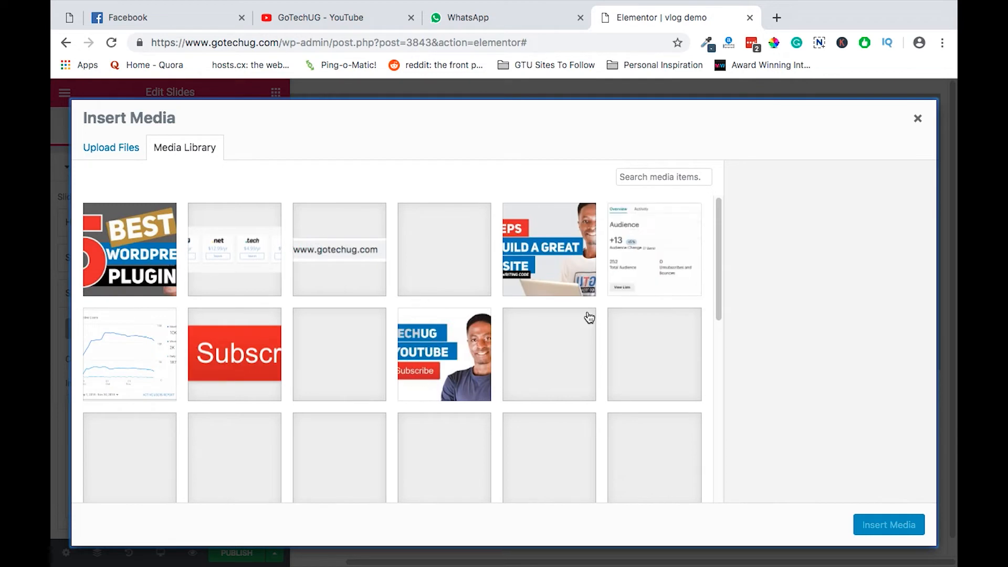
{"action": "left_click", "coordinate": [443, 354]}
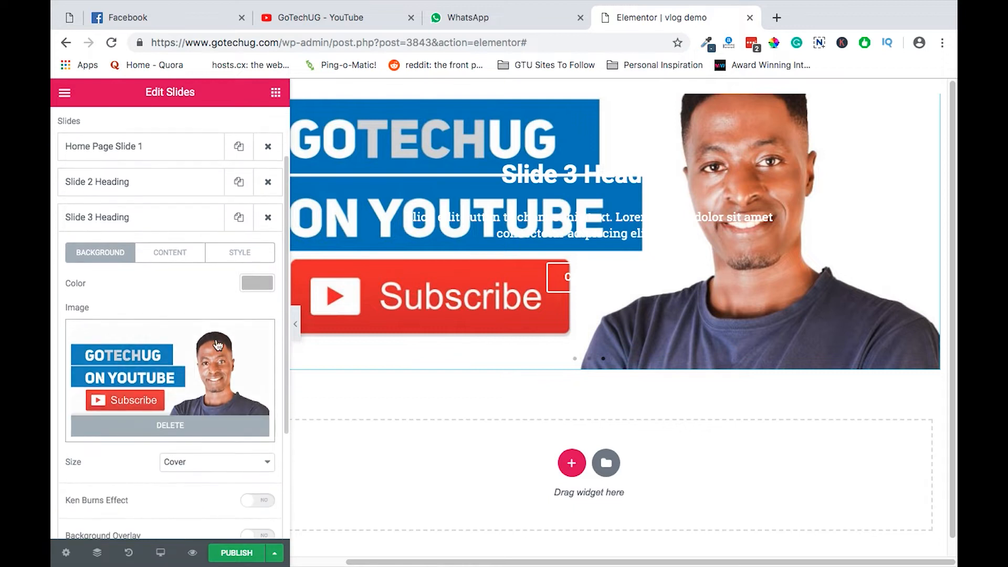
{"action": "left_click", "coordinate": [171, 252]}
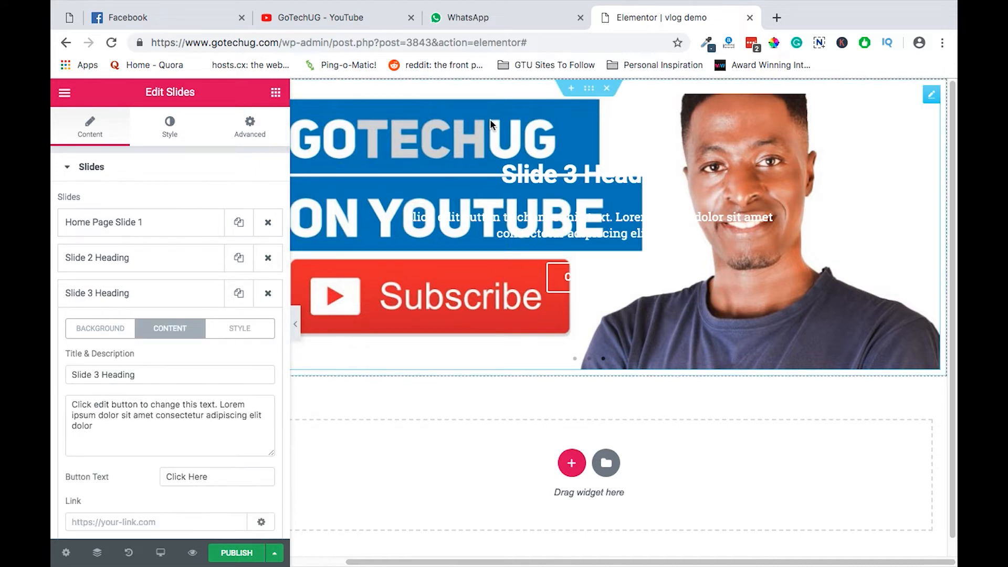
{"action": "mouse_move", "coordinate": [388, 290]}
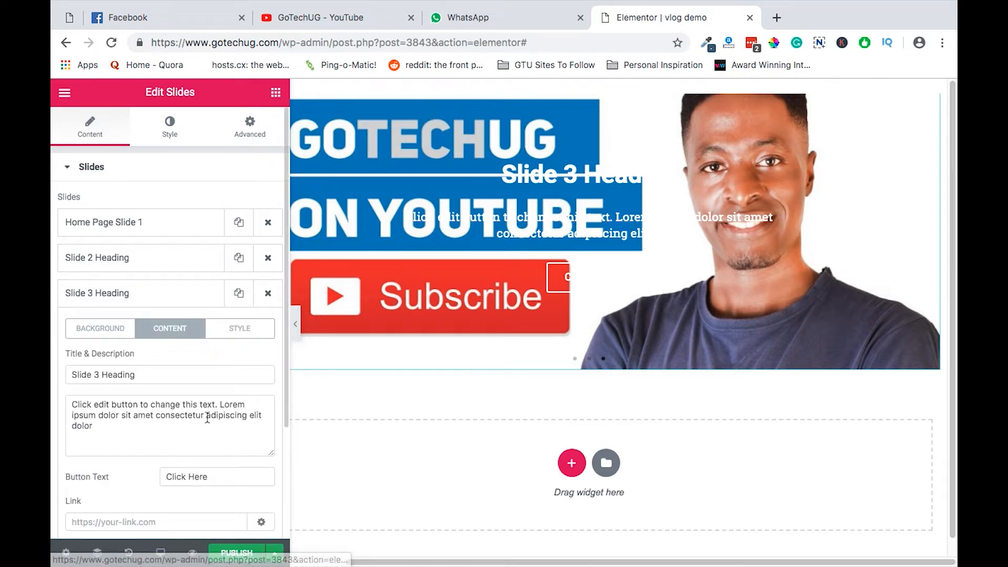
Step: In Style > Title, adjust then clear the slide title text colour so headings stay white
{"action": "scroll", "scroll_direction": "down", "scroll_amount": 3}
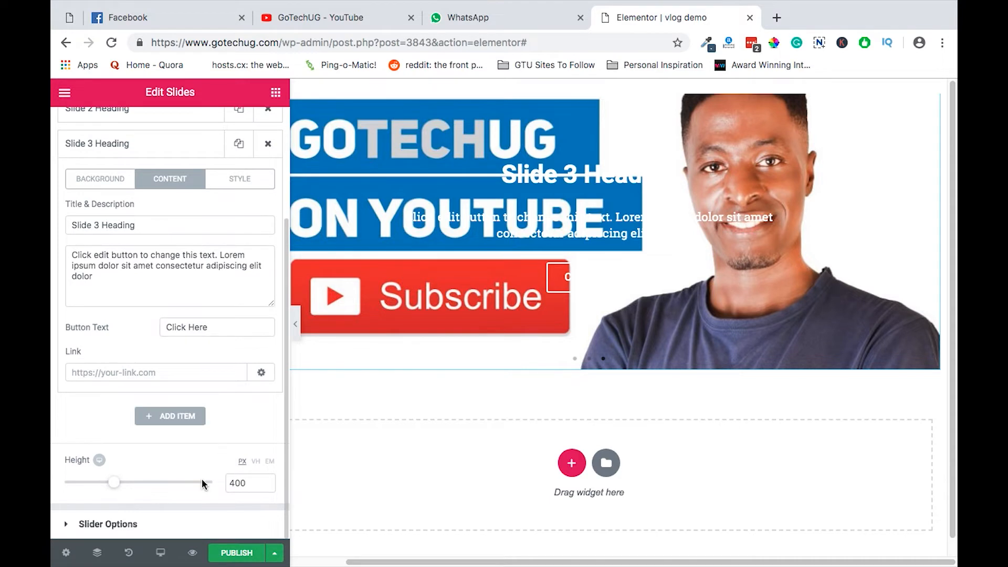
{"action": "left_click", "coordinate": [169, 127]}
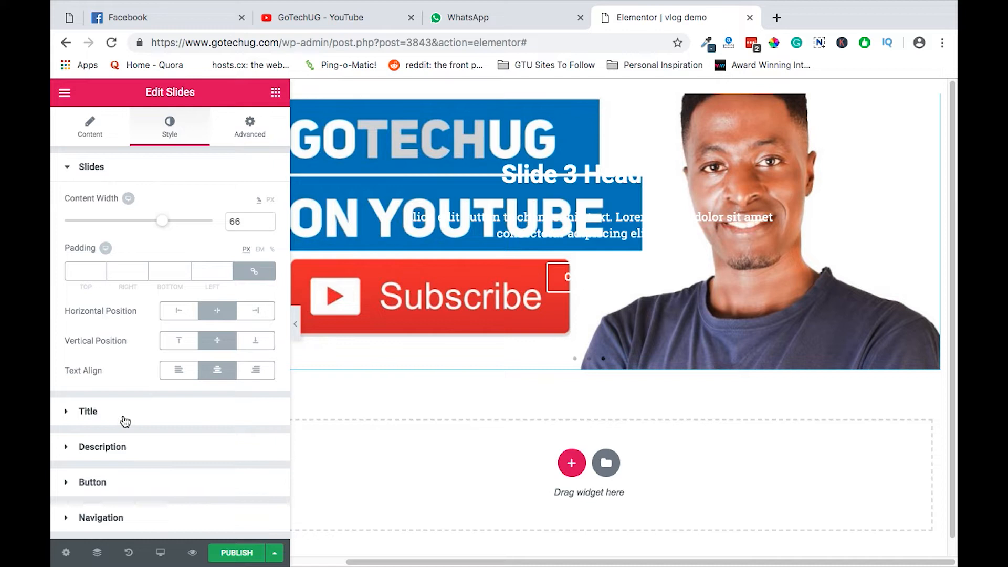
{"action": "left_click", "coordinate": [88, 412]}
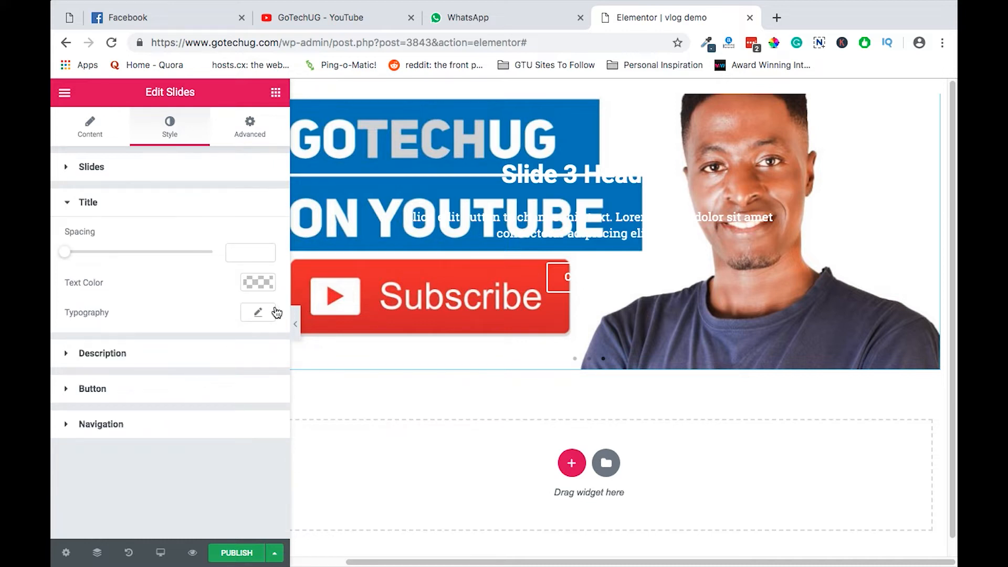
{"action": "left_click", "coordinate": [258, 283]}
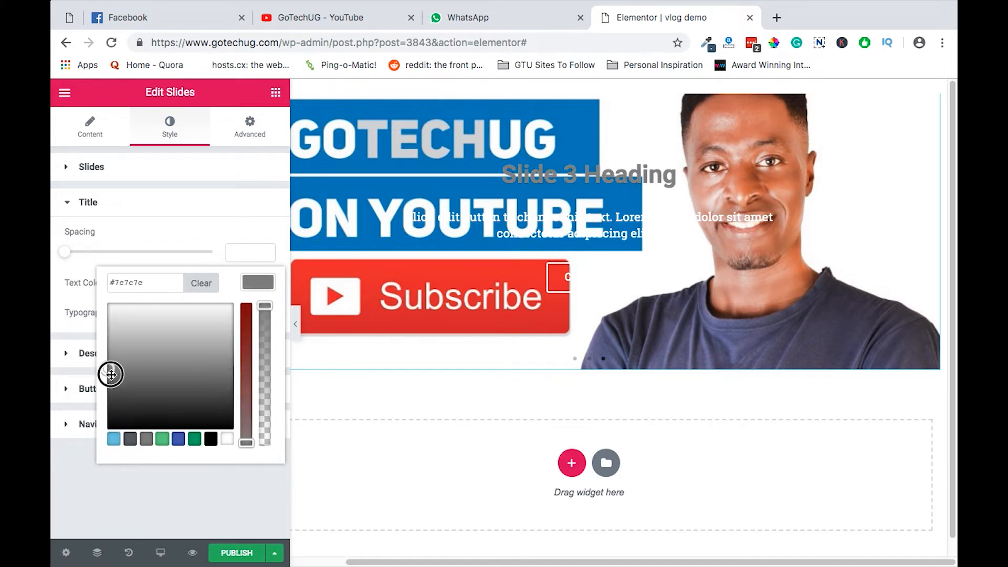
{"action": "left_click_drag", "start_coordinate": [111, 375], "coordinate": [178, 372]}
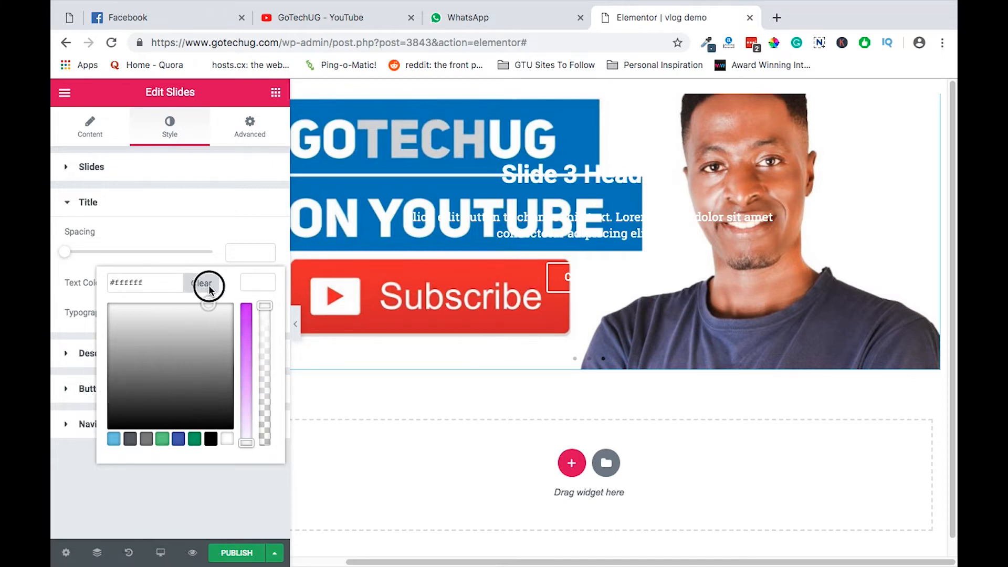
{"action": "left_click", "coordinate": [202, 282]}
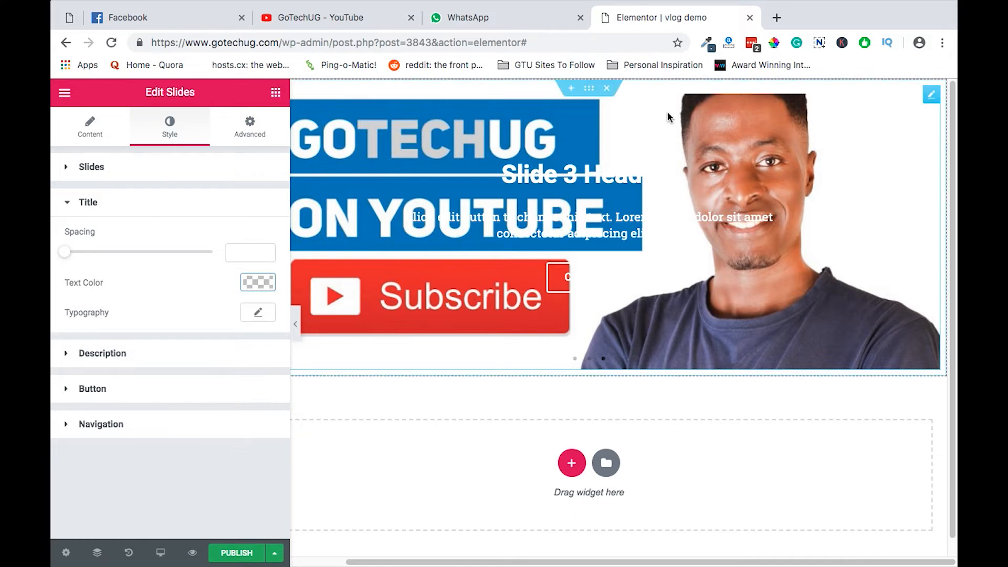
{"action": "mouse_move", "coordinate": [419, 193]}
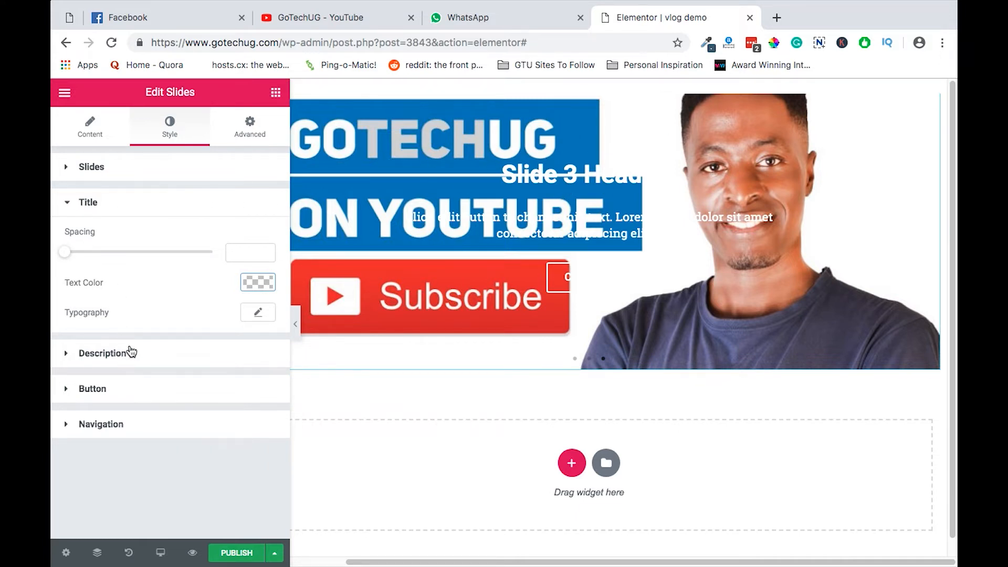
Step: Switch on Slide 3's background overlay and set its colour to a dark translucent shade
{"action": "left_click", "coordinate": [89, 127]}
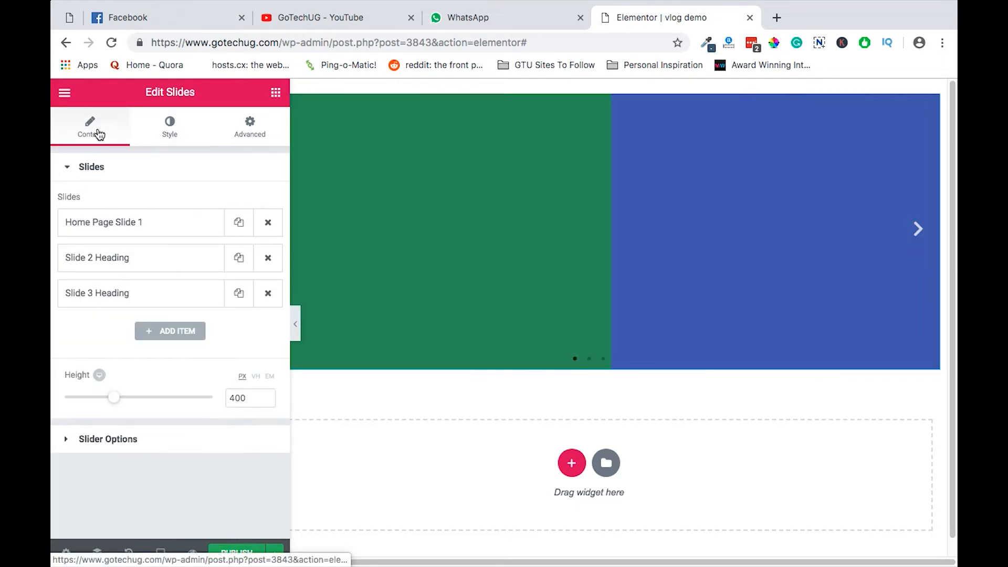
{"action": "left_click", "coordinate": [97, 293]}
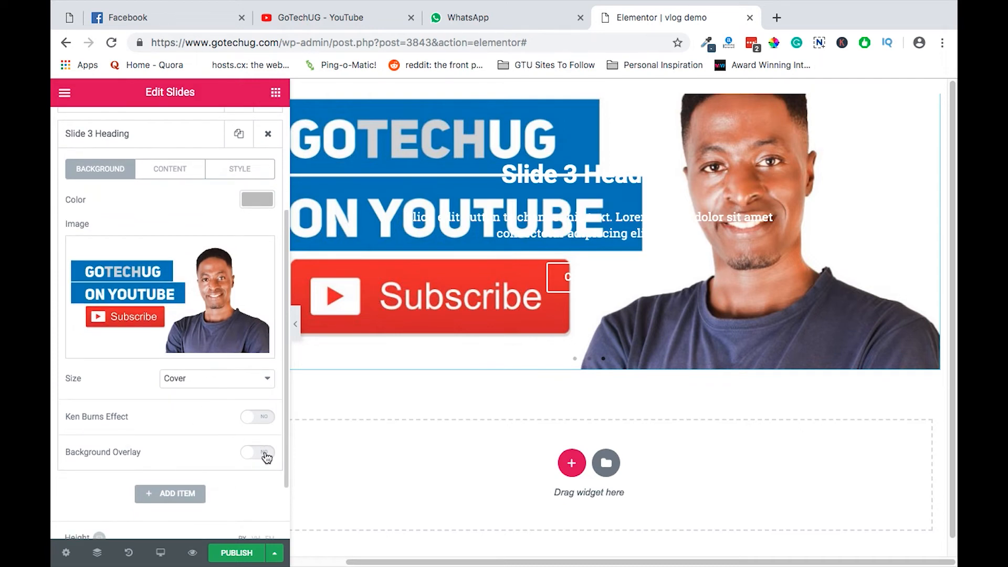
{"action": "left_click", "coordinate": [257, 452]}
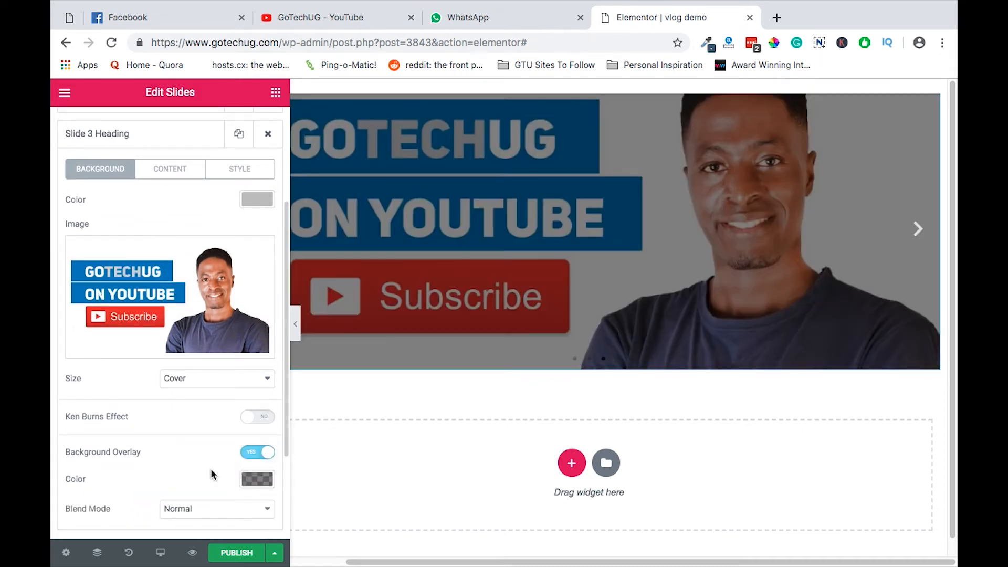
{"action": "left_click", "coordinate": [256, 479]}
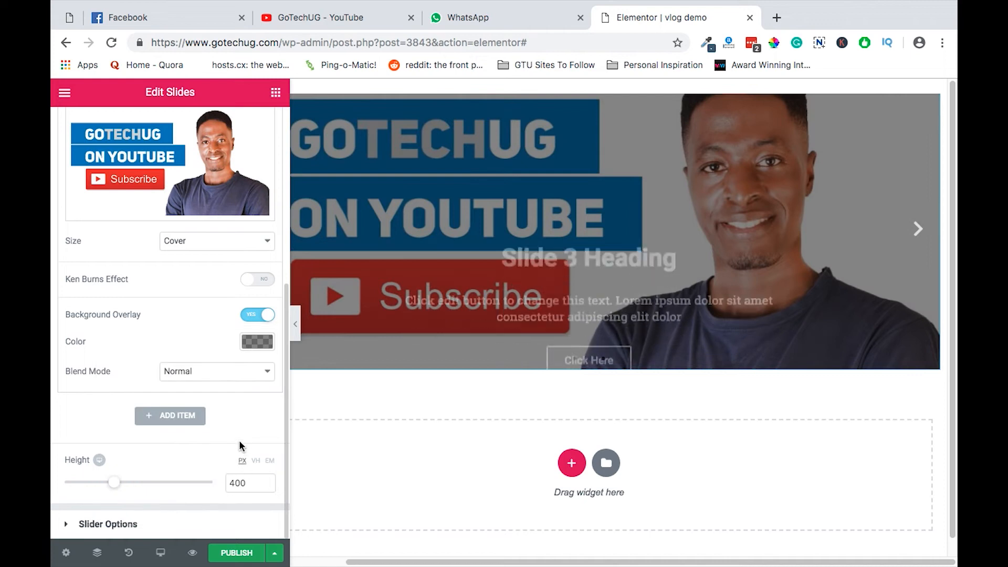
{"action": "left_click", "coordinate": [256, 341]}
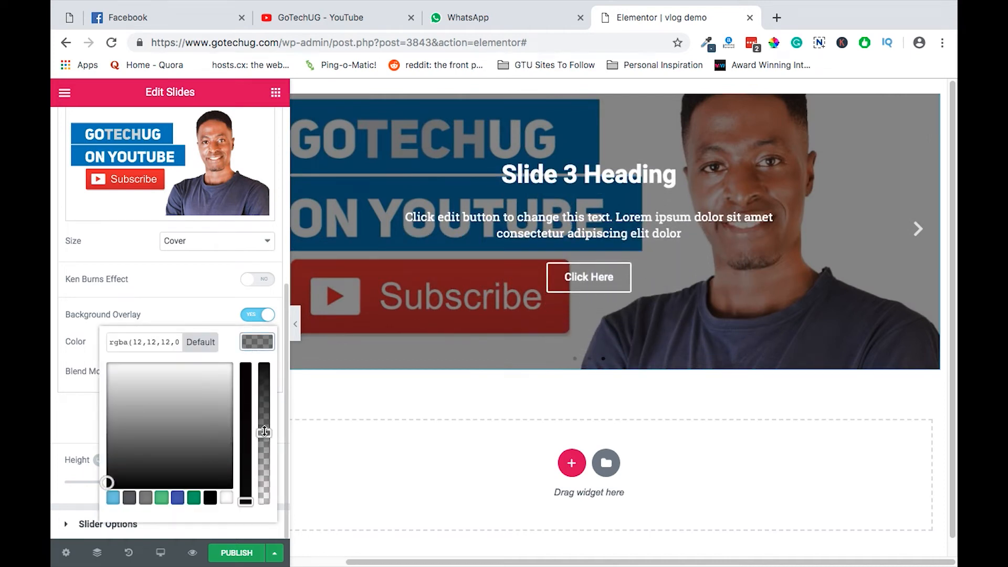
{"action": "left_click_drag", "start_coordinate": [262, 431], "coordinate": [263, 379]}
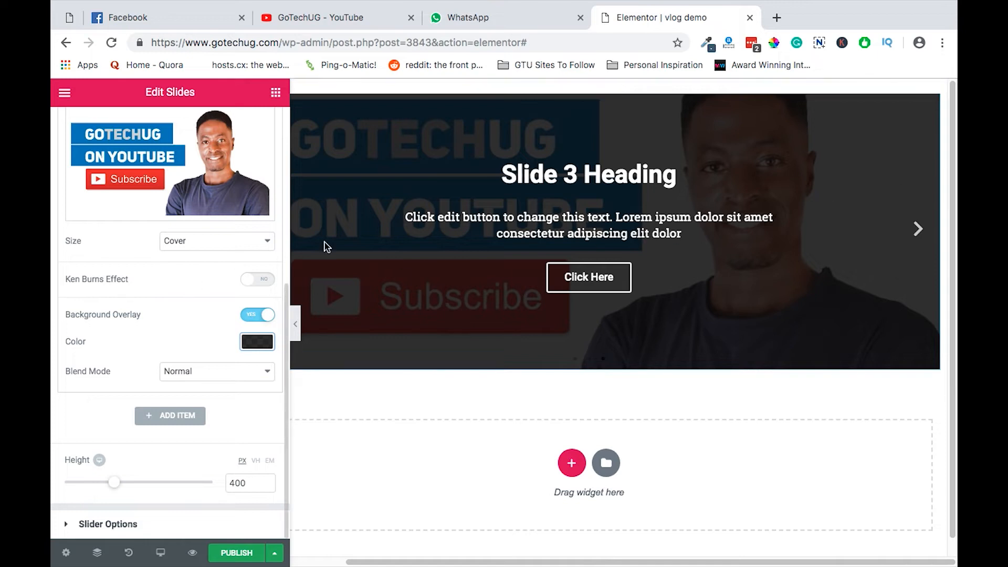
{"action": "mouse_move", "coordinate": [692, 437]}
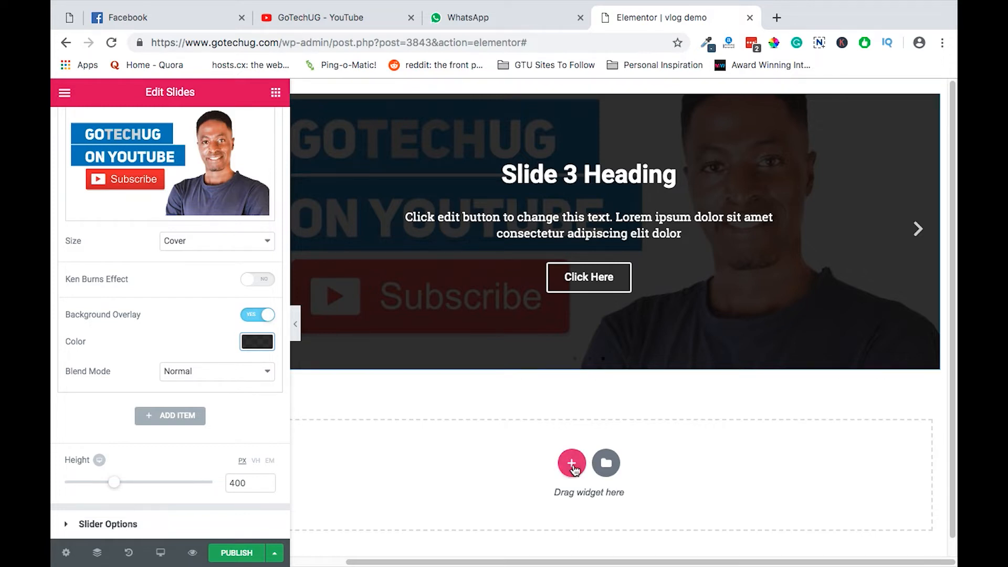
Step: Add a two-column section below the slider with a Text Editor in the left column
{"action": "left_click", "coordinate": [571, 463]}
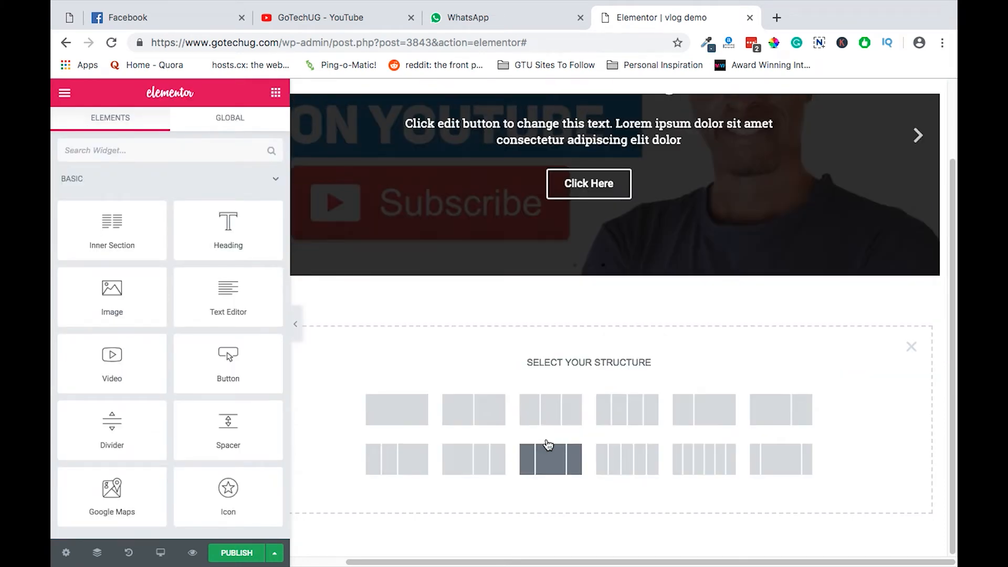
{"action": "left_click", "coordinate": [549, 459]}
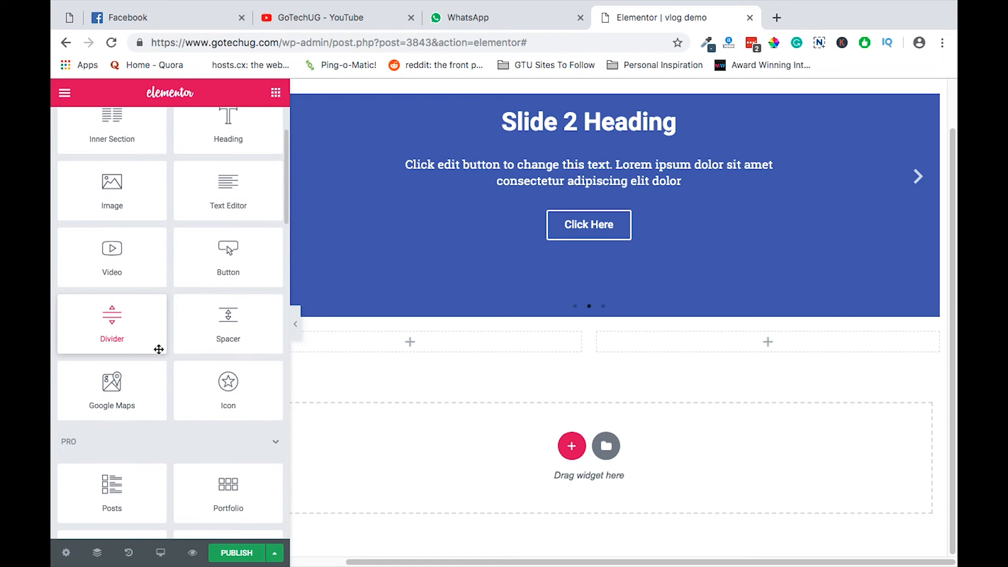
{"action": "left_click_drag", "start_coordinate": [228, 191], "coordinate": [389, 337]}
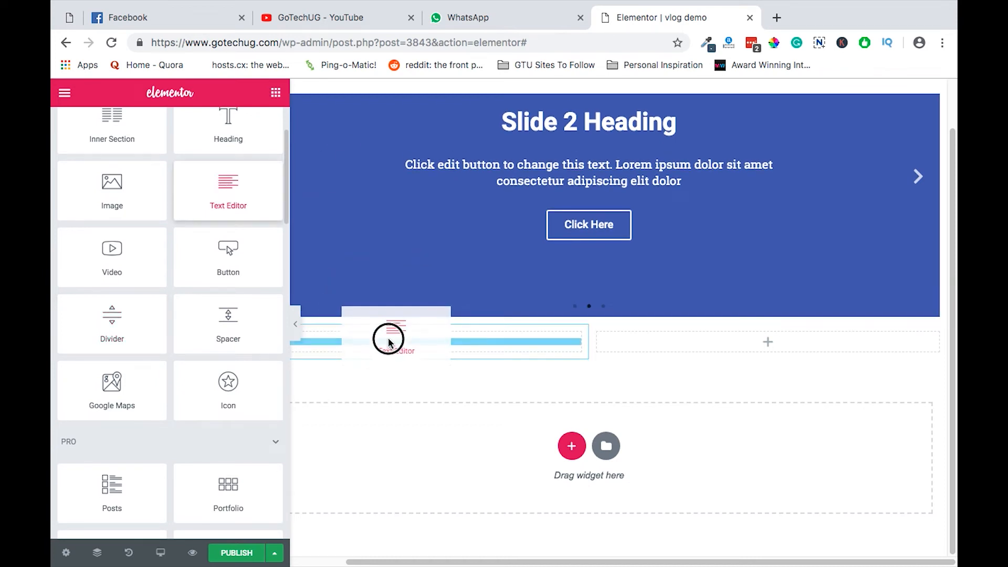
{"action": "left_click", "coordinate": [389, 339]}
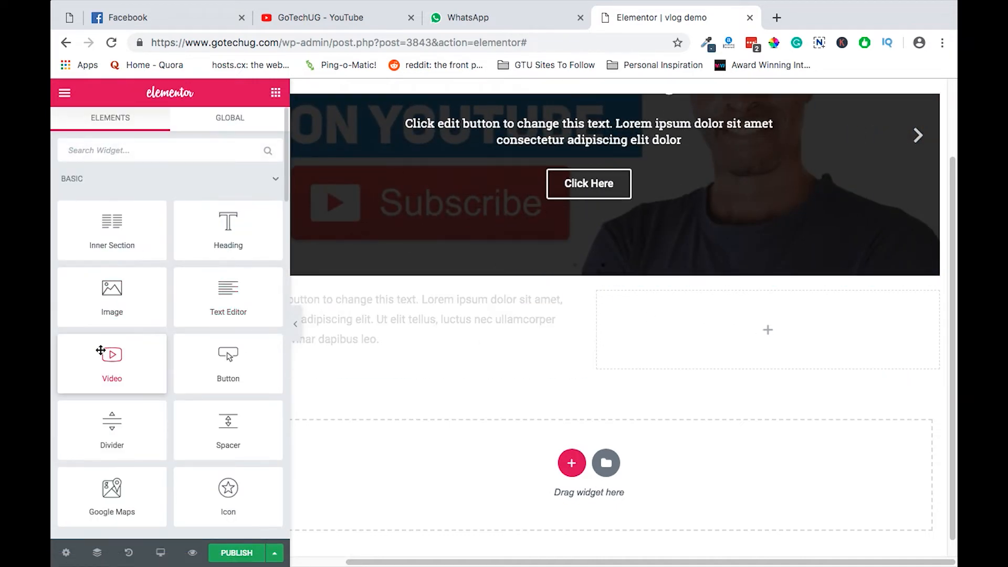
Step: Place a Video widget in the right column of the new section
{"action": "scroll", "scroll_direction": "down", "scroll_amount": 3}
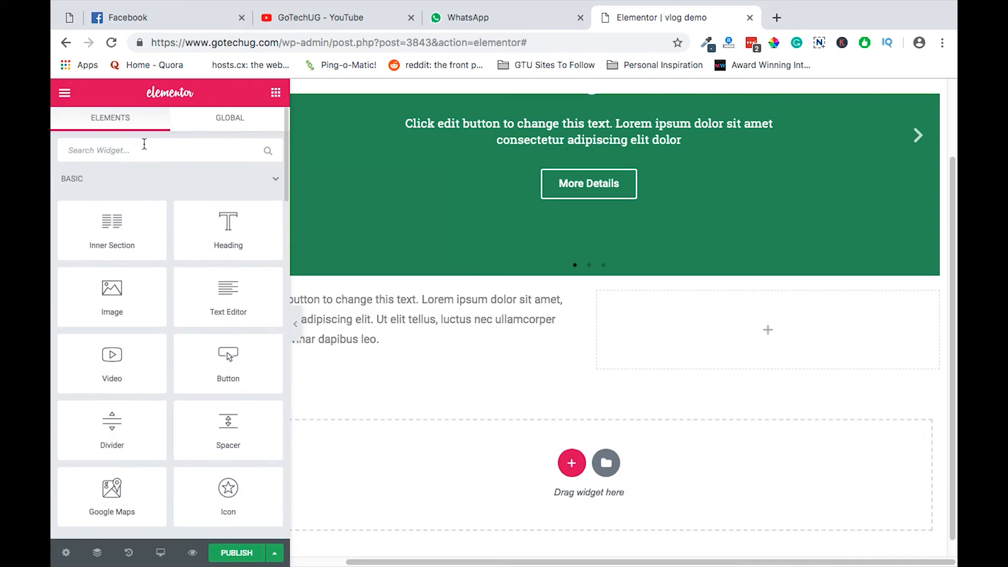
{"action": "type", "text": "vid"}
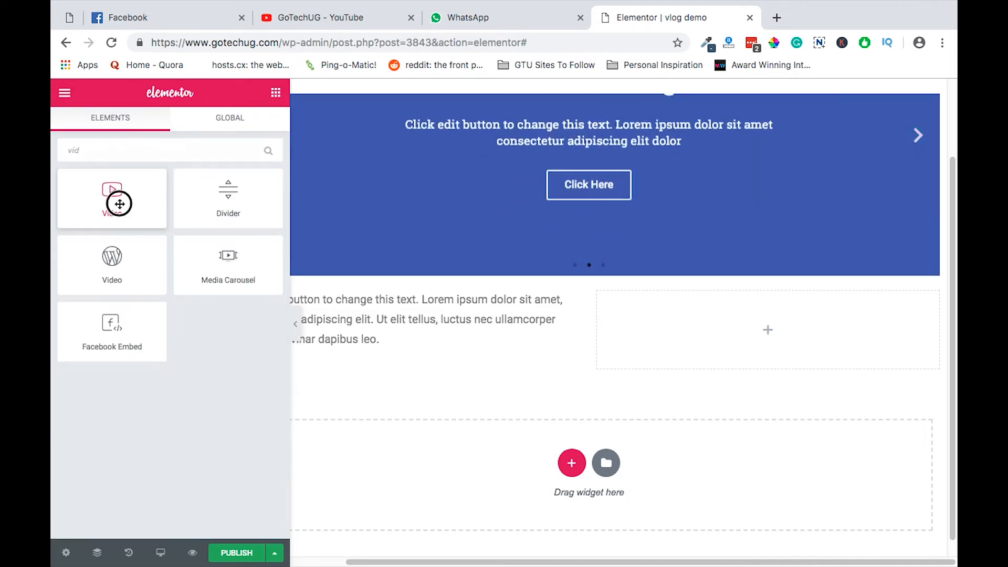
{"action": "left_click_drag", "start_coordinate": [111, 199], "coordinate": [768, 329]}
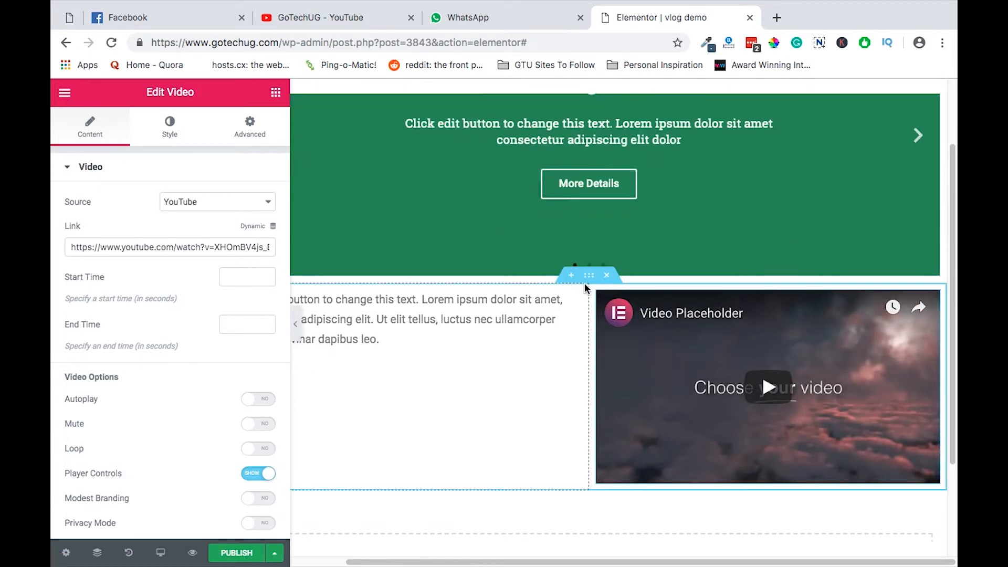
{"action": "mouse_move", "coordinate": [589, 275]}
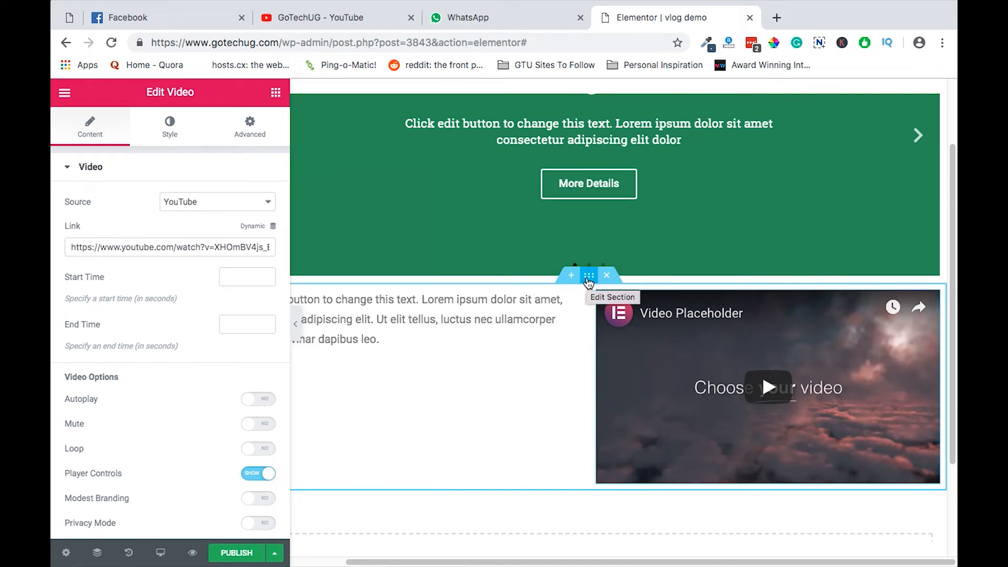
Step: Give the text-and-video section 50 px top and bottom padding in its Advanced settings
{"action": "left_click", "coordinate": [588, 275]}
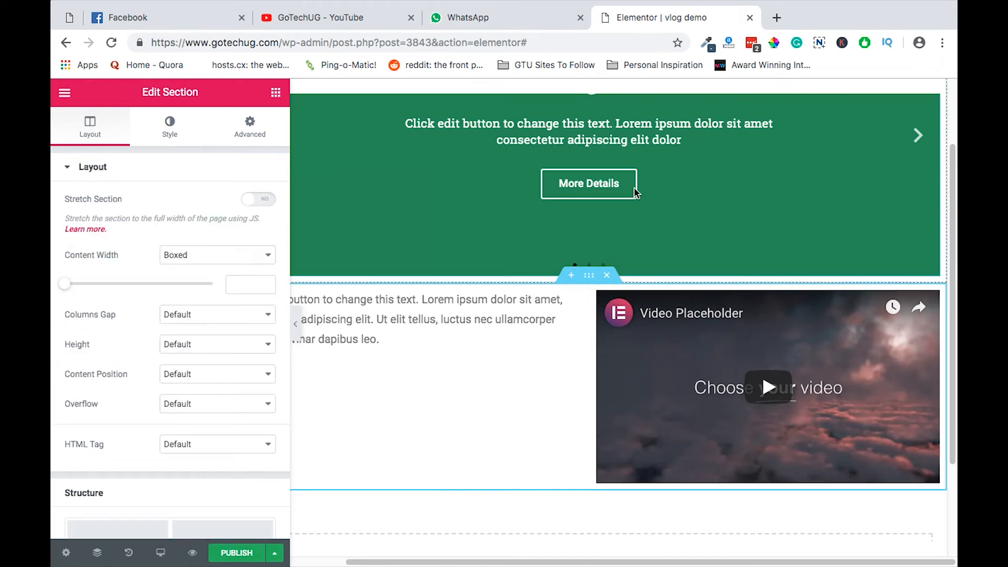
{"action": "scroll", "scroll_direction": "down", "scroll_amount": 3}
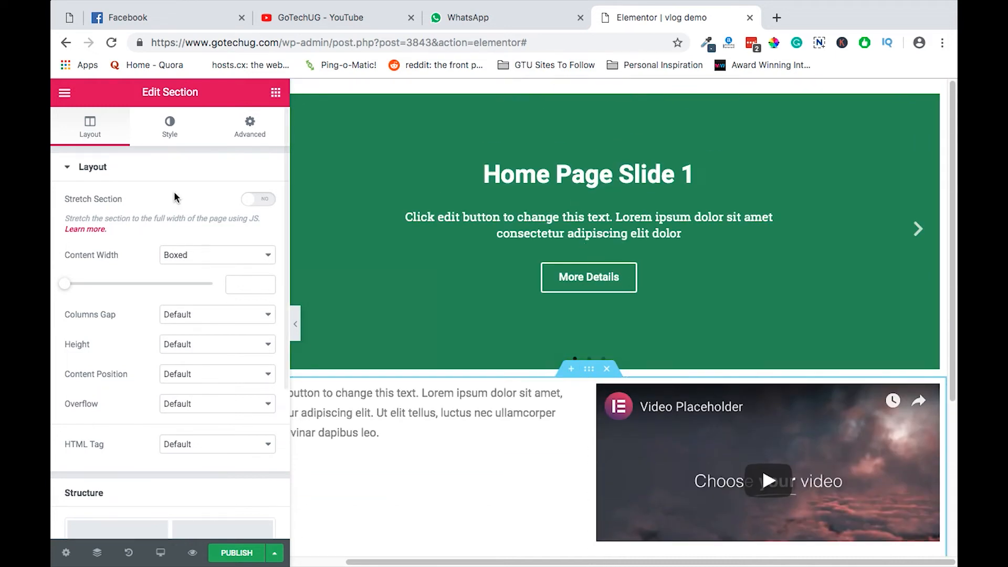
{"action": "left_click", "coordinate": [250, 127]}
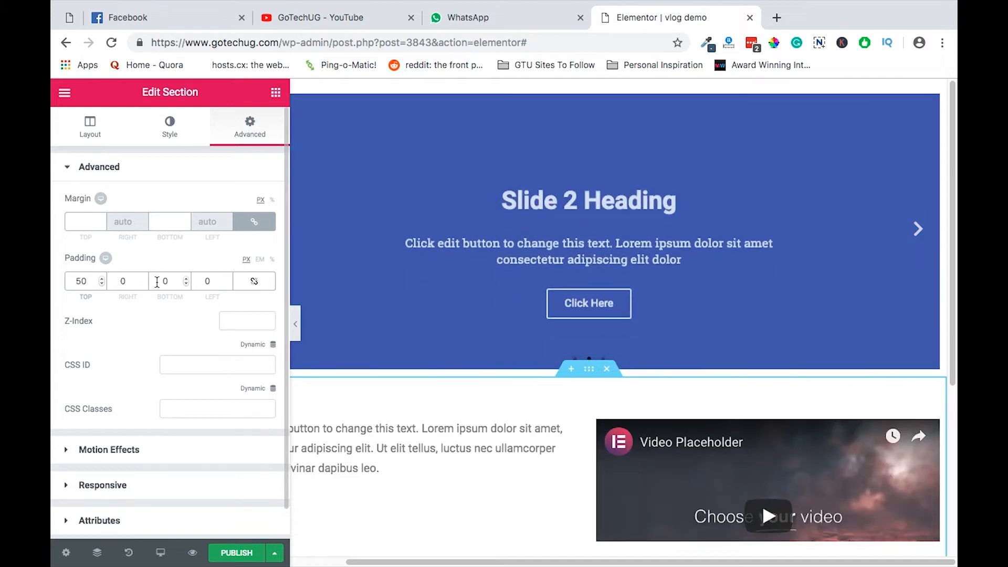
{"action": "type", "text": "50"}
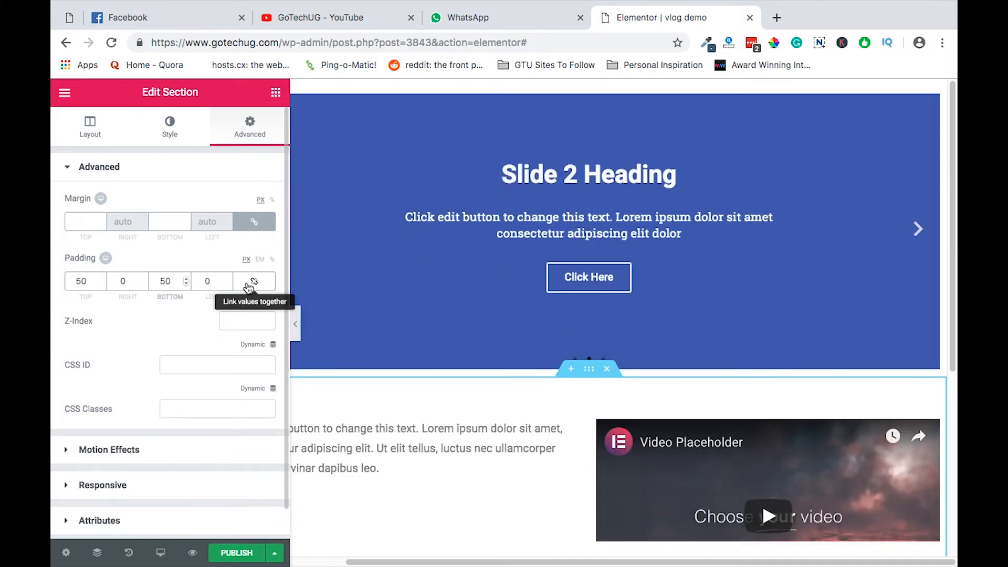
{"action": "scroll", "scroll_direction": "down", "scroll_amount": 3}
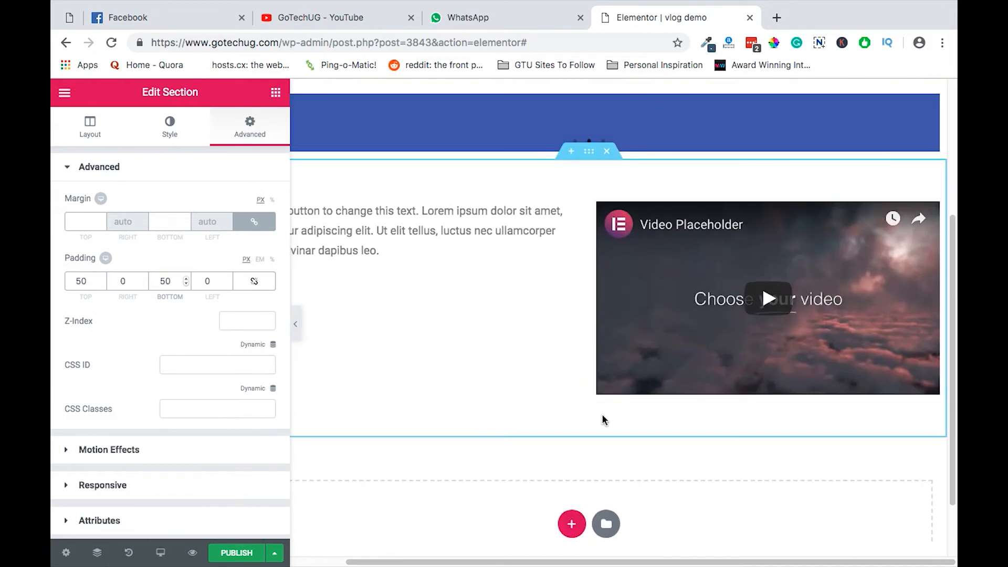
{"action": "left_click", "coordinate": [767, 299]}
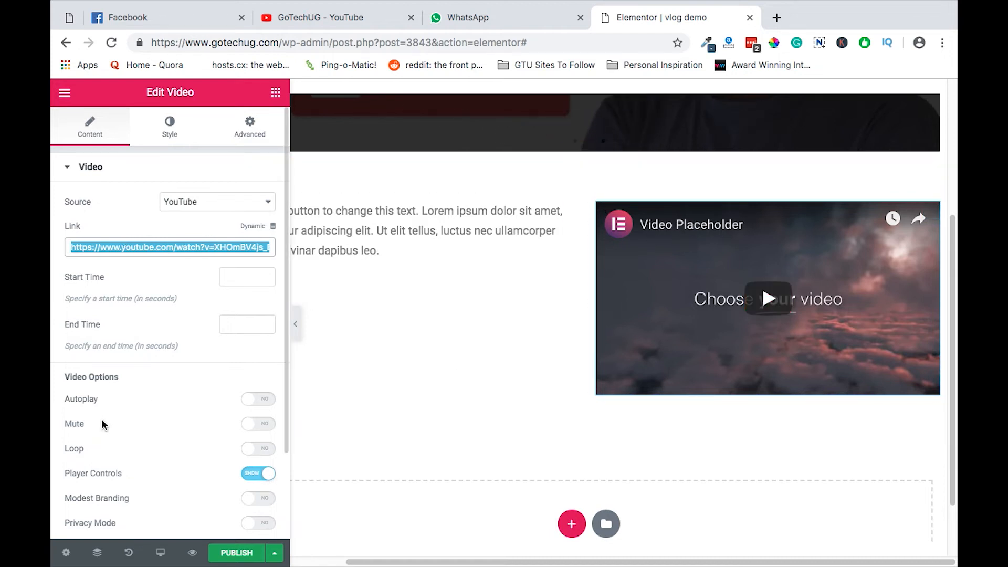
{"action": "scroll", "scroll_direction": "down", "scroll_amount": 3}
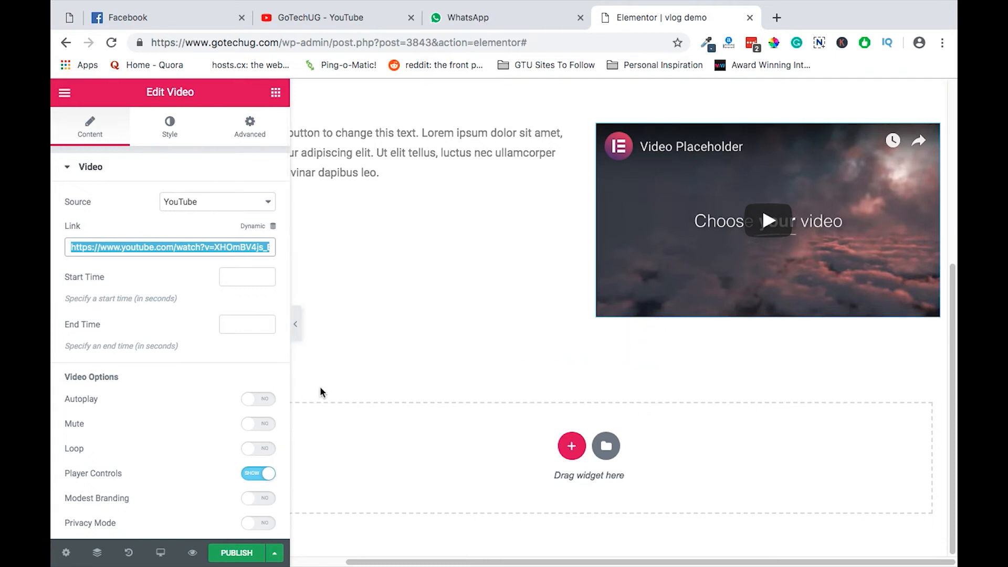
{"action": "left_click", "coordinate": [217, 202]}
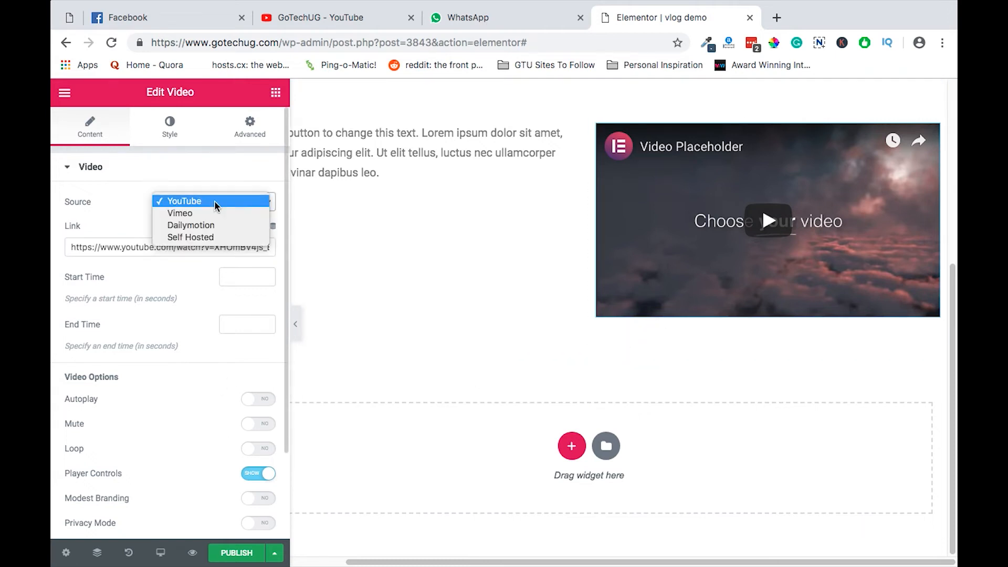
{"action": "mouse_move", "coordinate": [157, 377]}
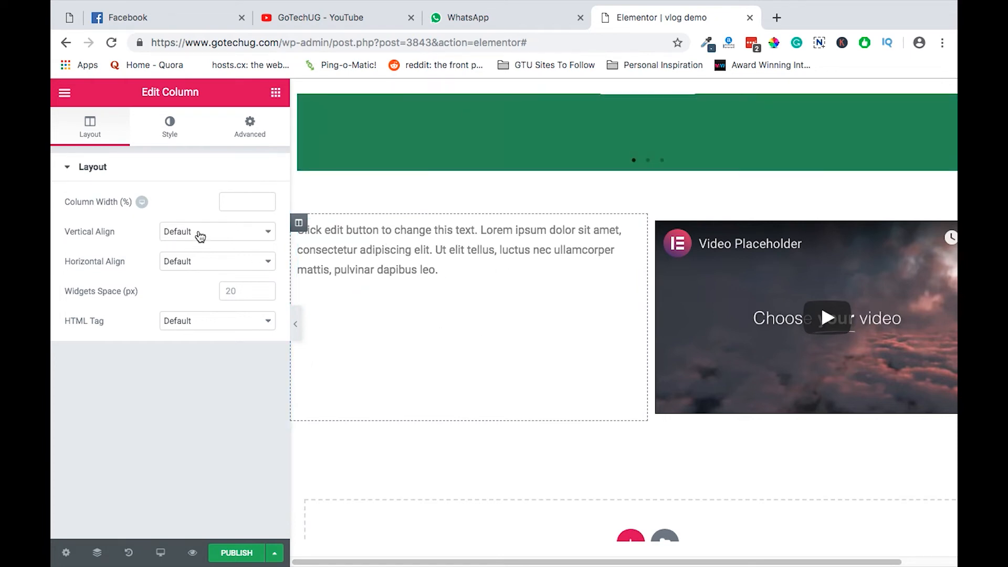
Step: Set the text column's Vertical Align to Middle so it centres beside the video
{"action": "left_click", "coordinate": [216, 232]}
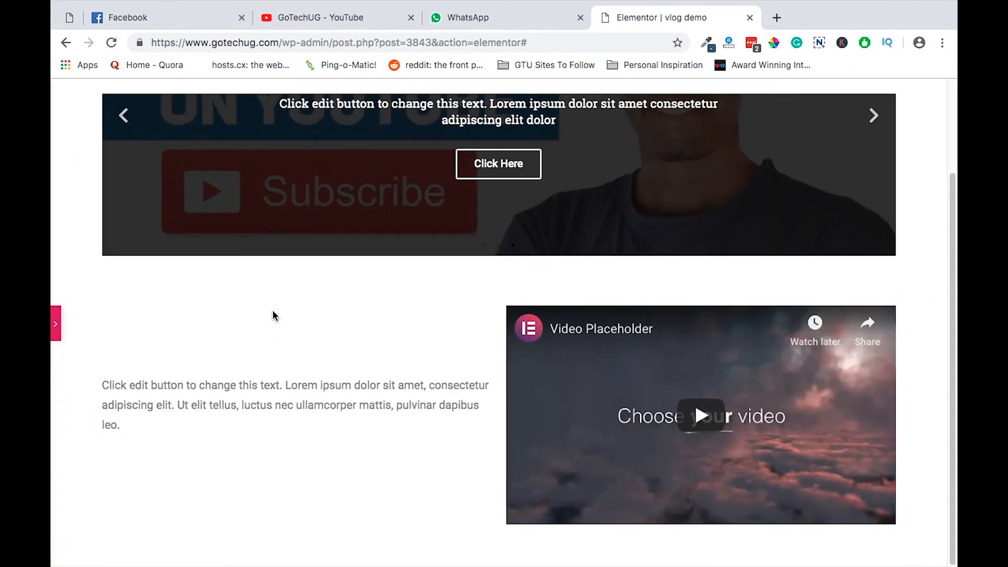
{"action": "mouse_move", "coordinate": [111, 377]}
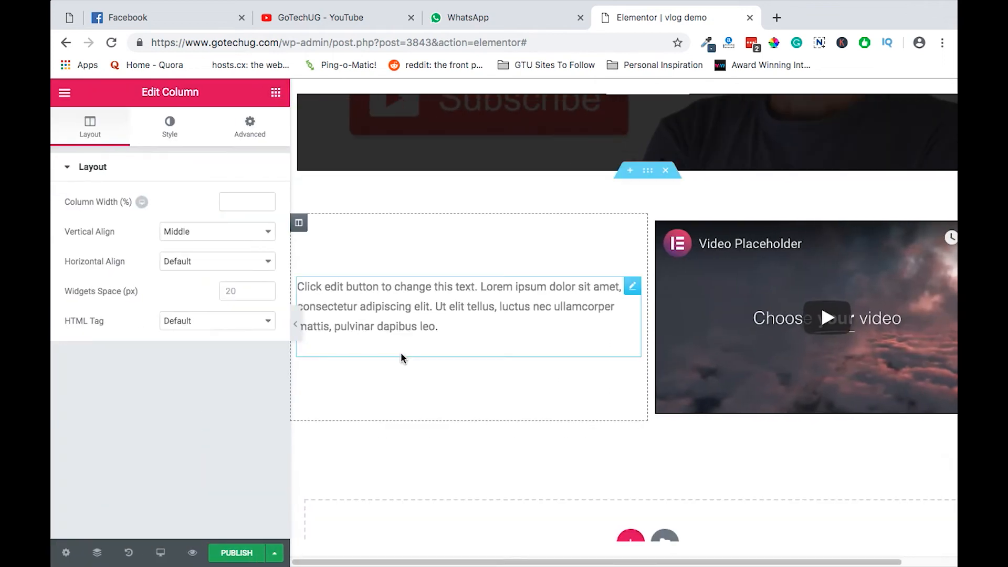
{"action": "scroll", "scroll_direction": "down", "scroll_amount": 3}
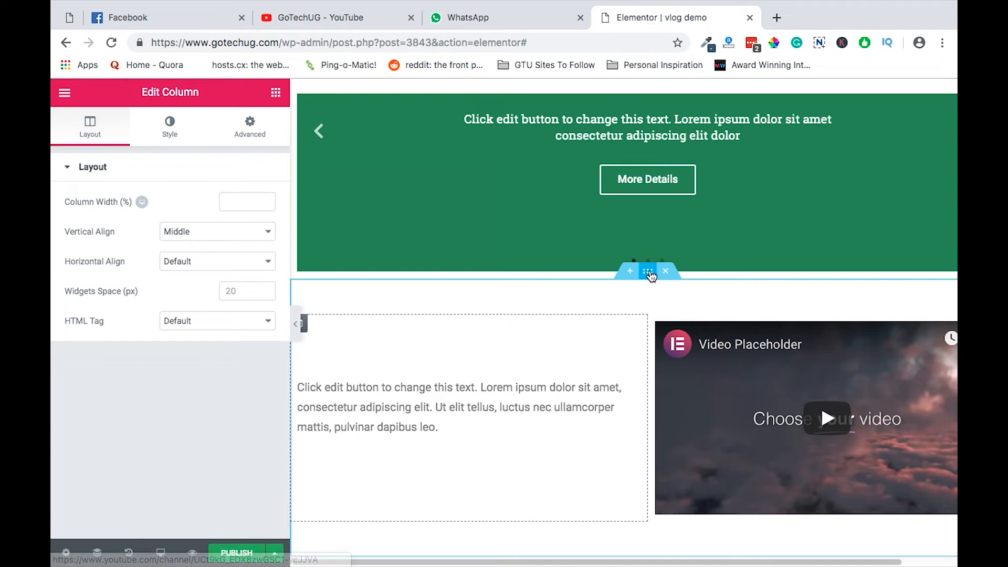
{"action": "left_click", "coordinate": [648, 271]}
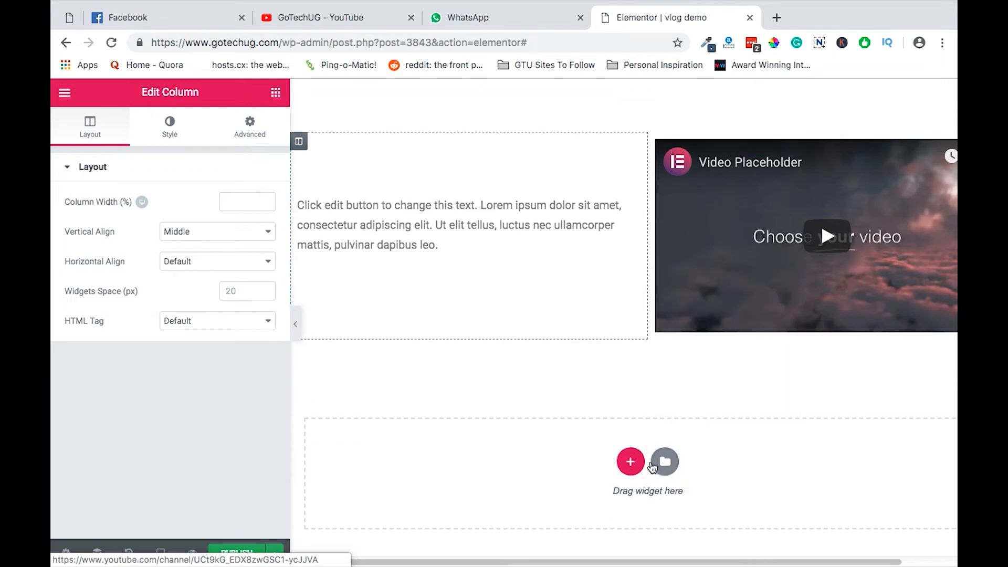
Step: Add a 1/3–2/3 section below and place an Animated Headline in its narrow left column
{"action": "left_click", "coordinate": [630, 462]}
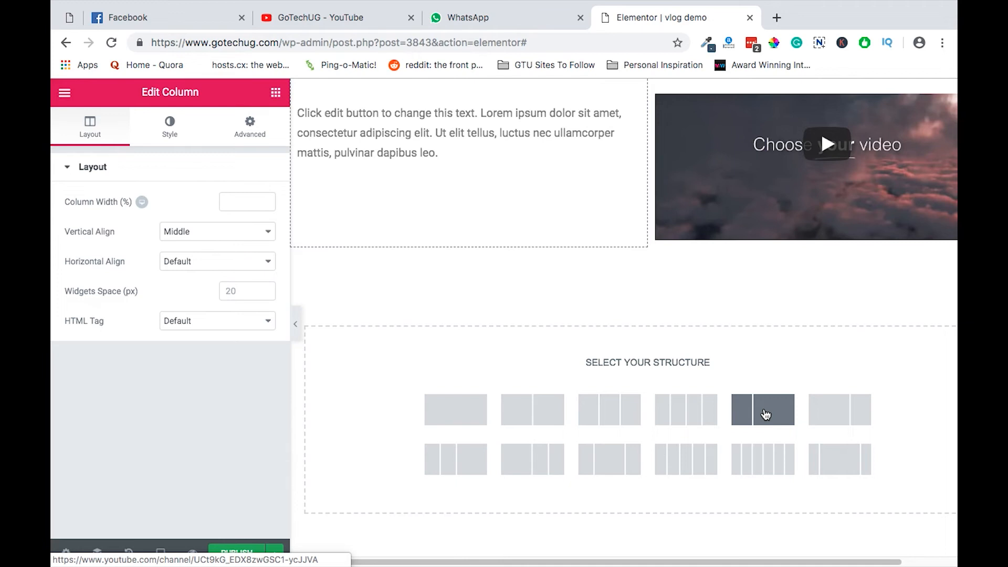
{"action": "mouse_move", "coordinate": [748, 396]}
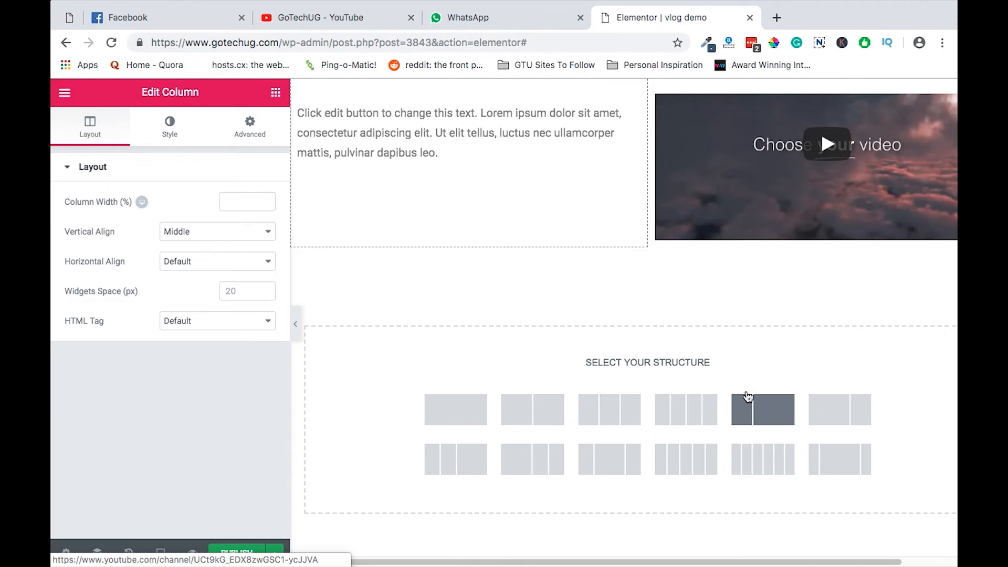
{"action": "mouse_move", "coordinate": [745, 405]}
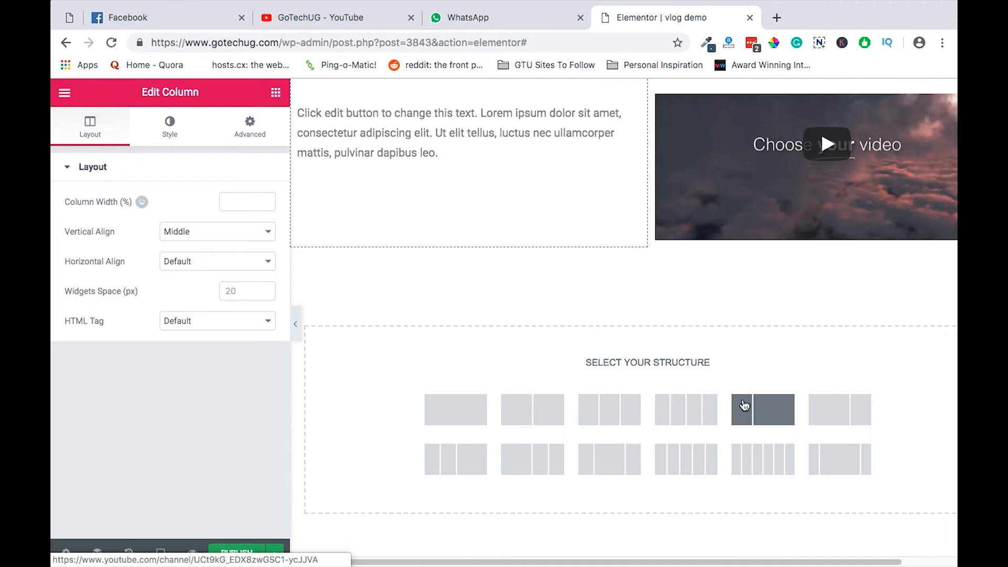
{"action": "left_click", "coordinate": [763, 411]}
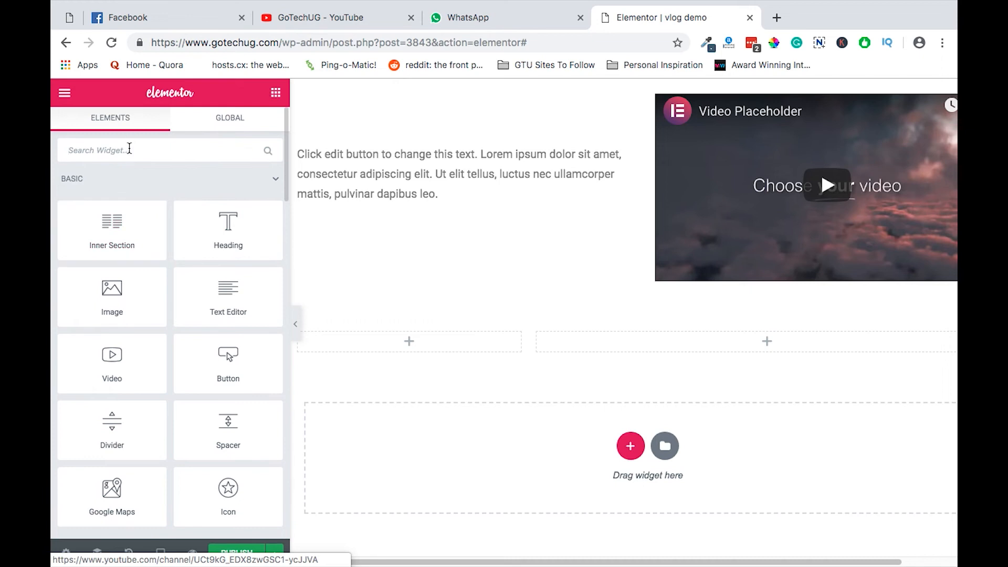
{"action": "type", "text": "he"}
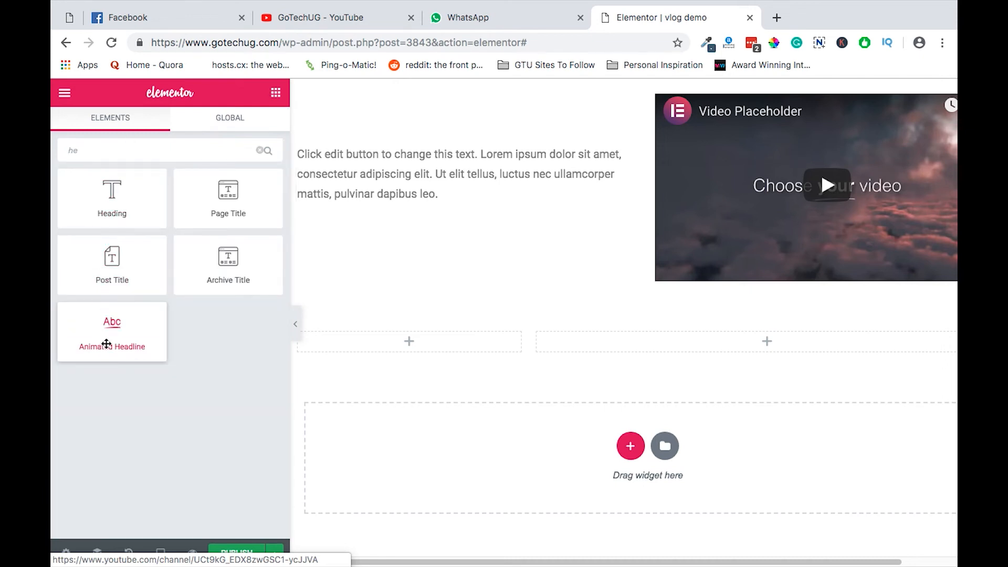
{"action": "left_click_drag", "start_coordinate": [113, 331], "coordinate": [409, 325]}
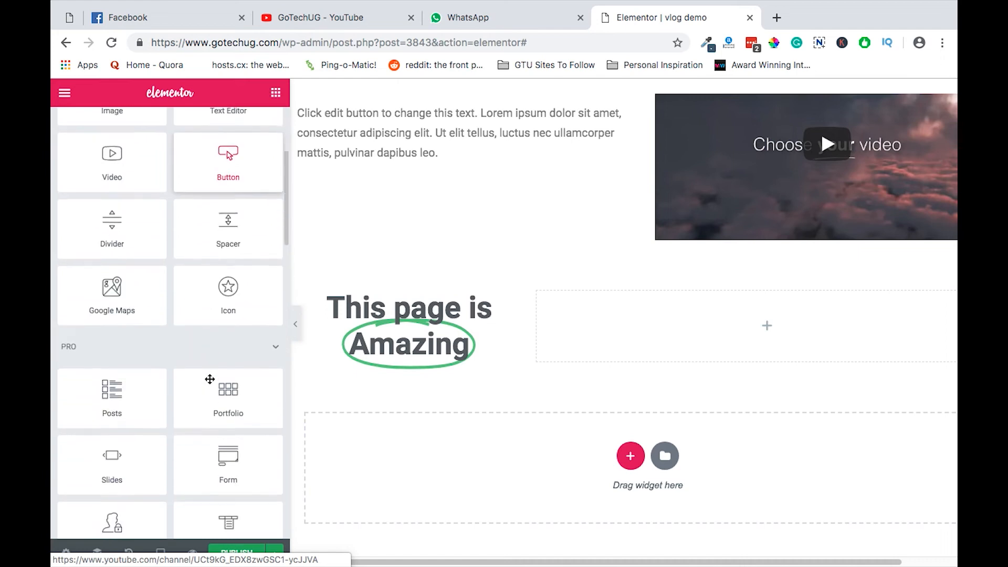
{"action": "scroll", "scroll_direction": "down", "scroll_amount": 3}
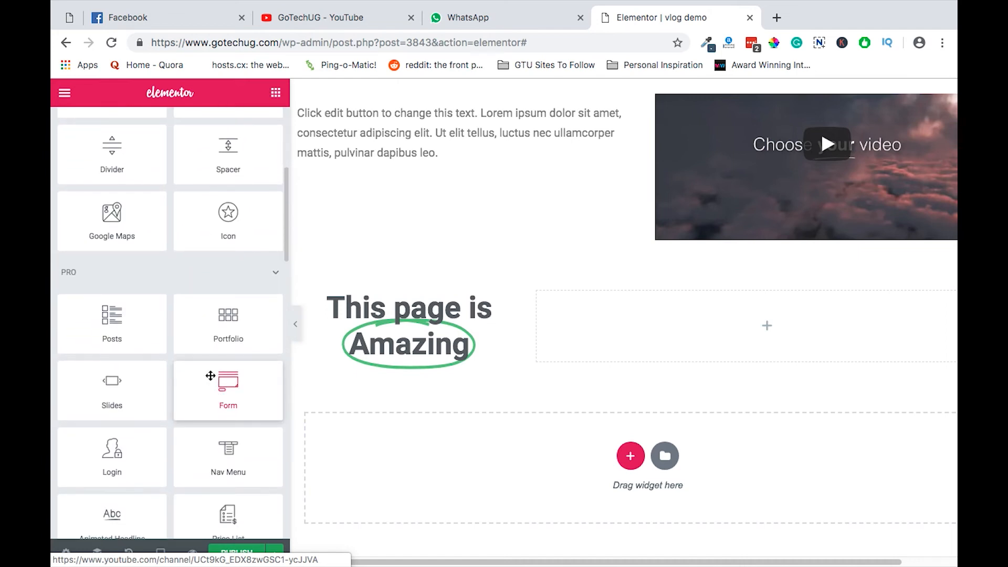
{"action": "mouse_move", "coordinate": [111, 323]}
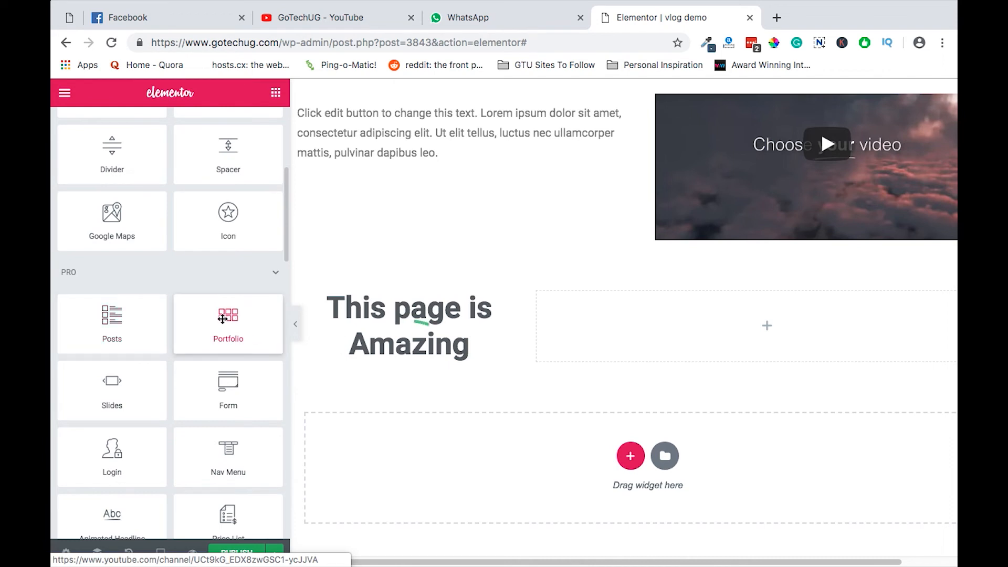
Step: Add a Portfolio grid to the right column with Full image size, 2 columns and 4 posts per page
{"action": "left_click", "coordinate": [228, 324]}
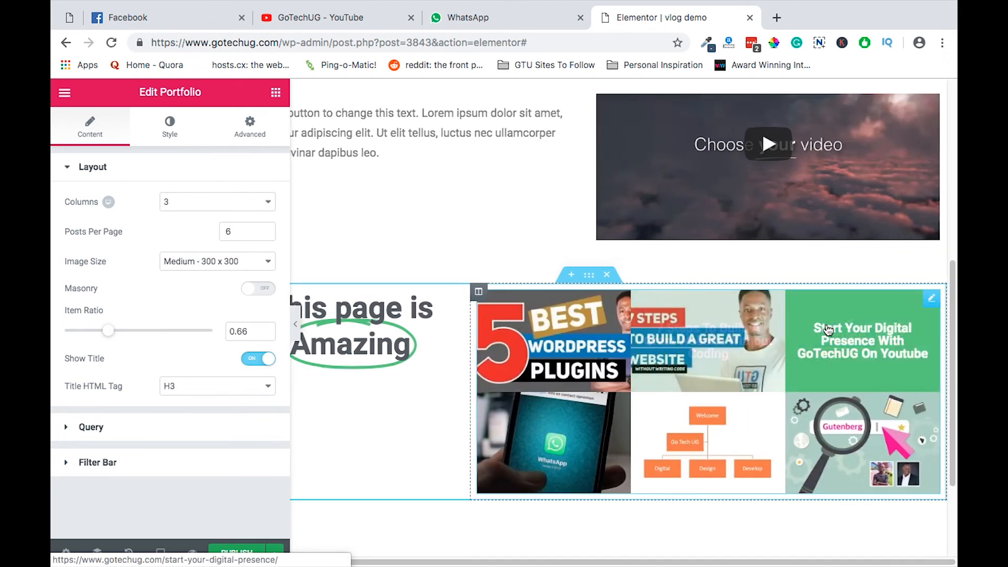
{"action": "scroll", "scroll_direction": "down", "scroll_amount": 3}
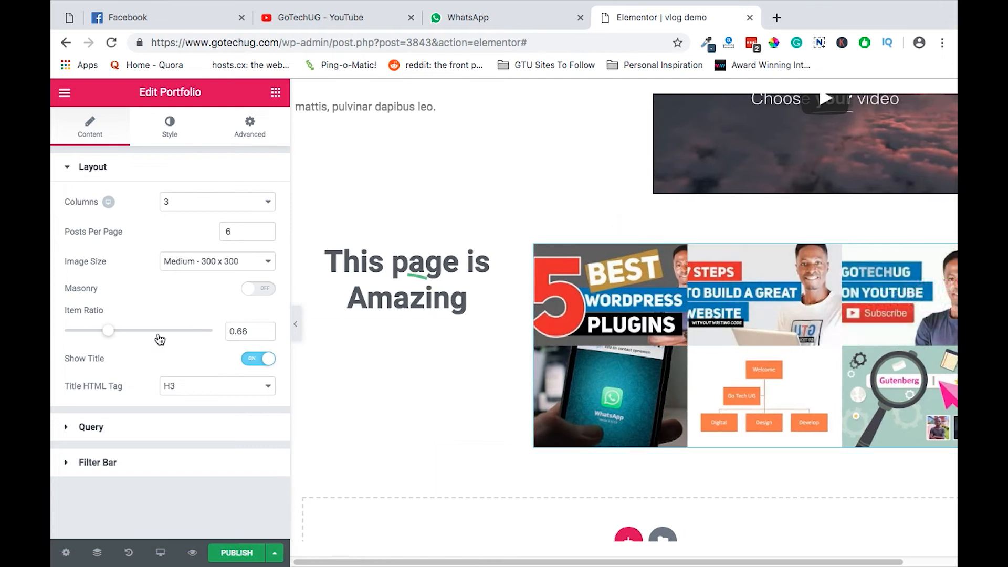
{"action": "left_click", "coordinate": [216, 261]}
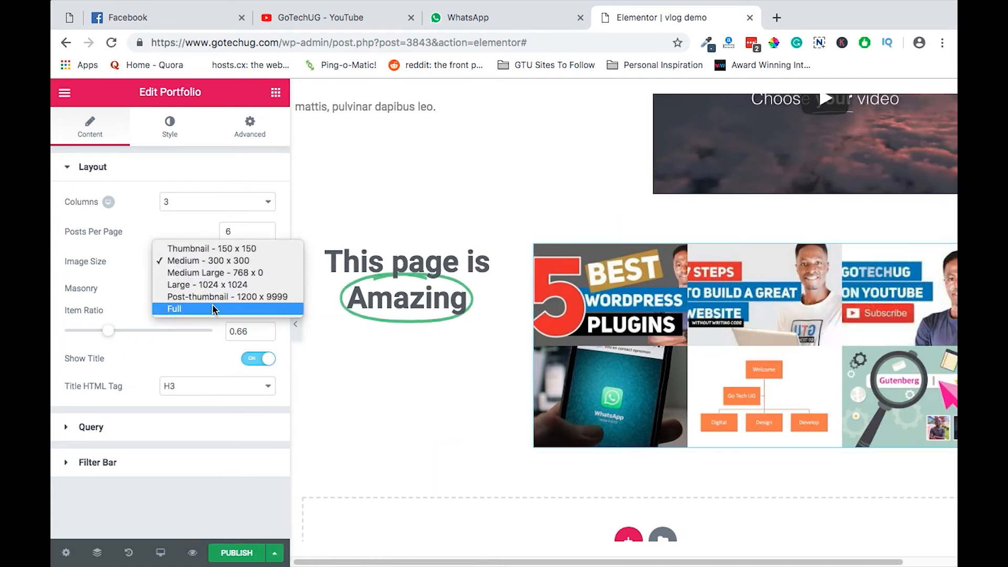
{"action": "left_click", "coordinate": [175, 309]}
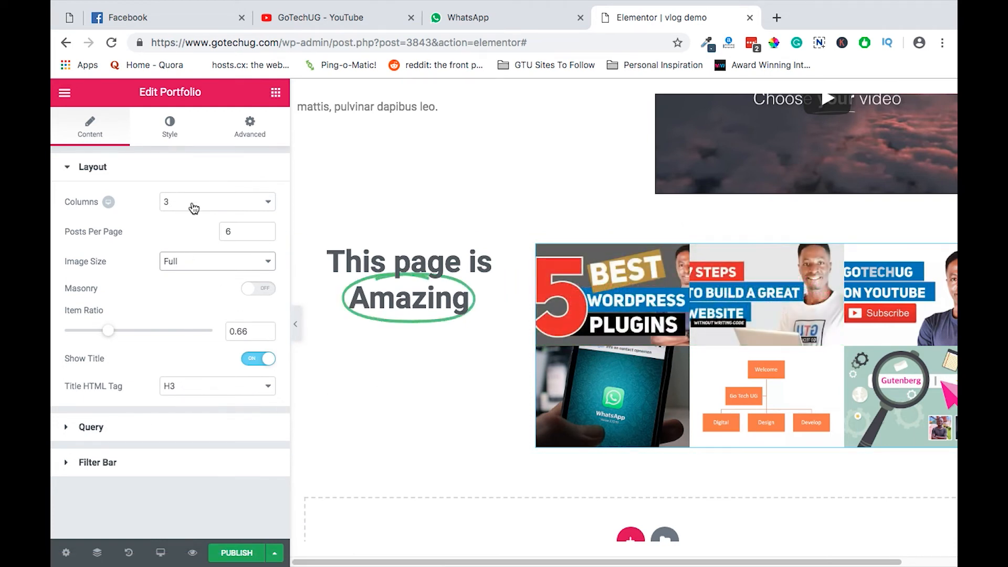
{"action": "left_click", "coordinate": [216, 202]}
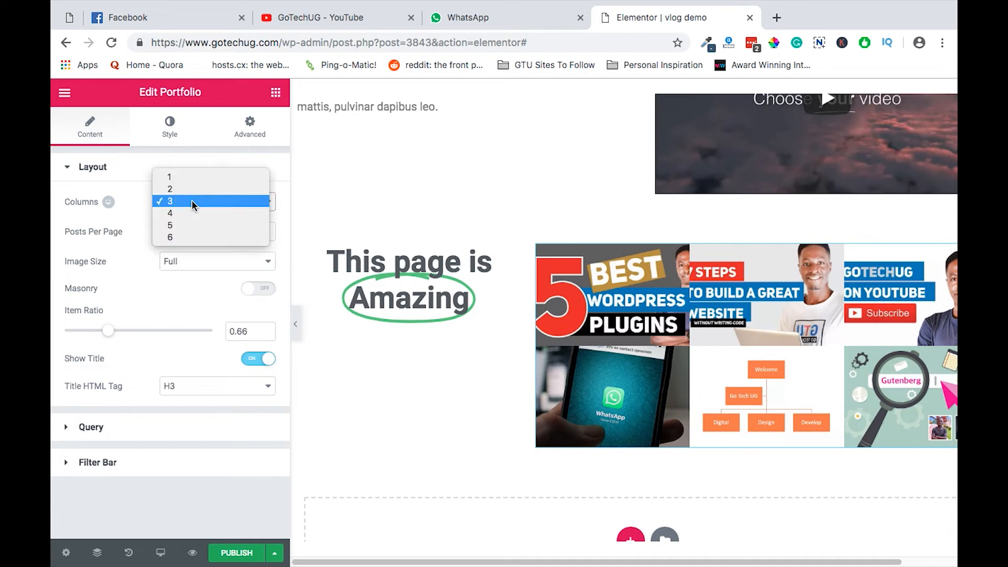
{"action": "left_click", "coordinate": [170, 188]}
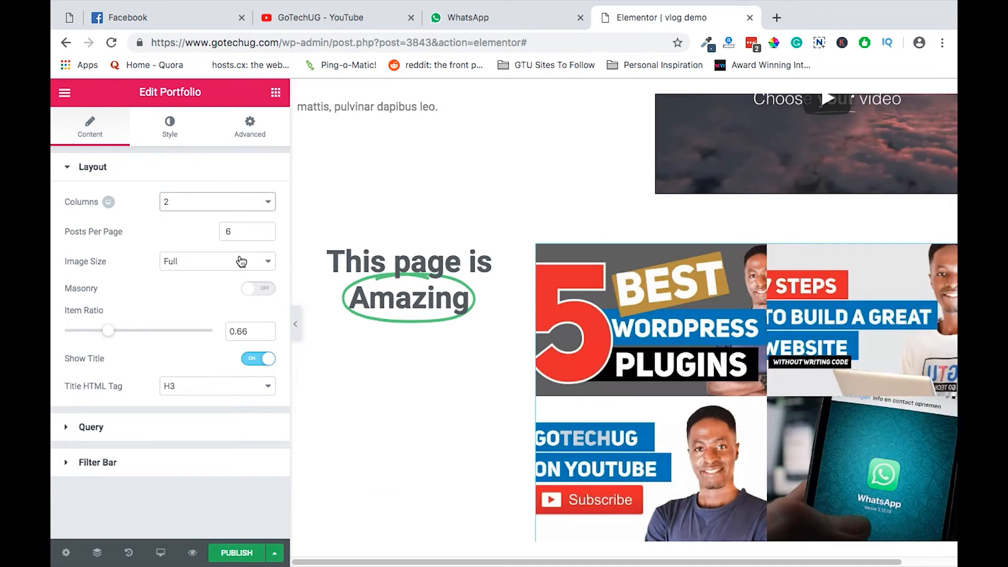
{"action": "scroll", "scroll_direction": "down", "scroll_amount": 3}
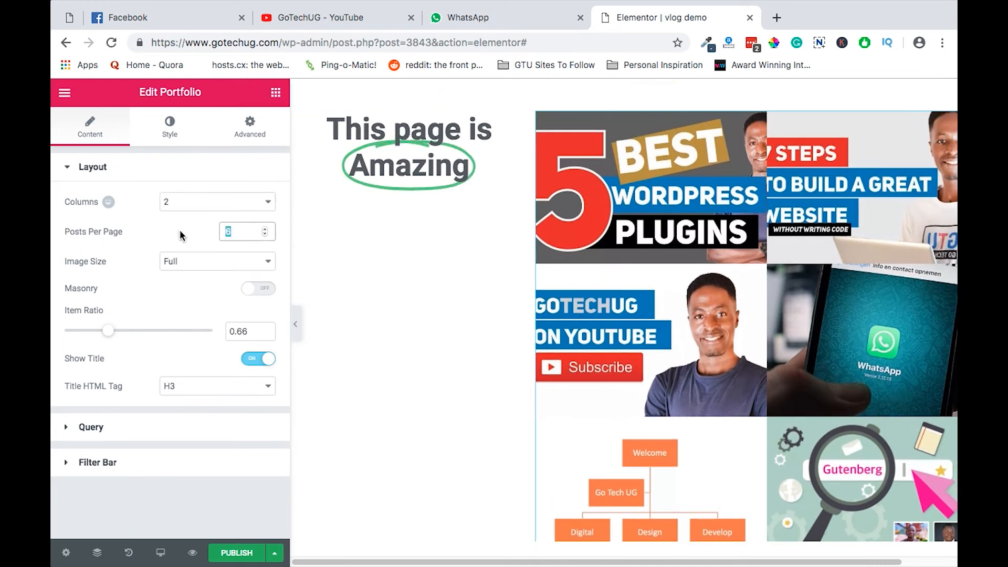
{"action": "type", "text": "4"}
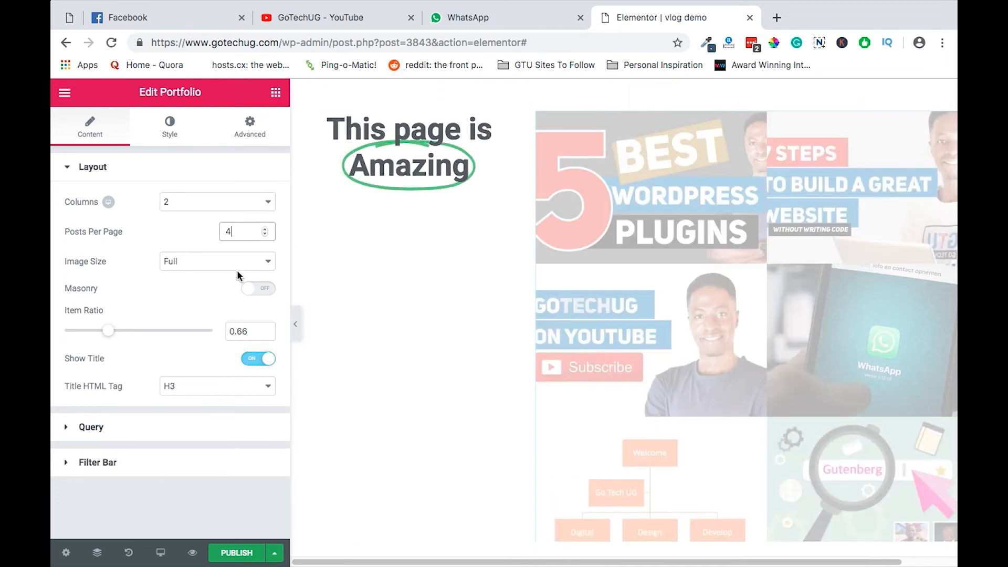
{"action": "mouse_move", "coordinate": [223, 271]}
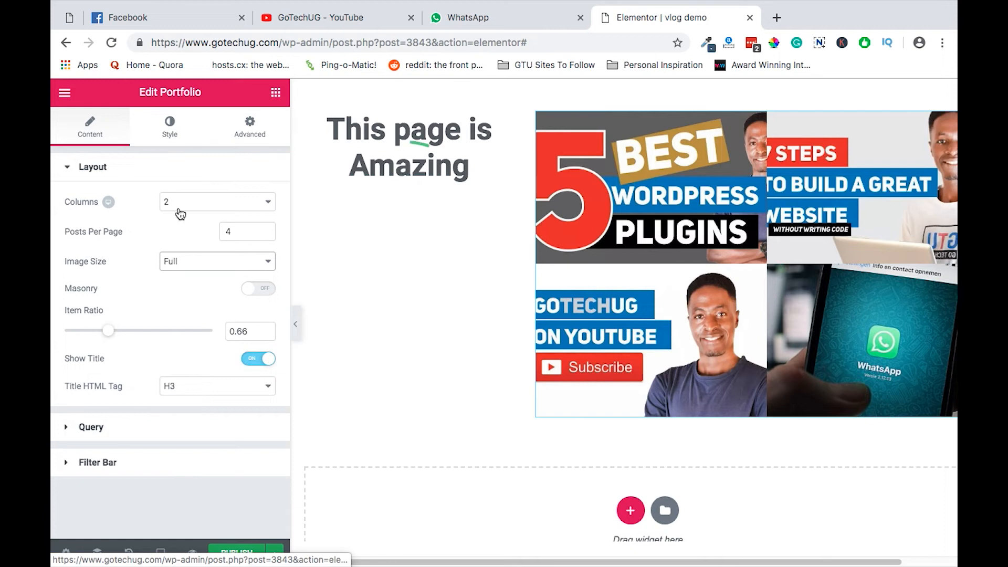
Step: Lower the portfolio Item Ratio to 0.5 and widen the gap between tiles in Style
{"action": "left_click_drag", "start_coordinate": [107, 329], "coordinate": [100, 330]}
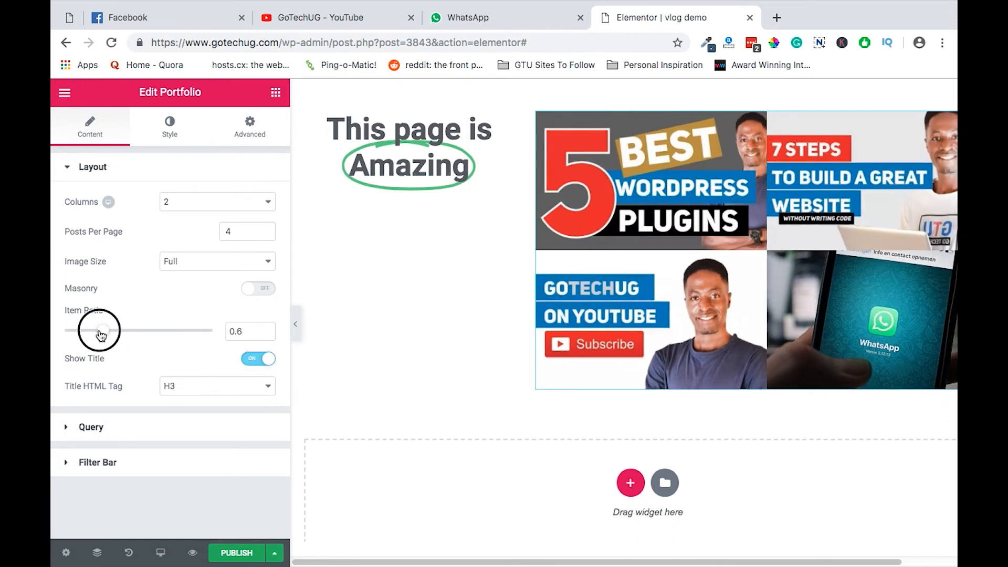
{"action": "left_click_drag", "start_coordinate": [100, 330], "coordinate": [103, 330]}
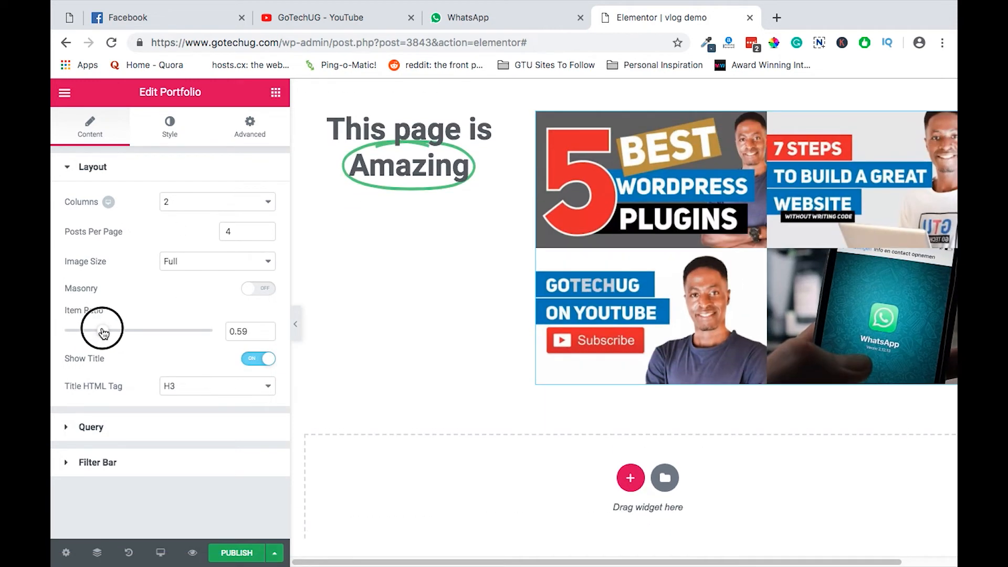
{"action": "left_click_drag", "start_coordinate": [104, 329], "coordinate": [100, 329]}
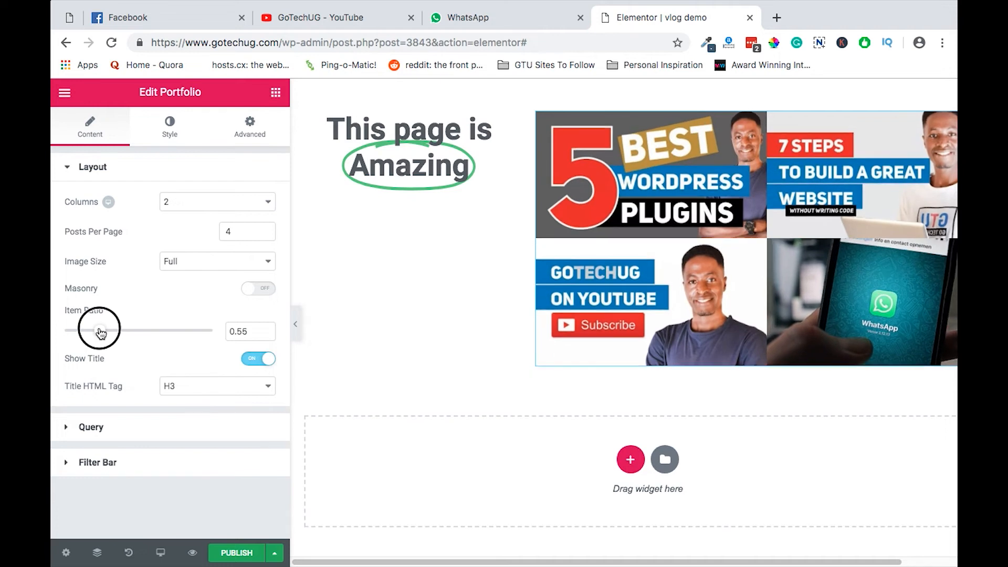
{"action": "left_click_drag", "start_coordinate": [106, 330], "coordinate": [97, 330]}
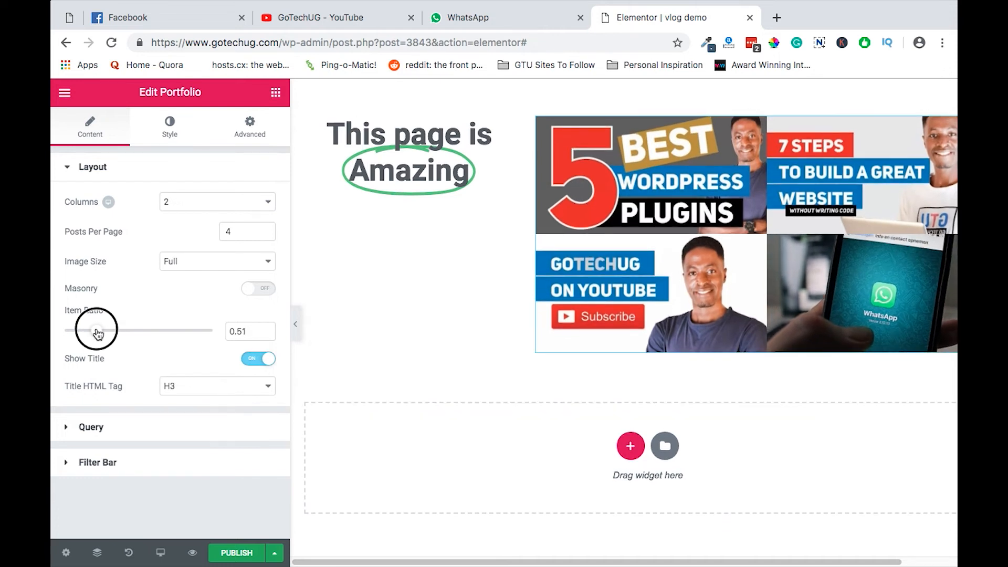
{"action": "left_click_drag", "start_coordinate": [100, 330], "coordinate": [97, 330]}
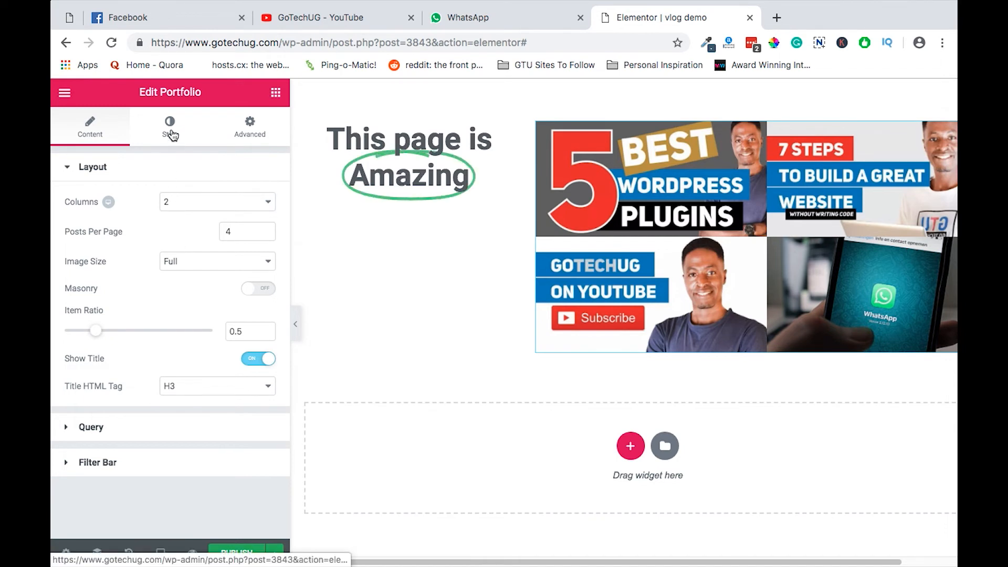
{"action": "left_click", "coordinate": [169, 126]}
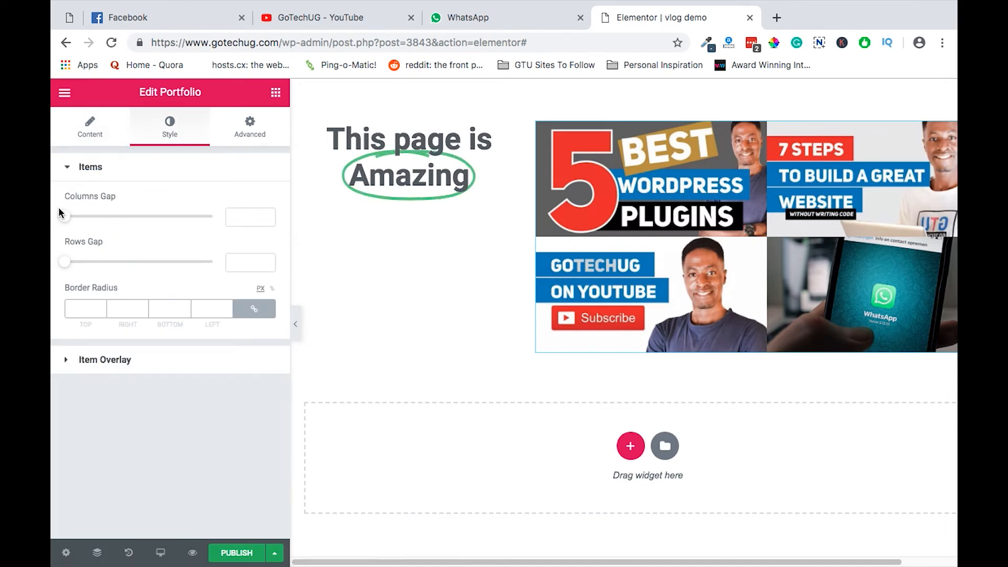
{"action": "left_click_drag", "start_coordinate": [64, 217], "coordinate": [81, 216]}
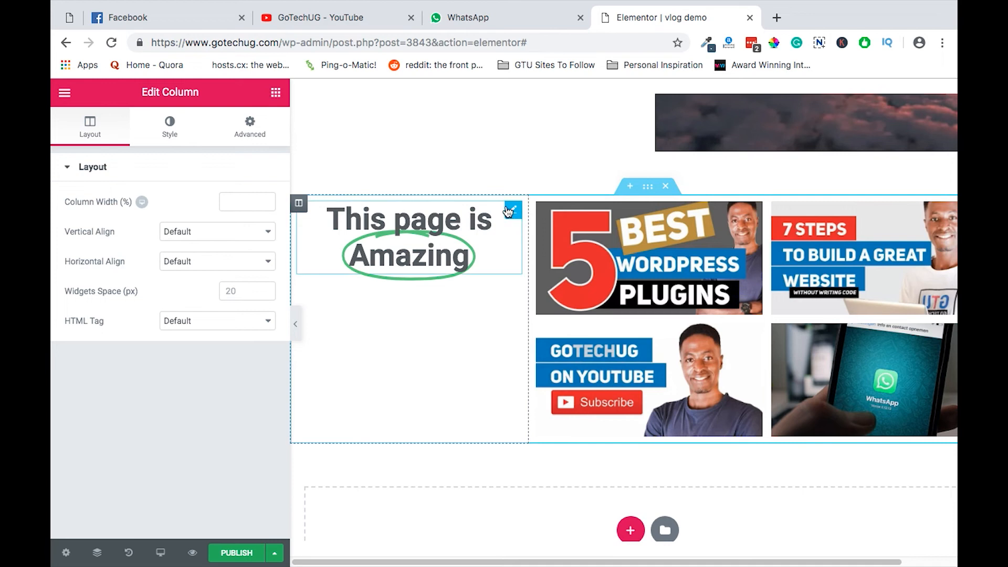
Step: Set the headline column's Vertical Align to Middle beside the portfolio grid
{"action": "left_click", "coordinate": [217, 231]}
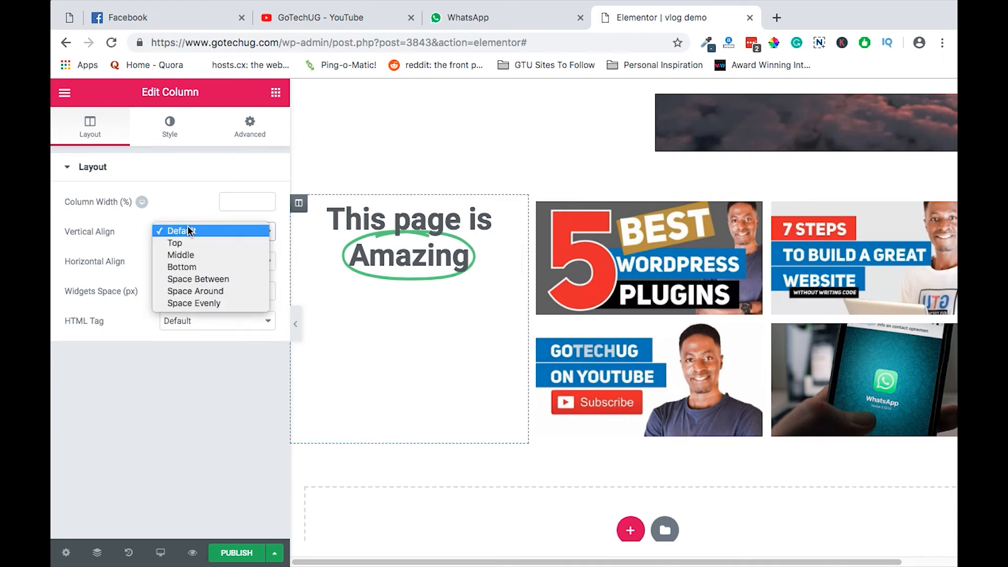
{"action": "mouse_move", "coordinate": [181, 267]}
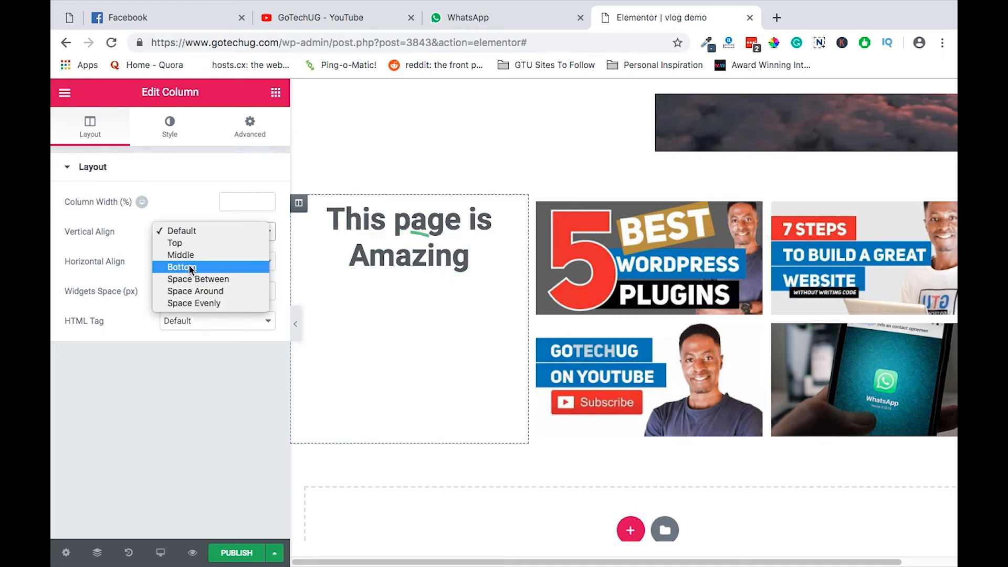
{"action": "left_click", "coordinate": [181, 254]}
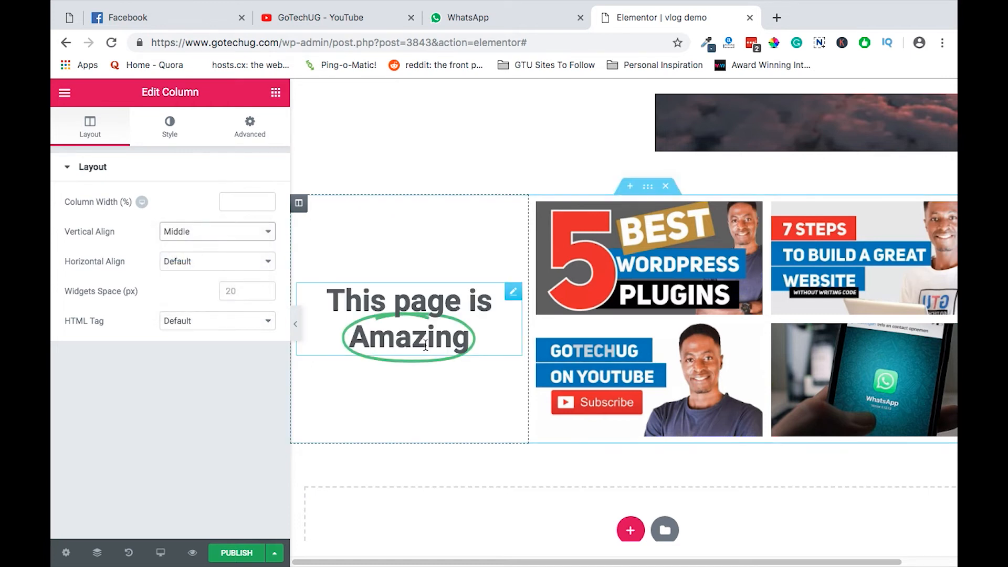
{"action": "scroll", "scroll_direction": "down", "scroll_amount": 3}
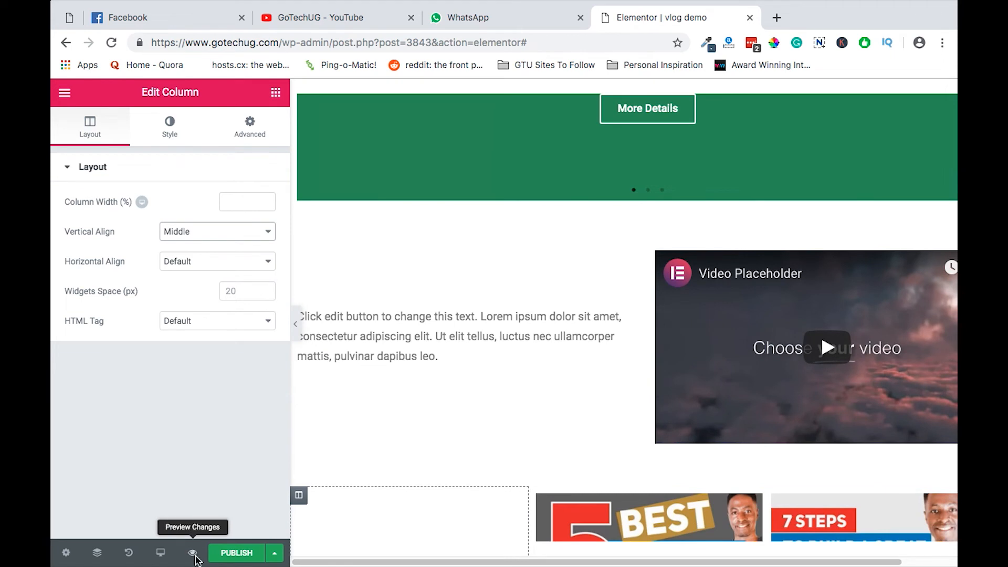
Step: Preview the page live, advancing the slideshow and scrolling through the video section and portfolio
{"action": "left_click", "coordinate": [192, 552]}
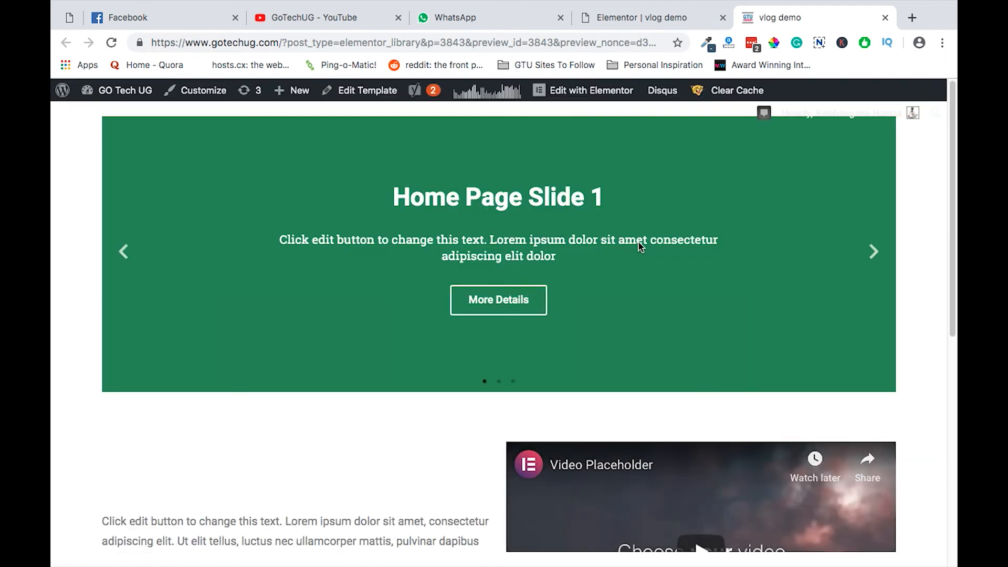
{"action": "mouse_move", "coordinate": [875, 251]}
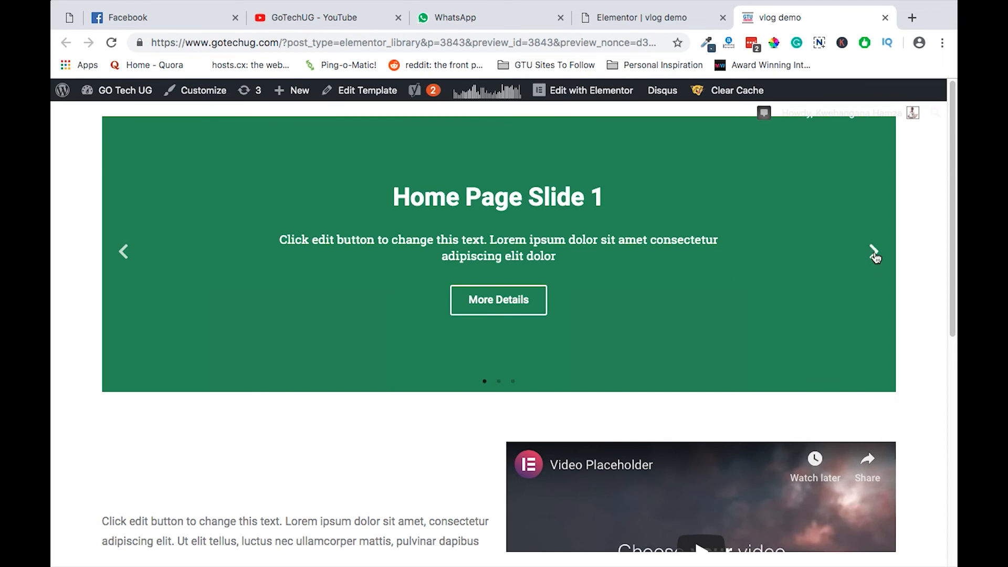
{"action": "left_click", "coordinate": [875, 251]}
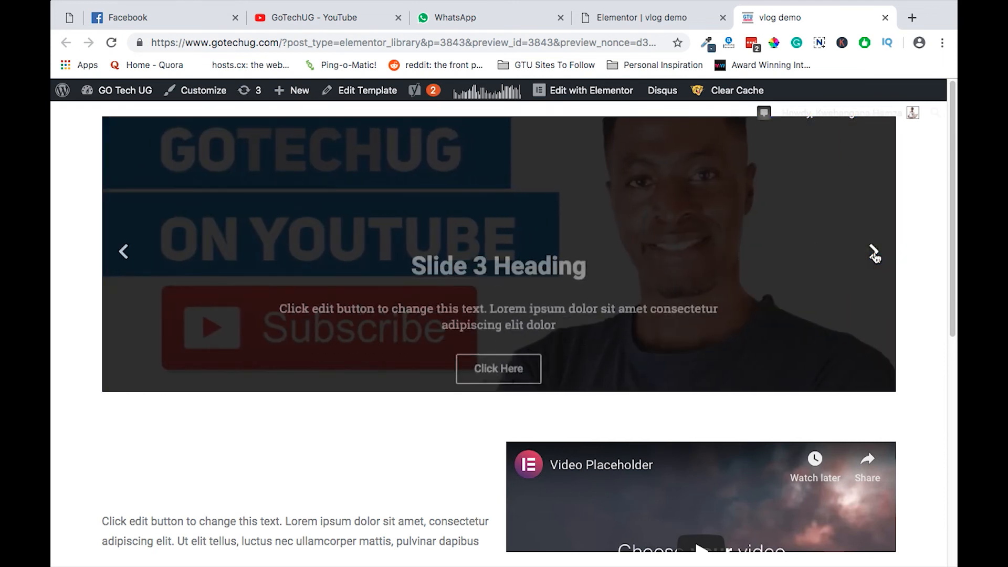
{"action": "scroll", "scroll_direction": "down", "scroll_amount": 3}
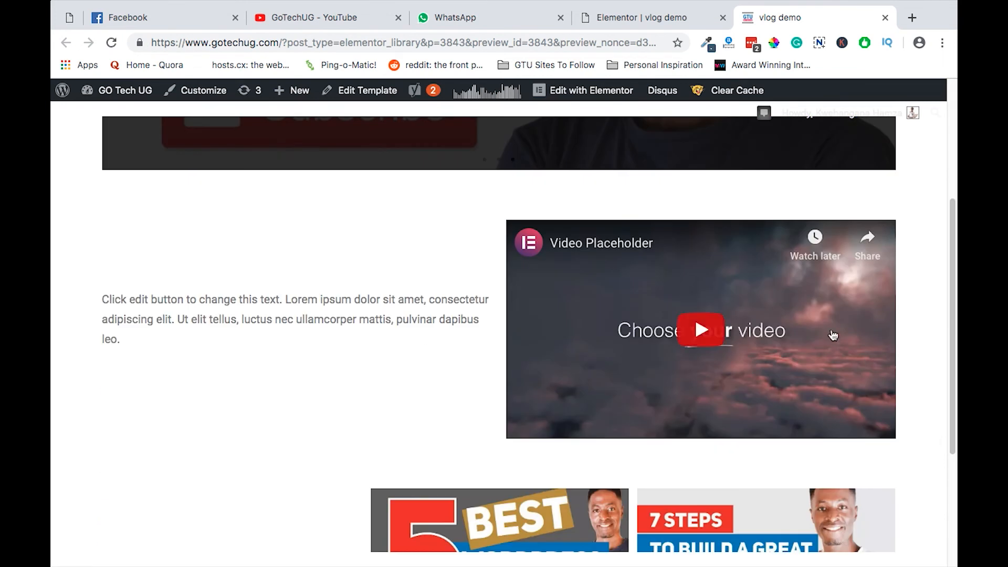
{"action": "scroll", "scroll_direction": "down", "scroll_amount": 3}
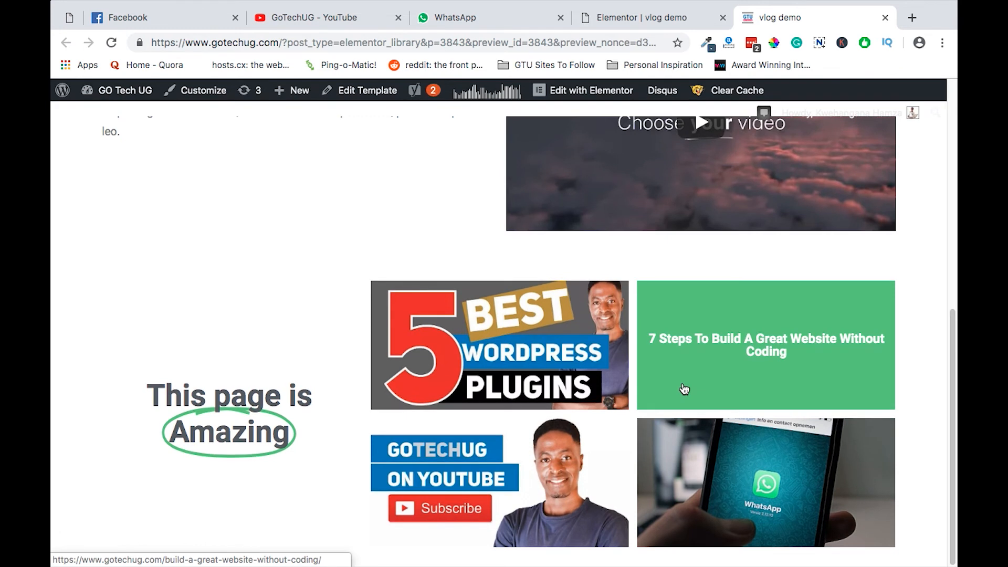
{"action": "scroll", "scroll_direction": "down", "scroll_amount": 3}
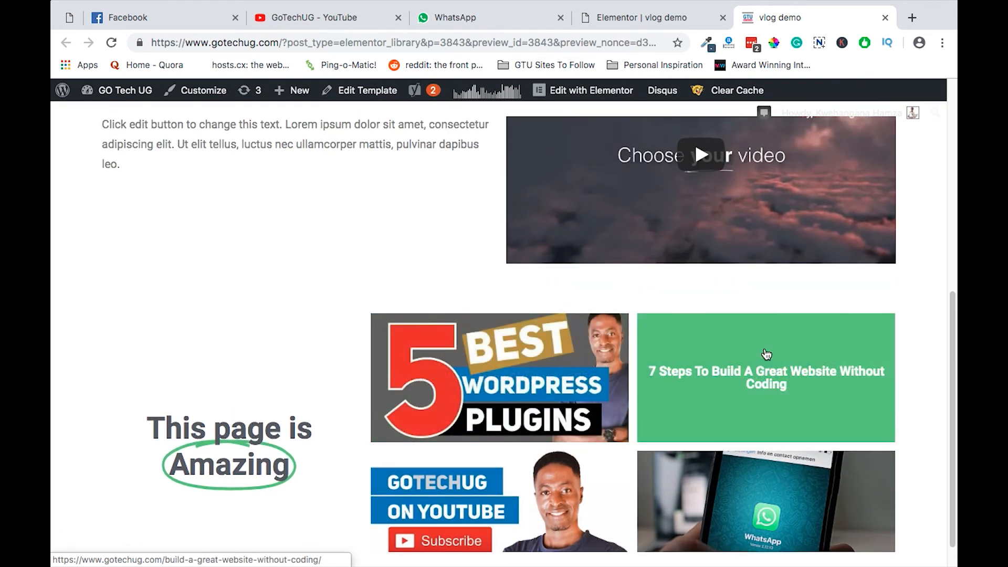
{"action": "left_click", "coordinate": [765, 377]}
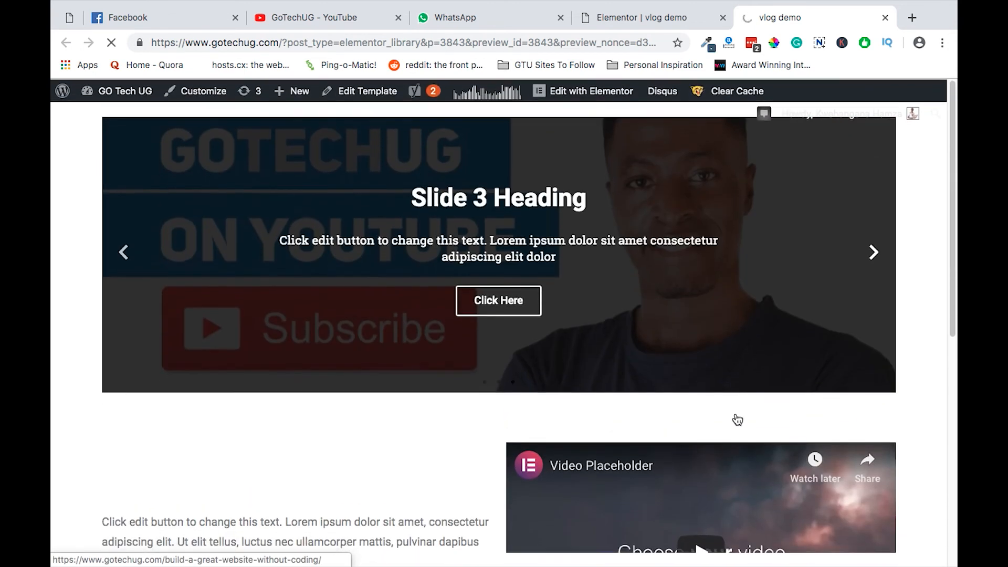
{"action": "scroll", "scroll_direction": "down", "scroll_amount": 3}
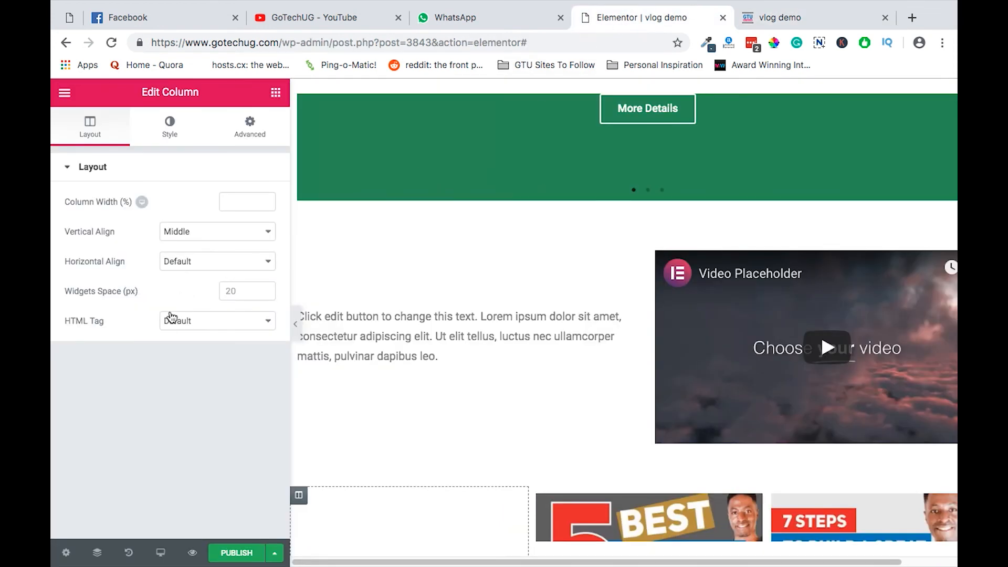
{"action": "mouse_move", "coordinate": [65, 554]}
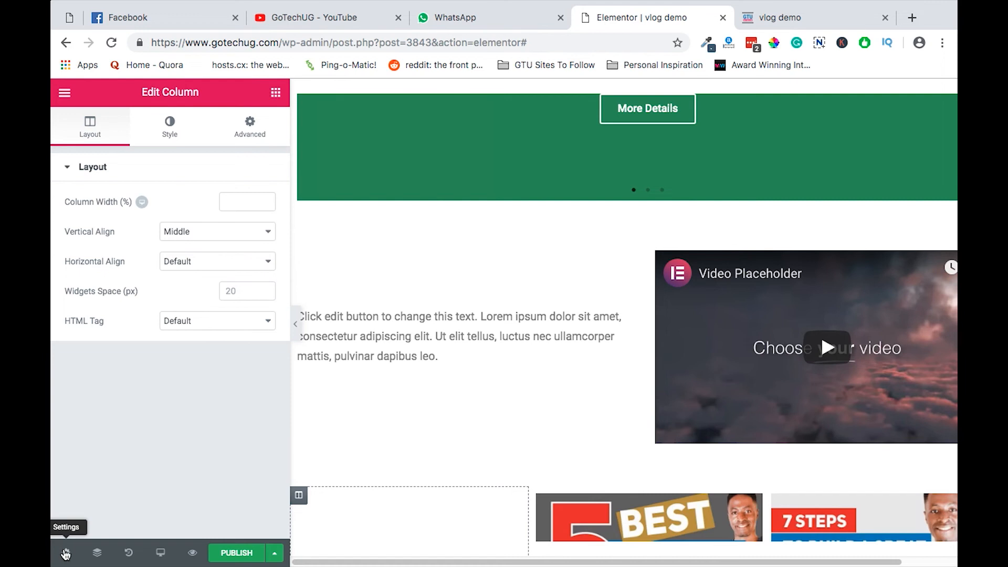
Step: Set the page layout to Elementor Full Width in the page settings
{"action": "left_click", "coordinate": [65, 554]}
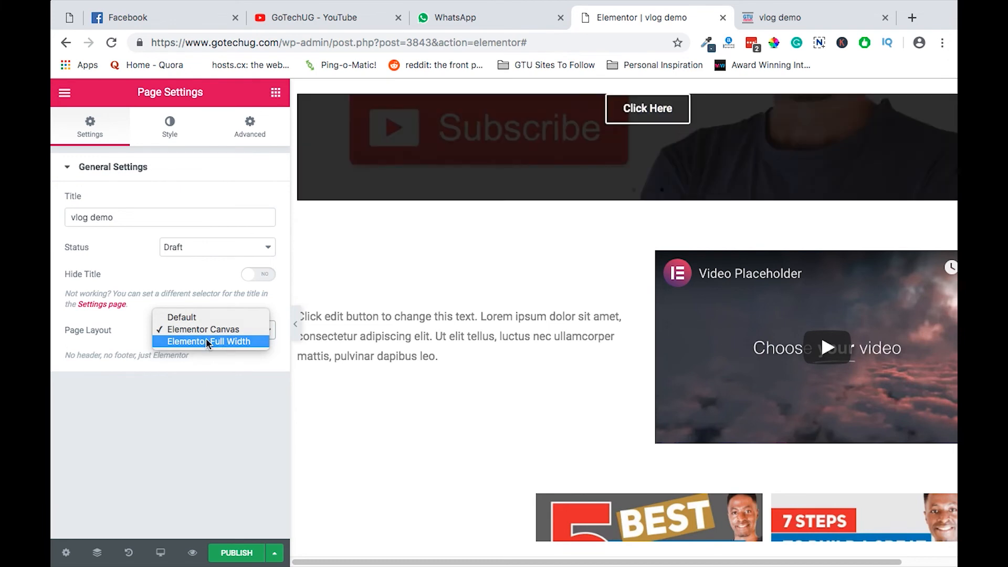
{"action": "left_click", "coordinate": [210, 341]}
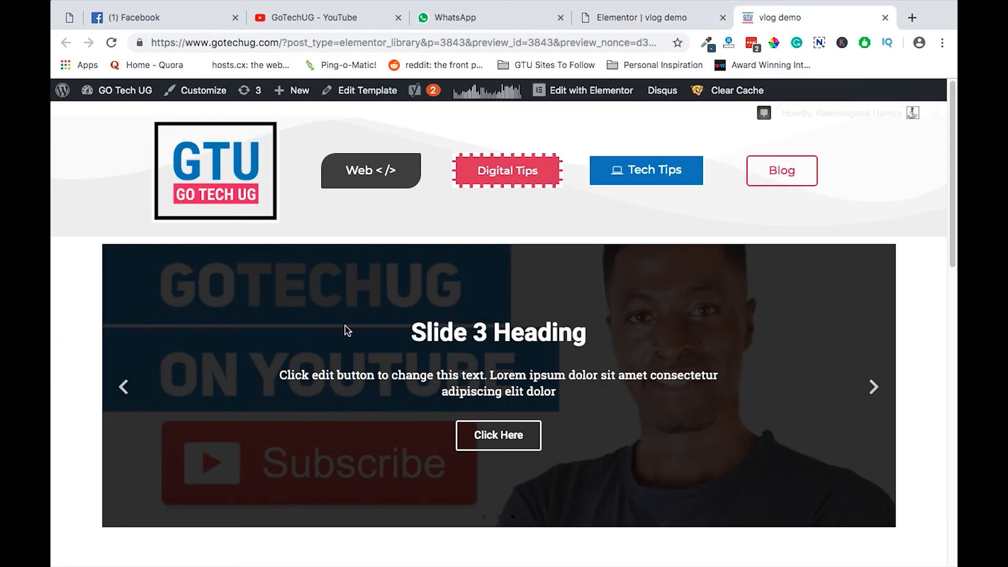
Step: Review the Full Width preview with the site header, advancing the slideshow and scrolling to the portfolio
{"action": "scroll", "scroll_direction": "down", "scroll_amount": 3}
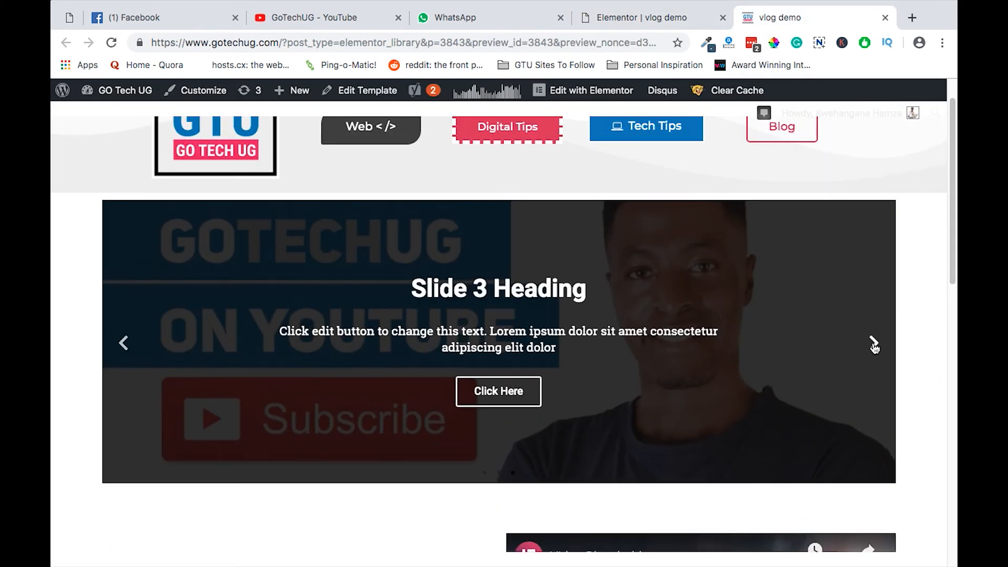
{"action": "left_click", "coordinate": [873, 342]}
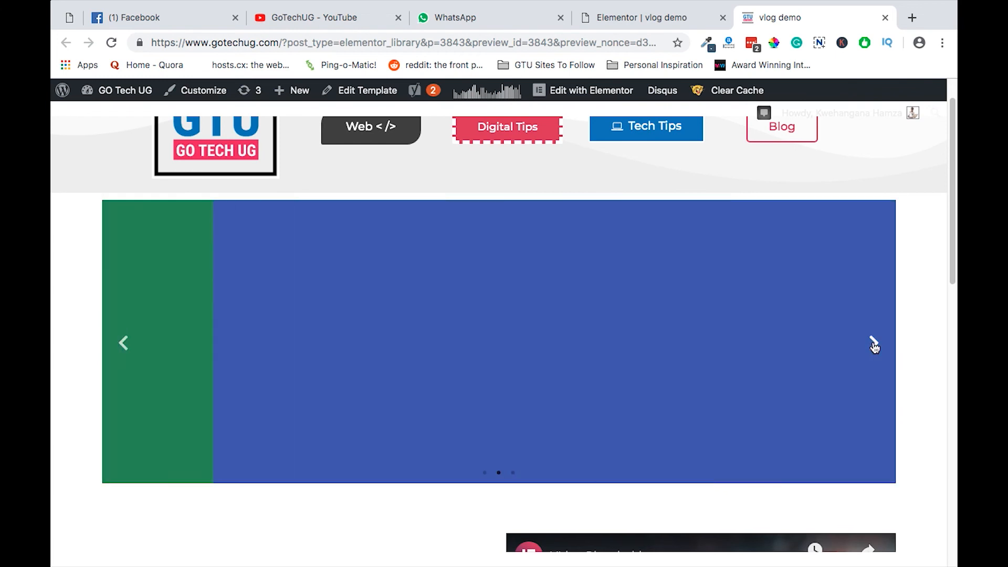
{"action": "scroll", "scroll_direction": "down", "scroll_amount": 3}
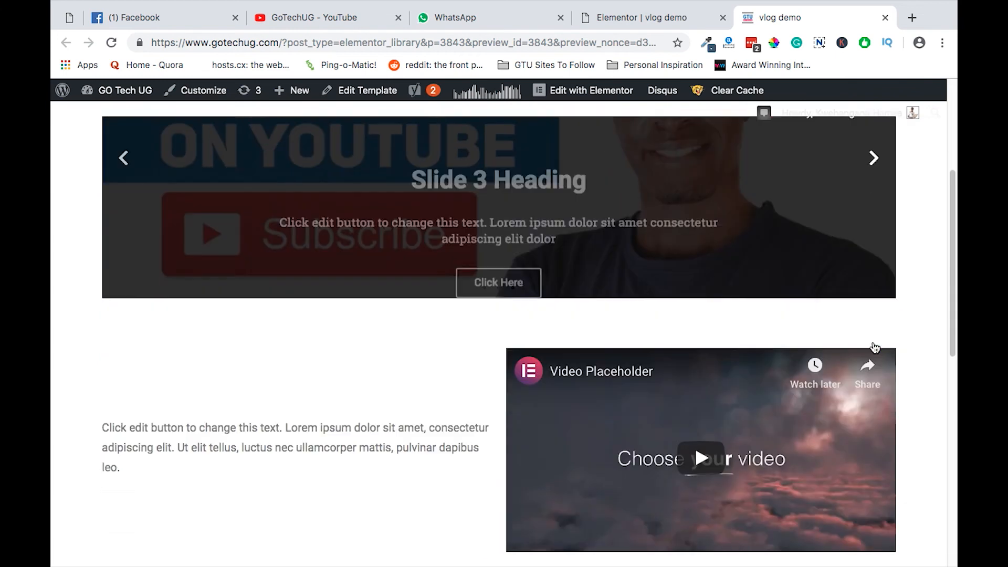
{"action": "scroll", "scroll_direction": "down", "scroll_amount": 3}
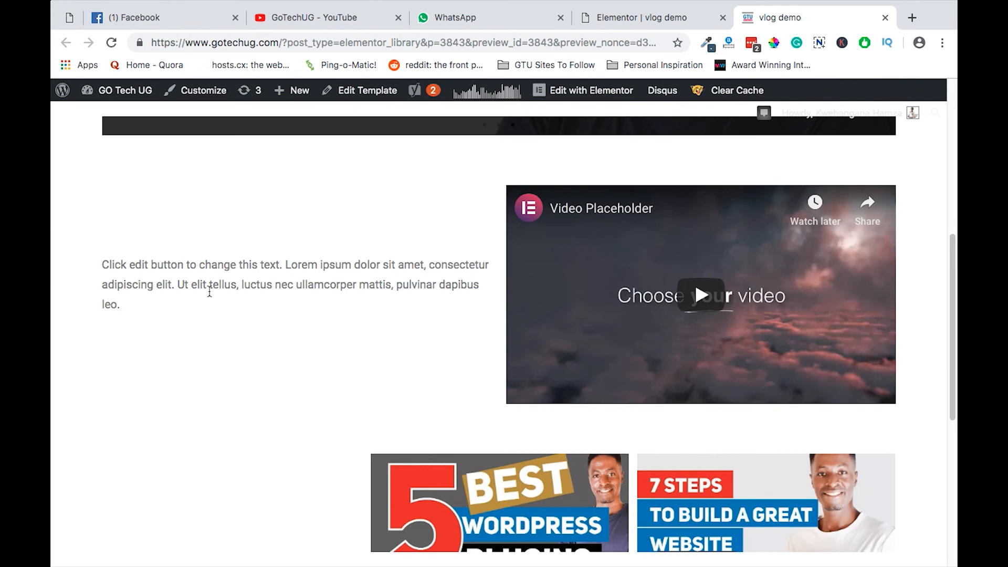
{"action": "scroll", "scroll_direction": "down", "scroll_amount": 3}
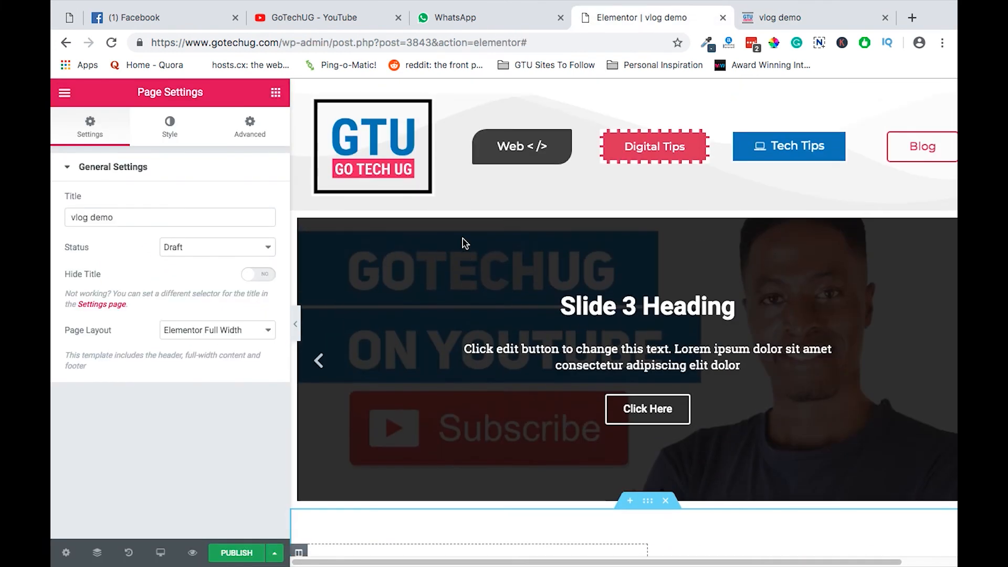
Step: Review the full-width canvas, restore the widgets list and start saving the page as a template
{"action": "scroll", "scroll_direction": "down", "scroll_amount": 3}
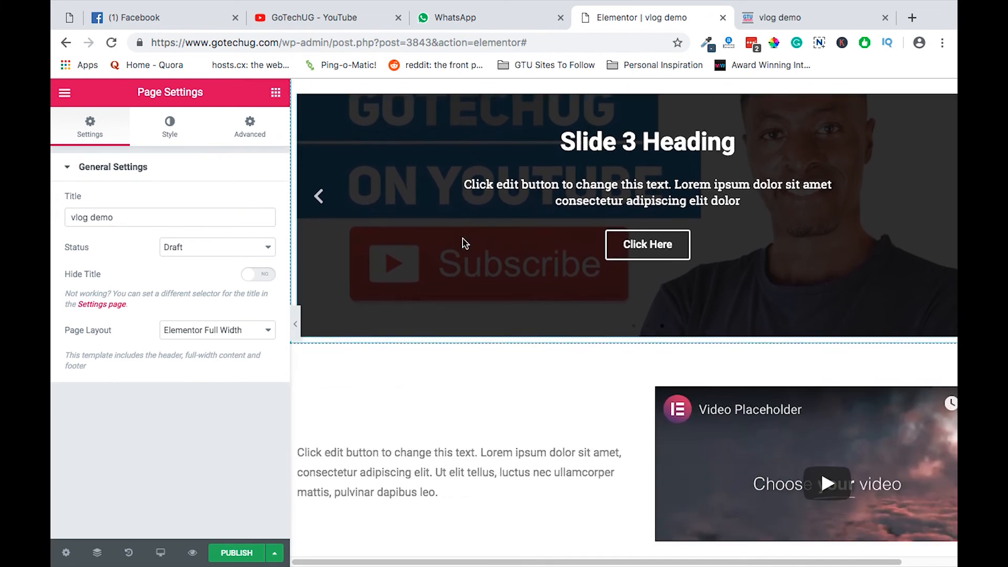
{"action": "scroll", "scroll_direction": "down", "scroll_amount": 3}
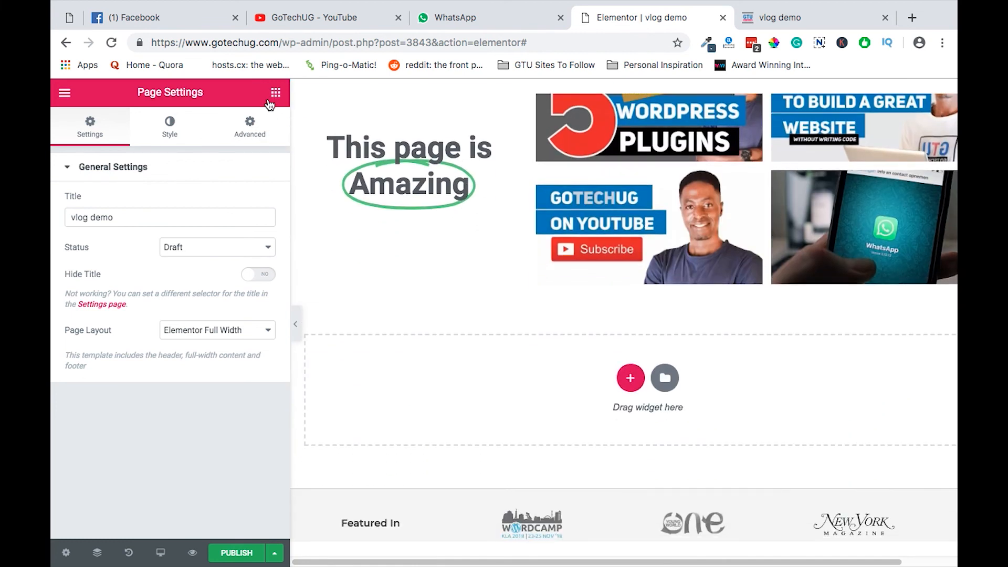
{"action": "left_click", "coordinate": [275, 92]}
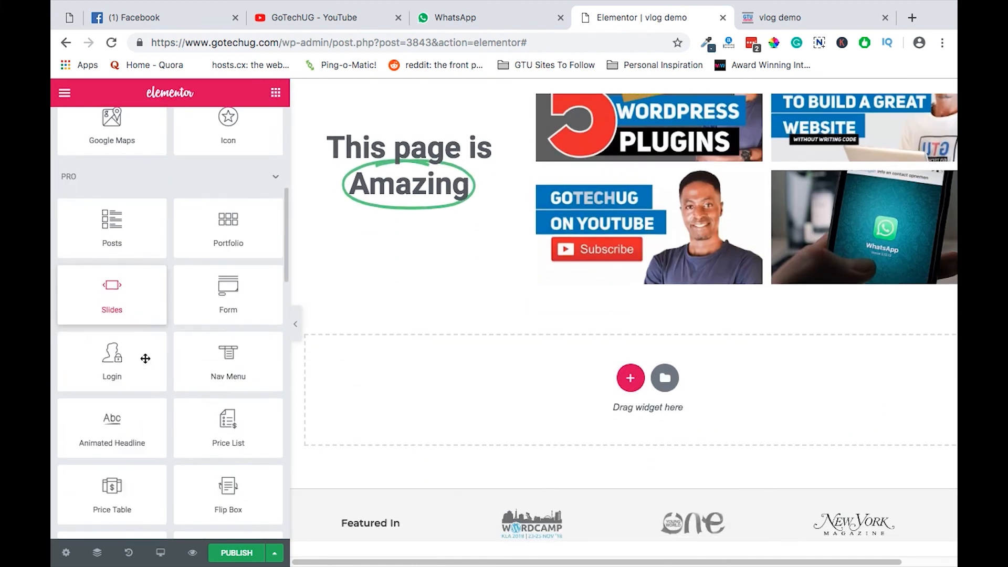
{"action": "scroll", "scroll_direction": "down", "scroll_amount": 3}
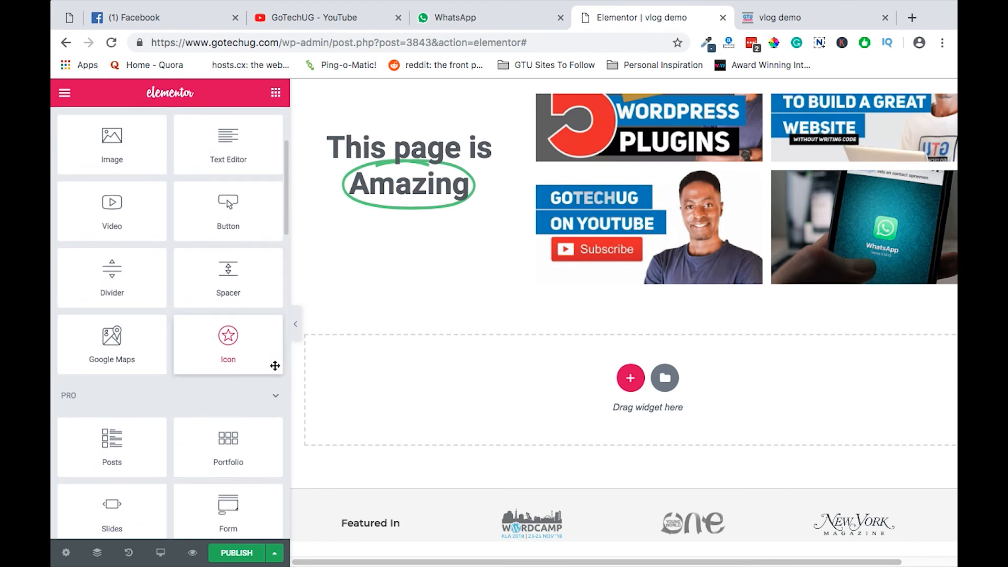
{"action": "left_click", "coordinate": [274, 557]}
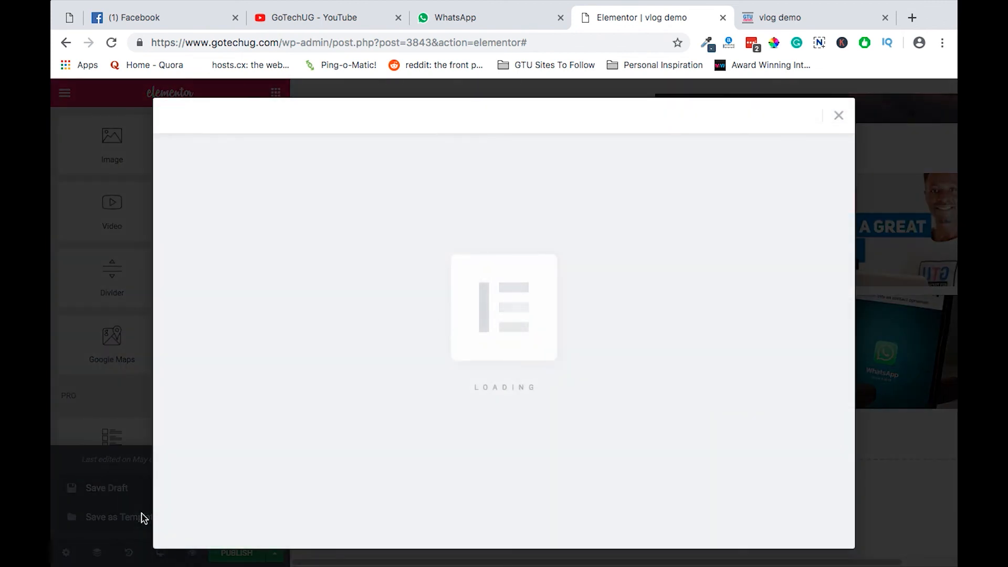
{"action": "mouse_move", "coordinate": [533, 365]}
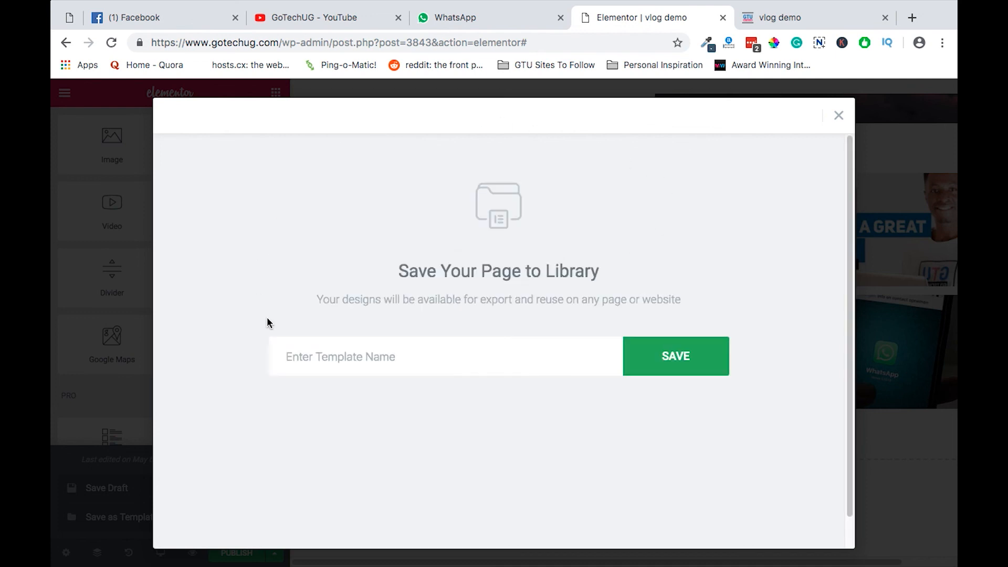
Step: Save the page to the template library under the name 'vlog demo'
{"action": "type", "text": "the"}
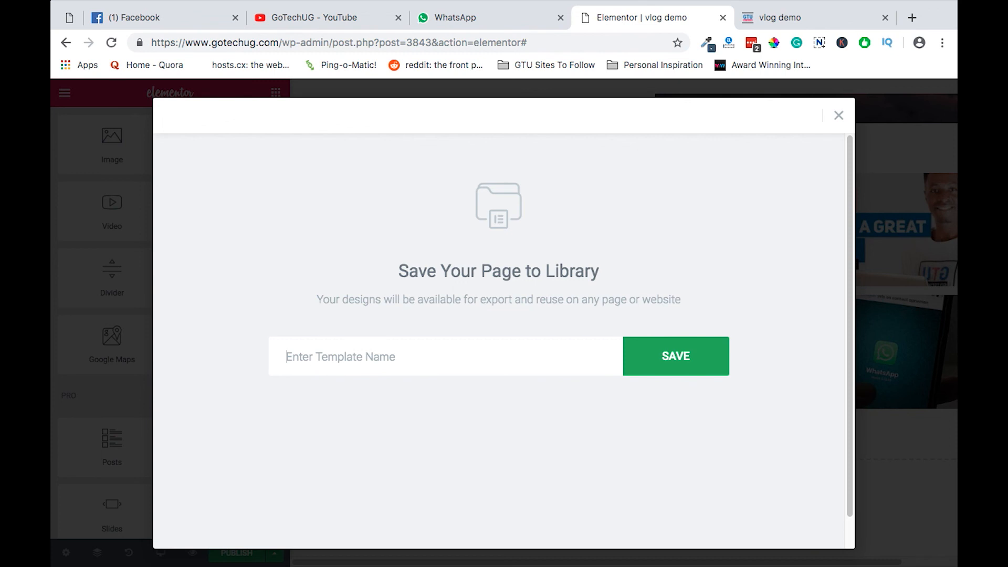
{"action": "type", "text": "vlog d"}
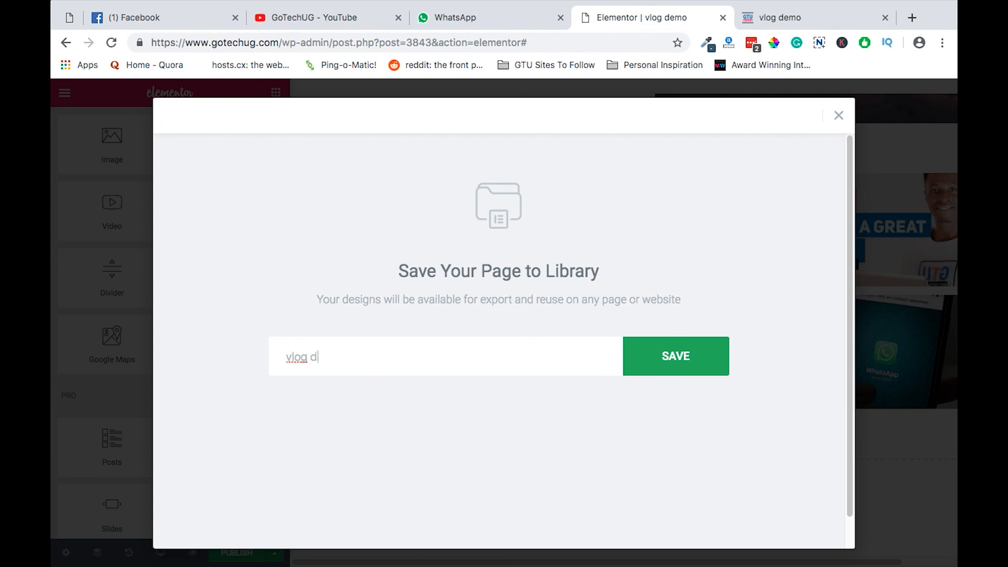
{"action": "type", "text": "emo"}
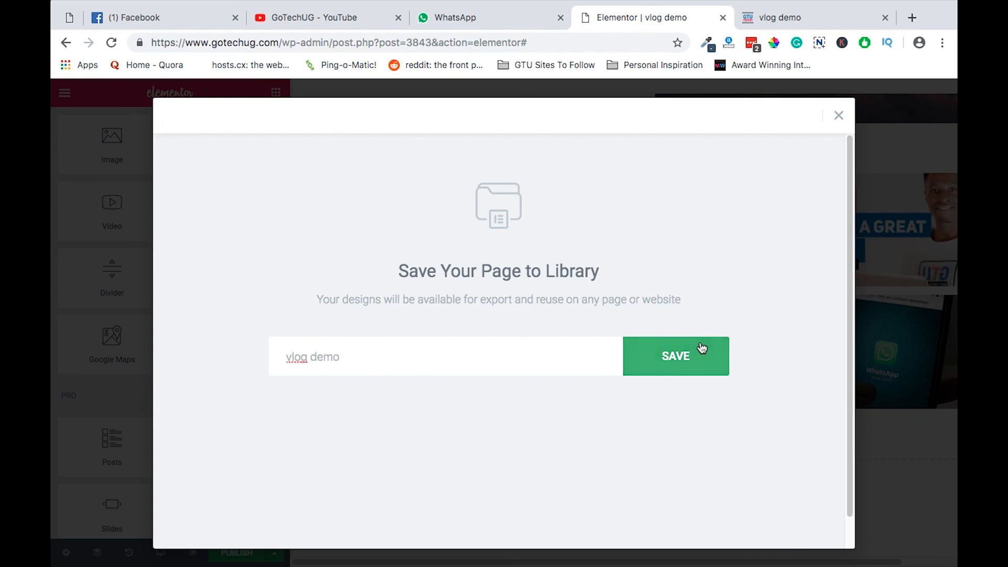
{"action": "left_click", "coordinate": [676, 356]}
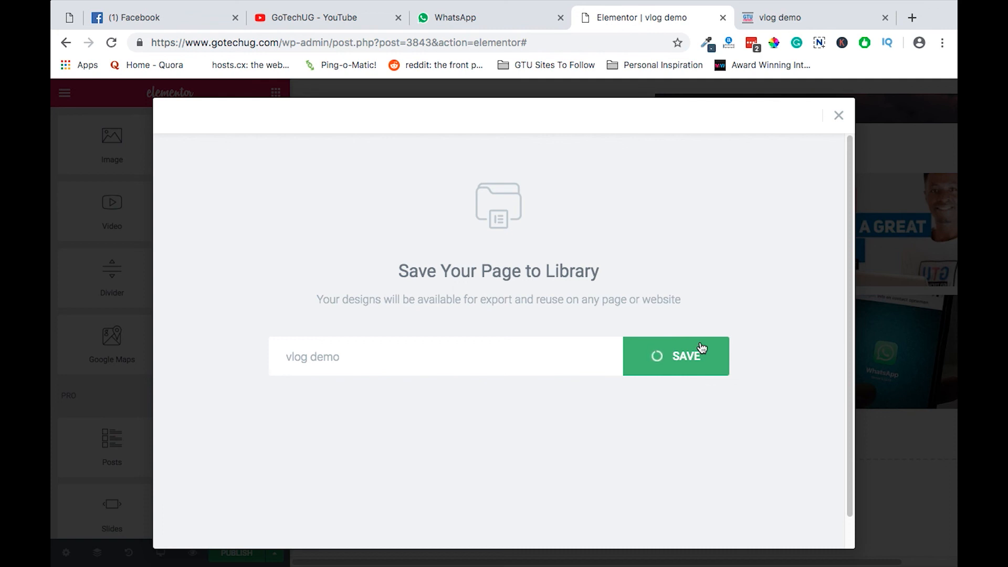
{"action": "left_click", "coordinate": [675, 356]}
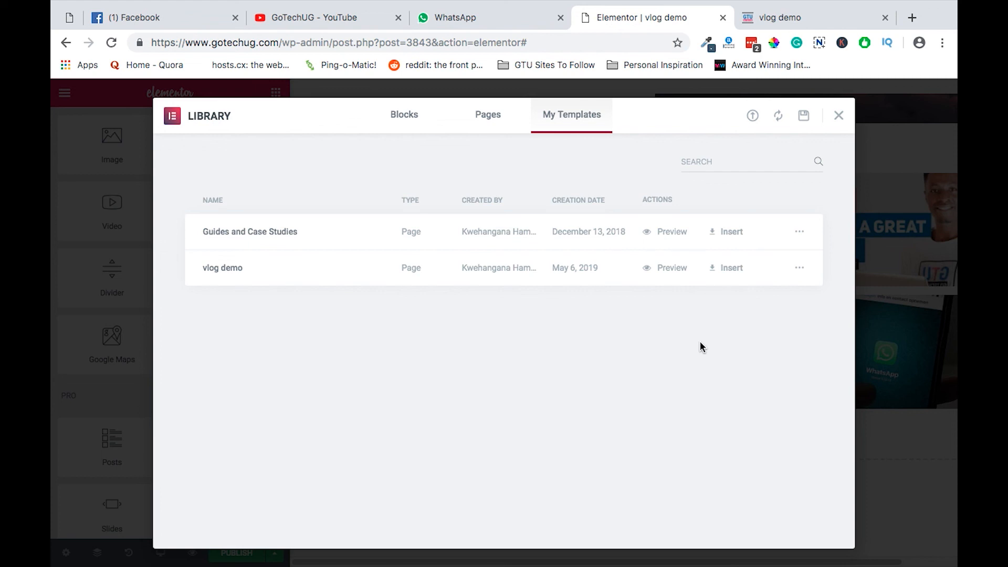
{"action": "mouse_move", "coordinate": [725, 268]}
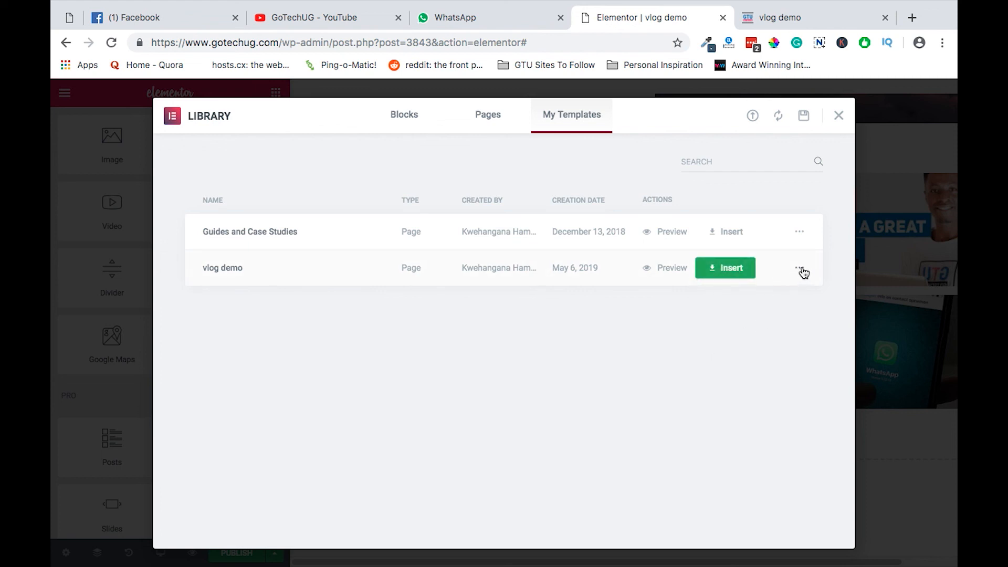
{"action": "mouse_move", "coordinate": [786, 273]}
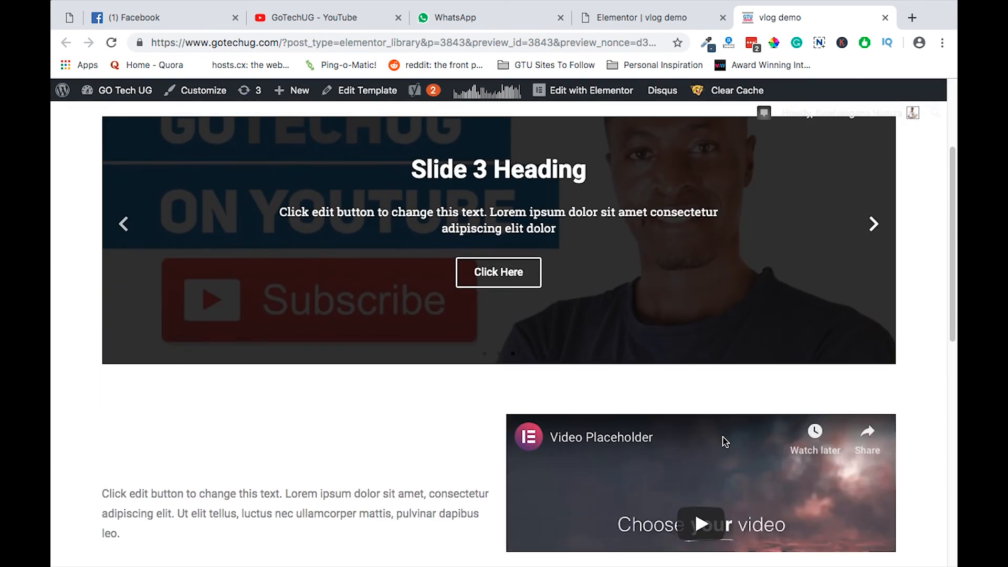
Step: Scroll the live preview of the saved vlog demo template
{"action": "scroll", "scroll_direction": "down", "scroll_amount": 3}
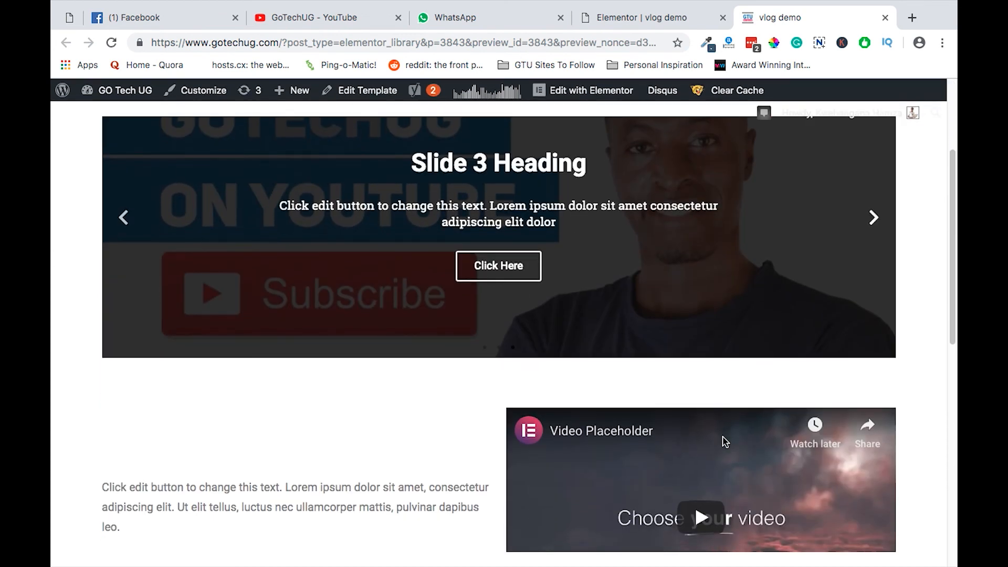